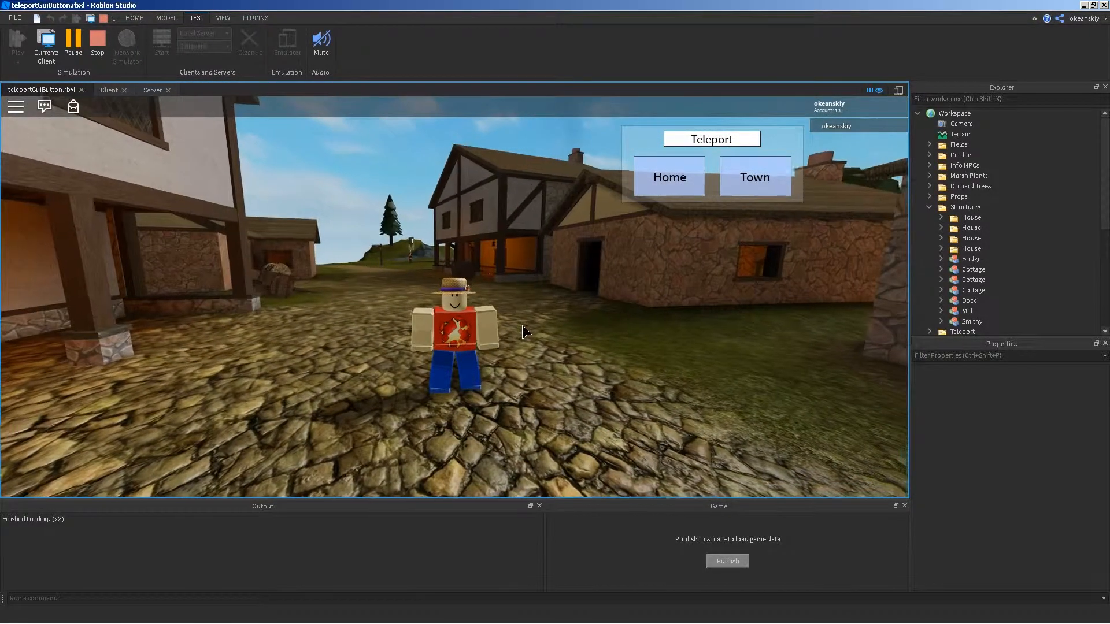
Step: Stop the running play test of the teleport GUI
left_click(97, 42)
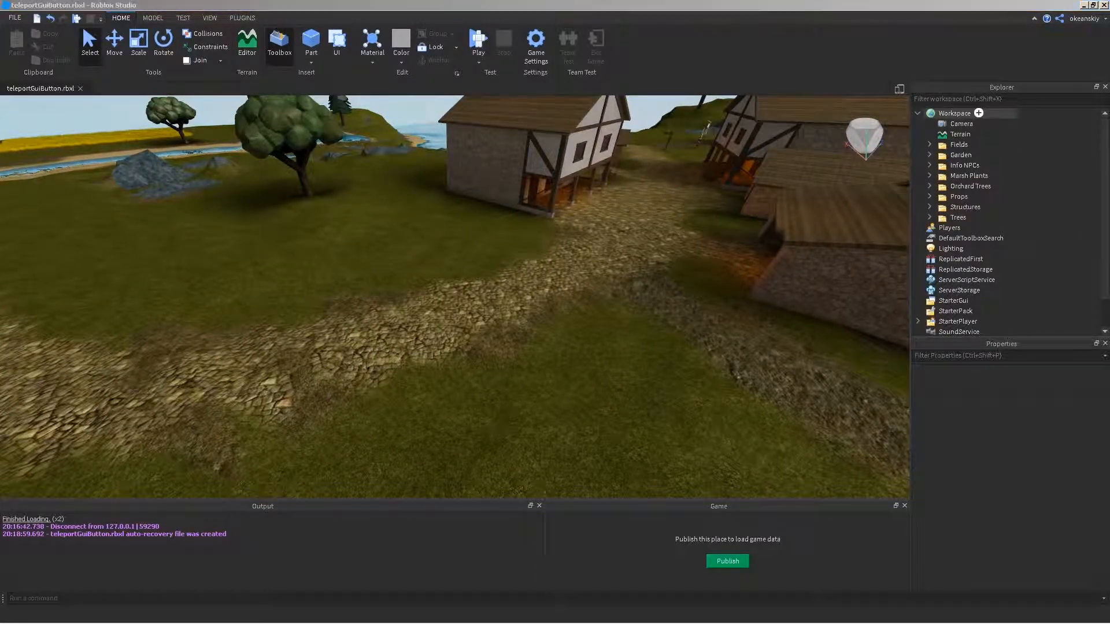
Step: Add a Teleport folder to Workspace containing an anchored destination part named Town
left_click(955, 113)
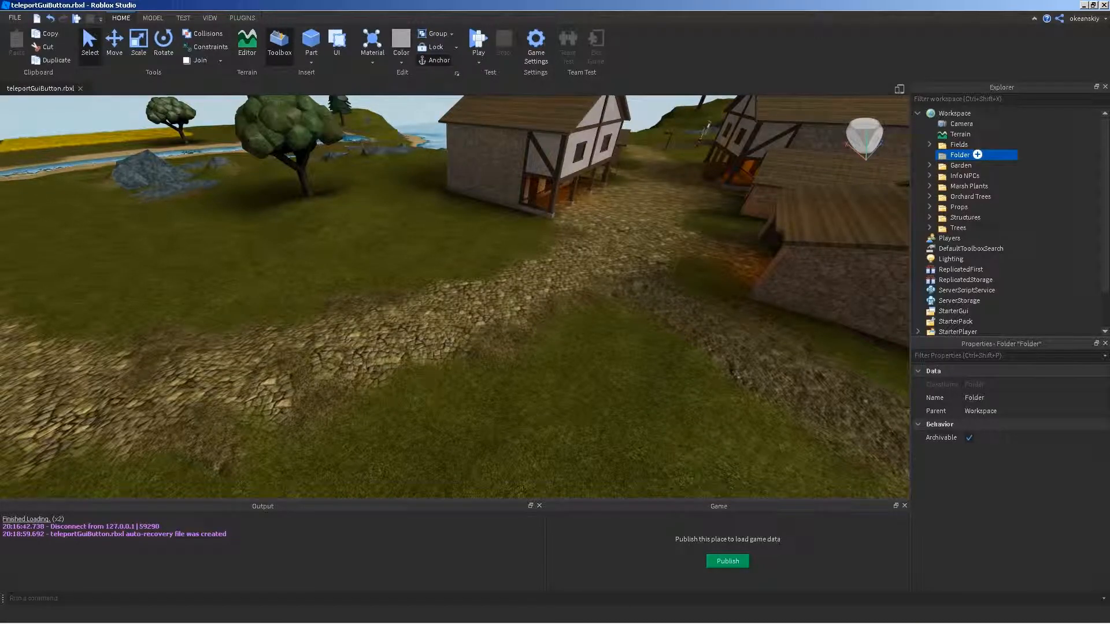
type("Teleport")
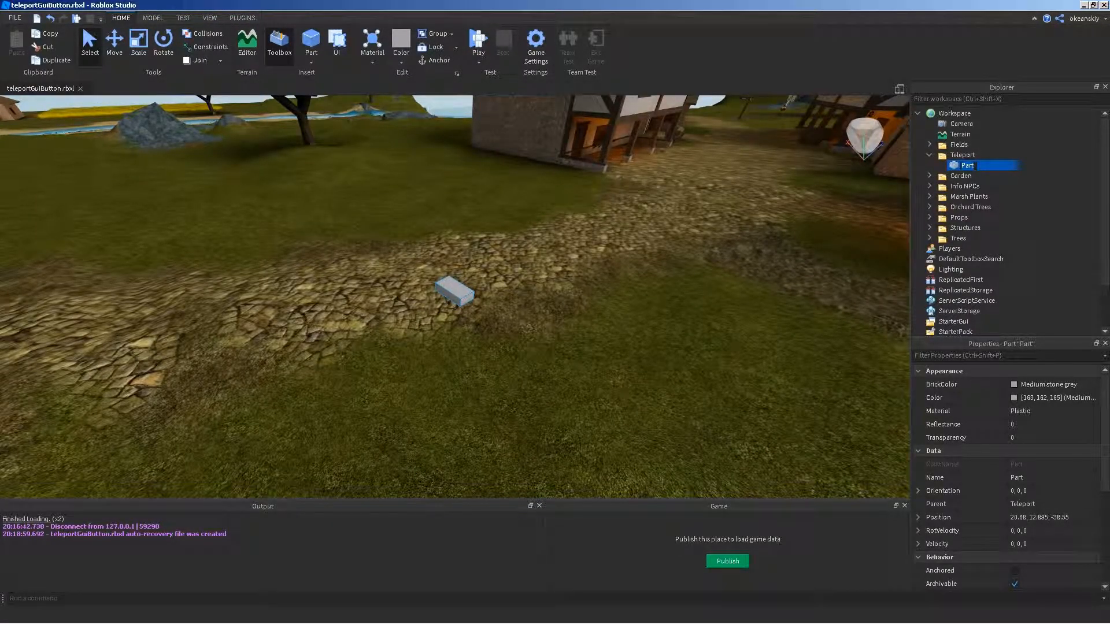
type("Town")
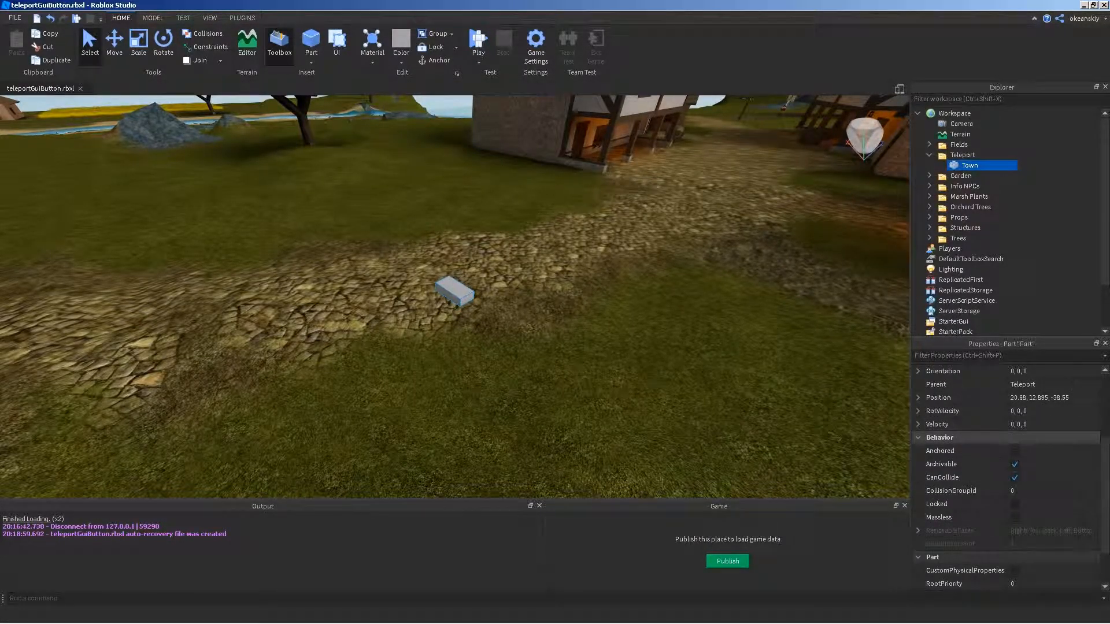
left_click(1014, 451)
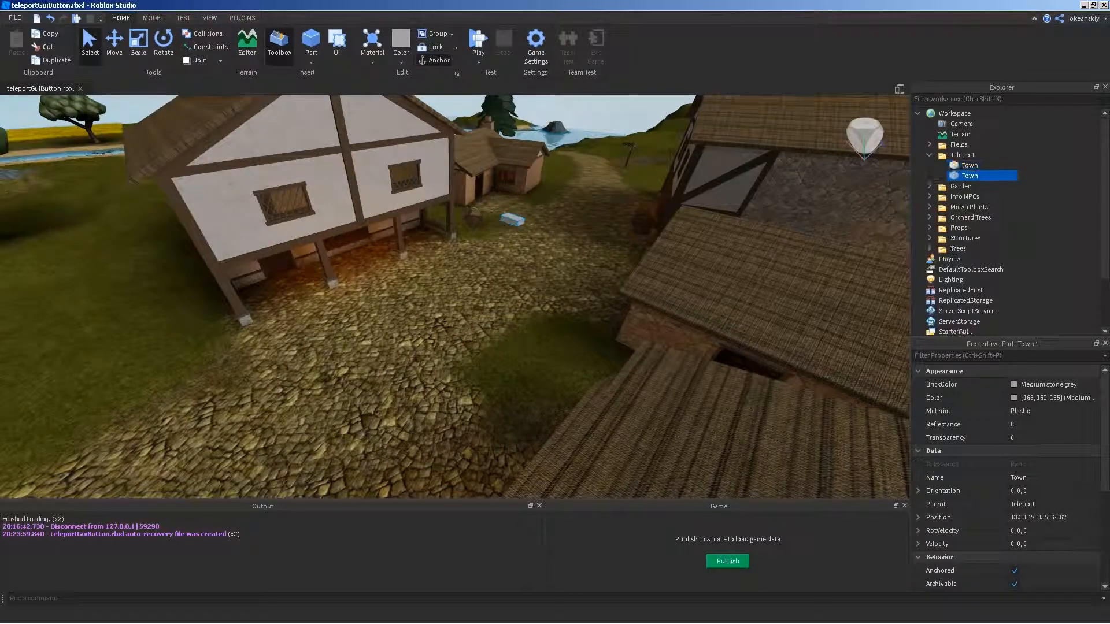
left_click(114, 43)
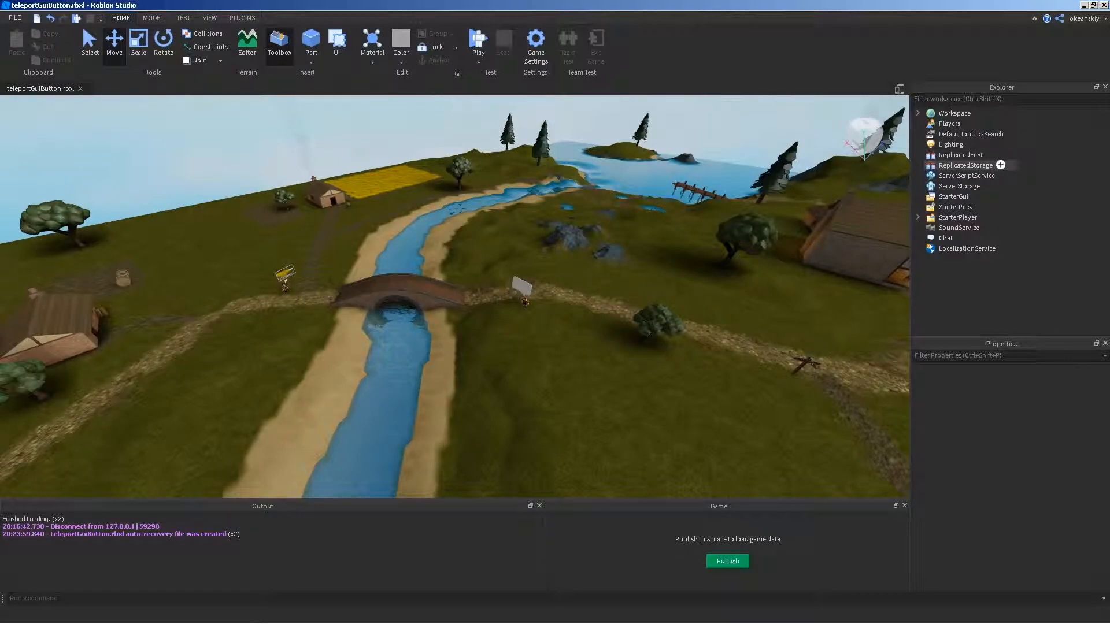
Step: Add a RemoteEvents folder with a Teleport RemoteEvent under ReplicatedStorage, then collapse it
left_click(965, 165)
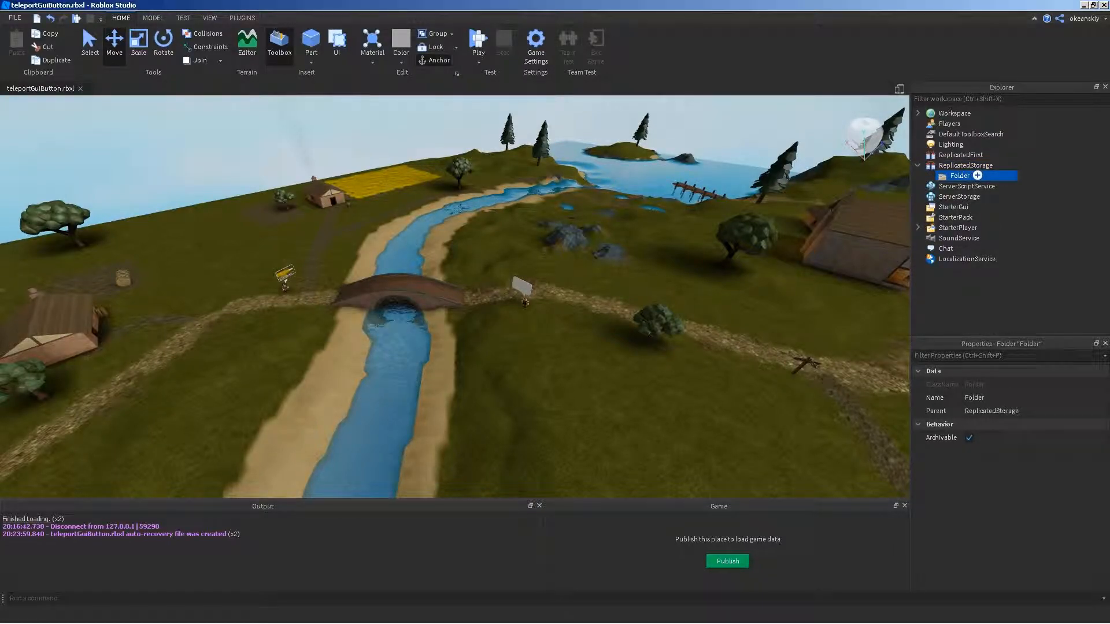
double_click(959, 175)
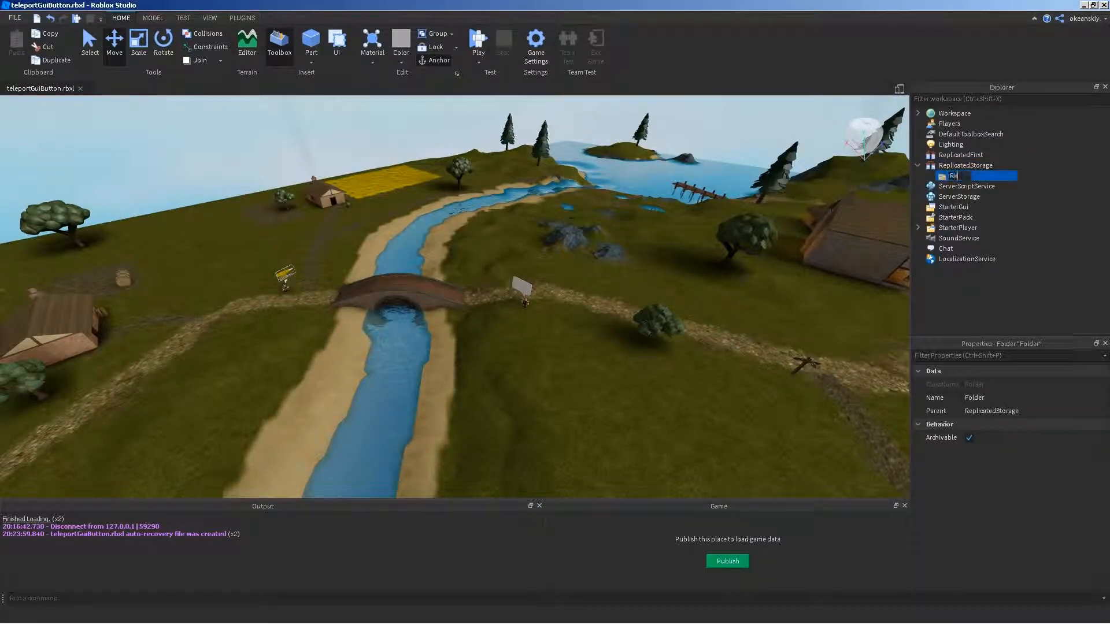
type("RemoteEvents")
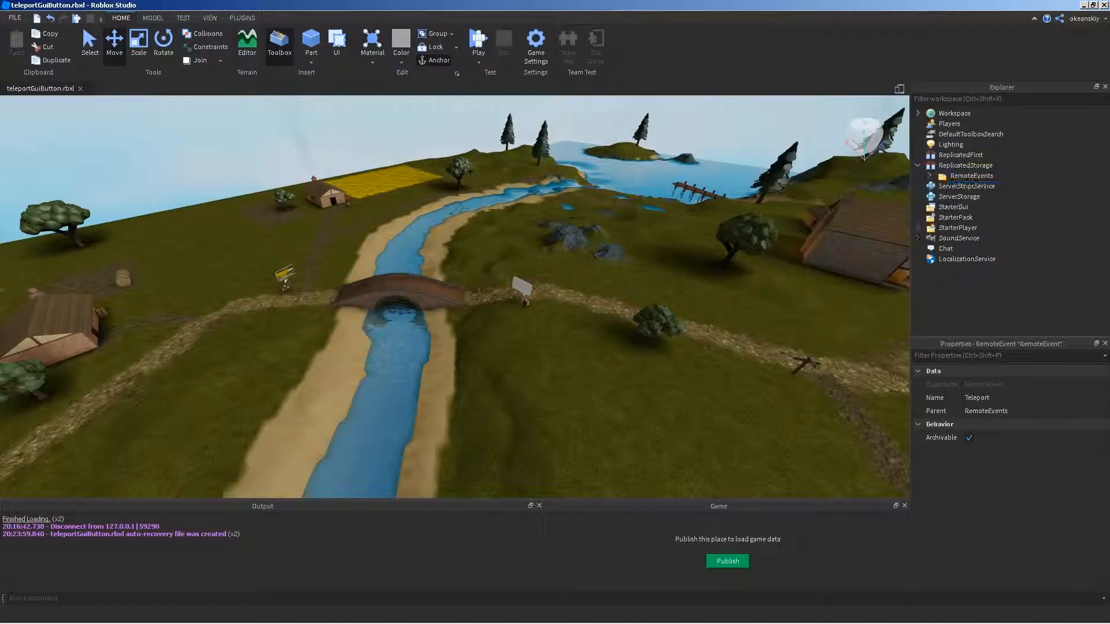
left_click(965, 176)
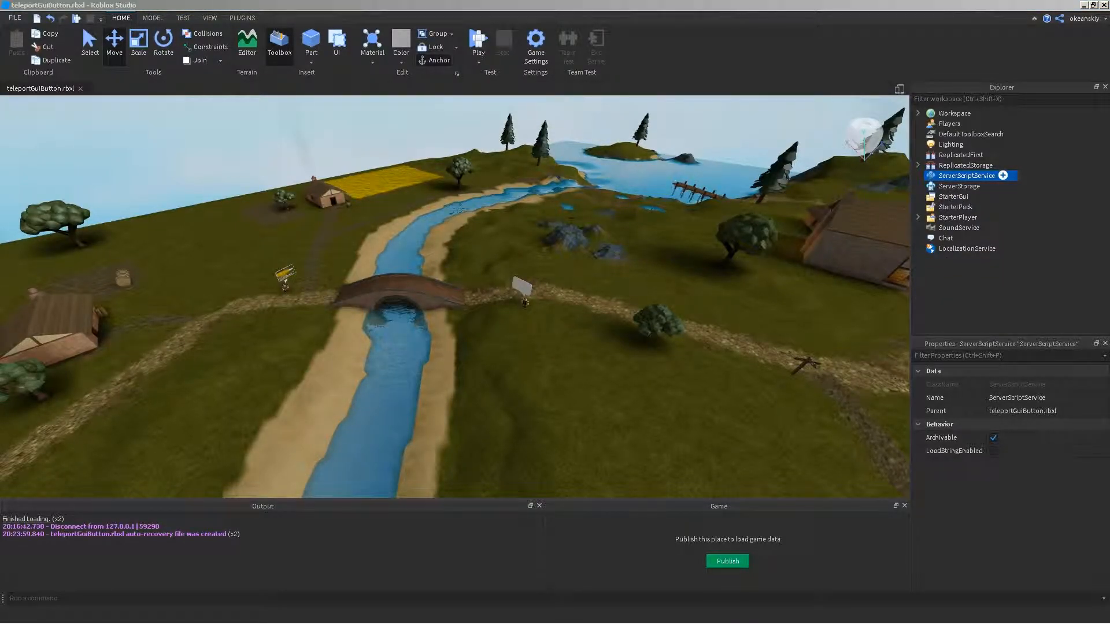
Step: Insert a TeleportServer script into ServerScriptService and a ScreenGui into StarterGui
left_click(1002, 175)
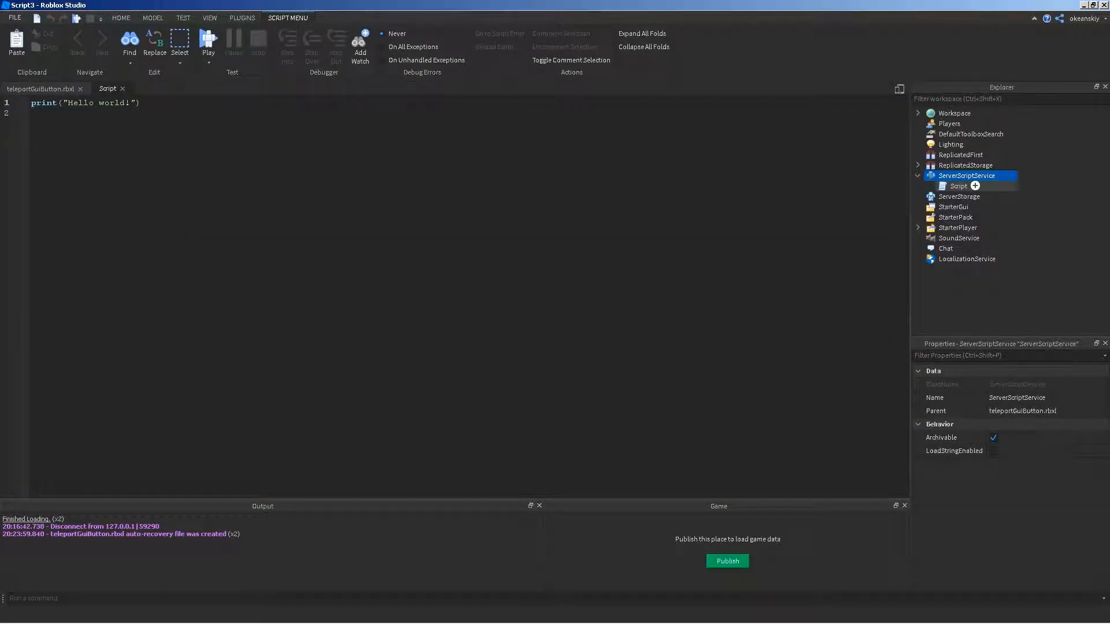
left_click(975, 185)
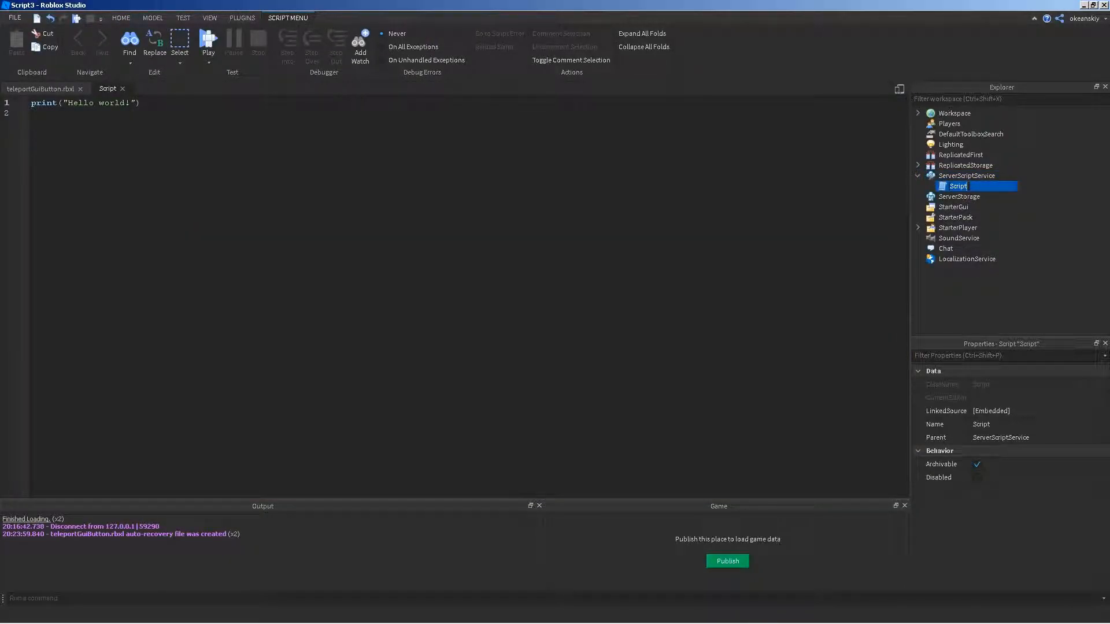
type("TeleportServer")
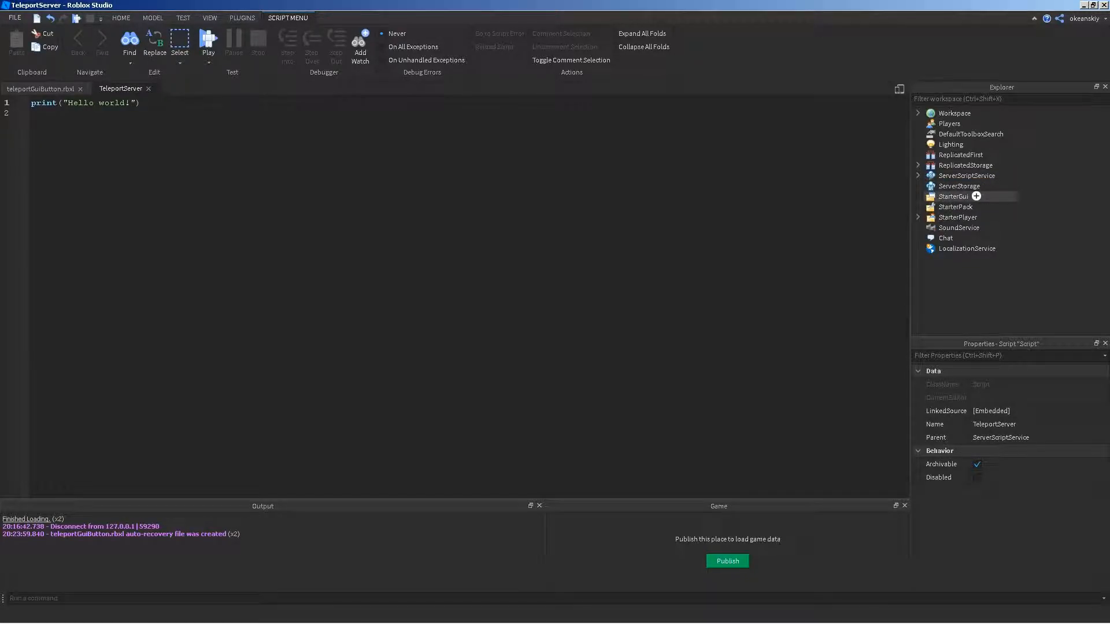
left_click(40, 89)
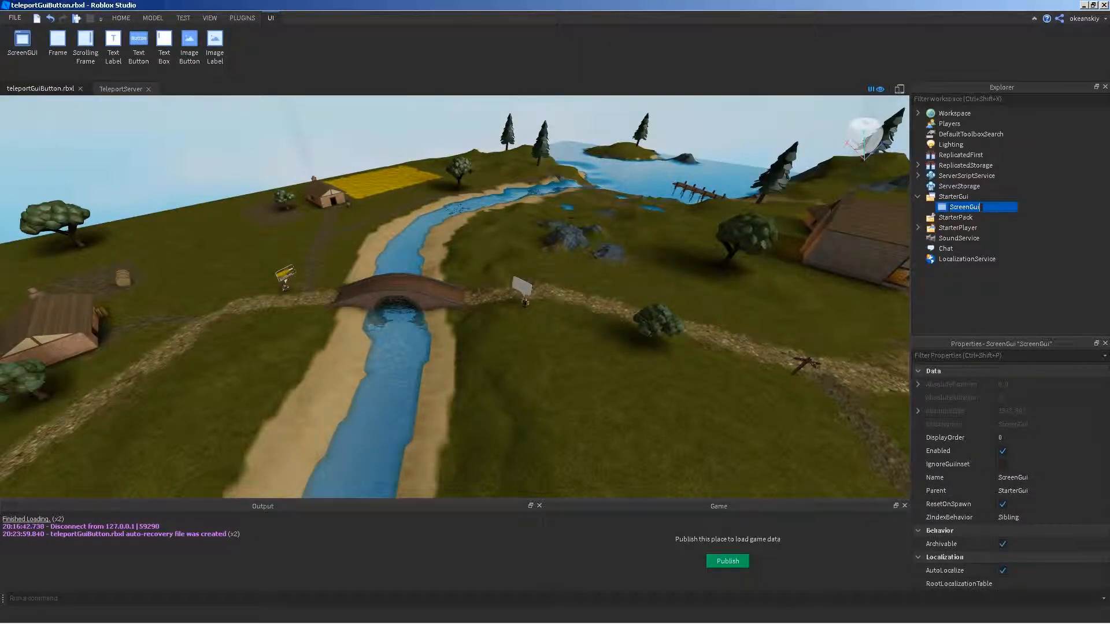
Step: Rename the ScreenGui Teleport and add a 0.8-transparent, 0.2-by-0.2 Frame at top right
type("Telep")
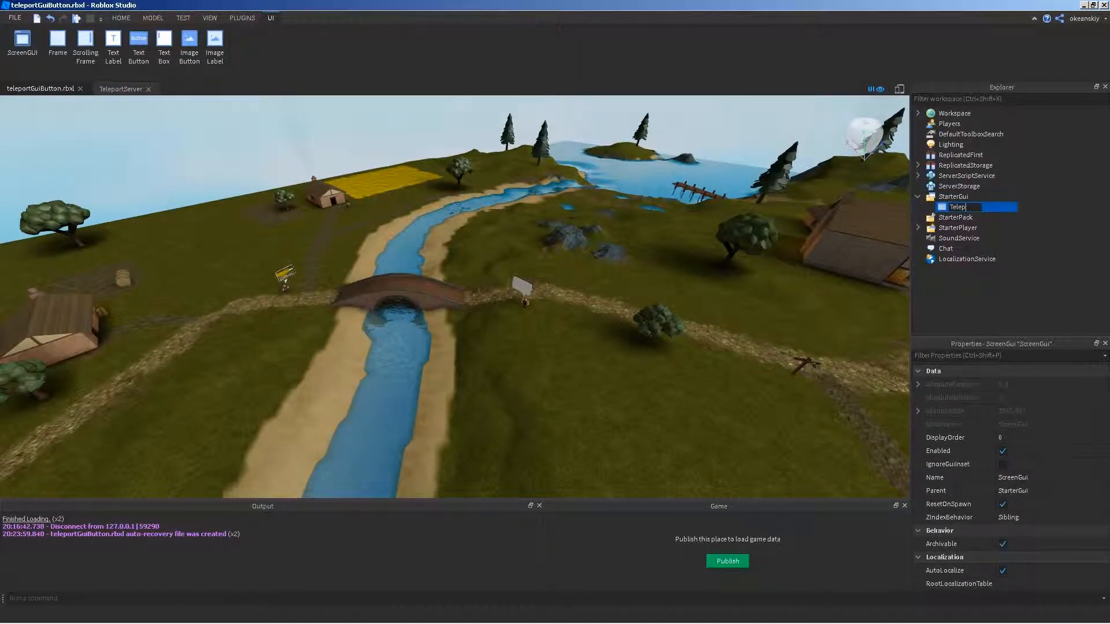
type("Teleport")
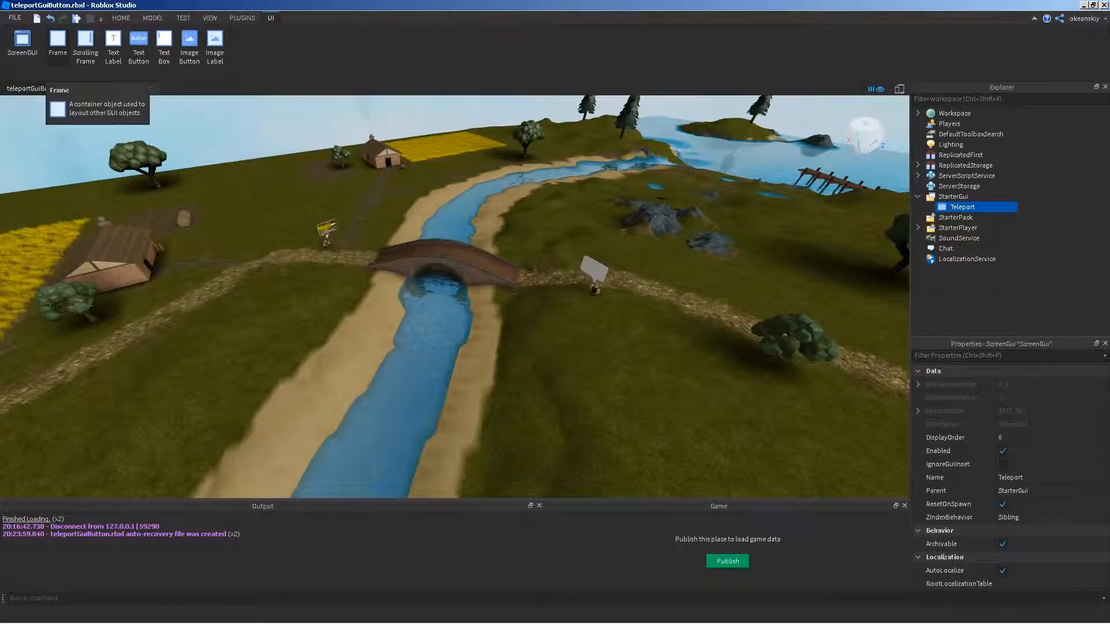
left_click(57, 41)
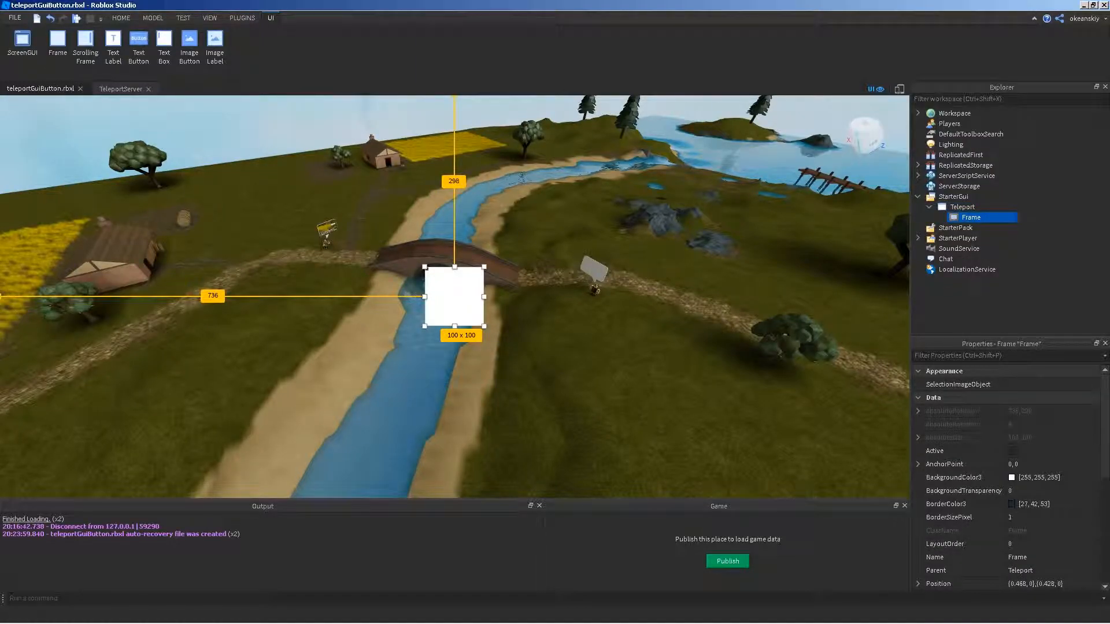
scroll("down", 3)
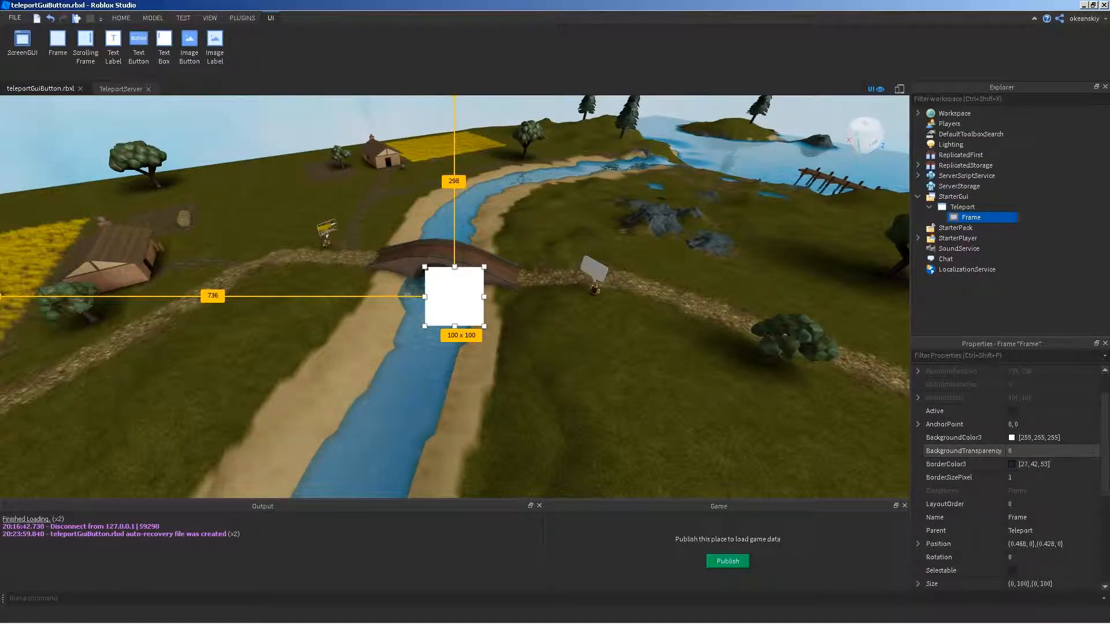
type("0.8")
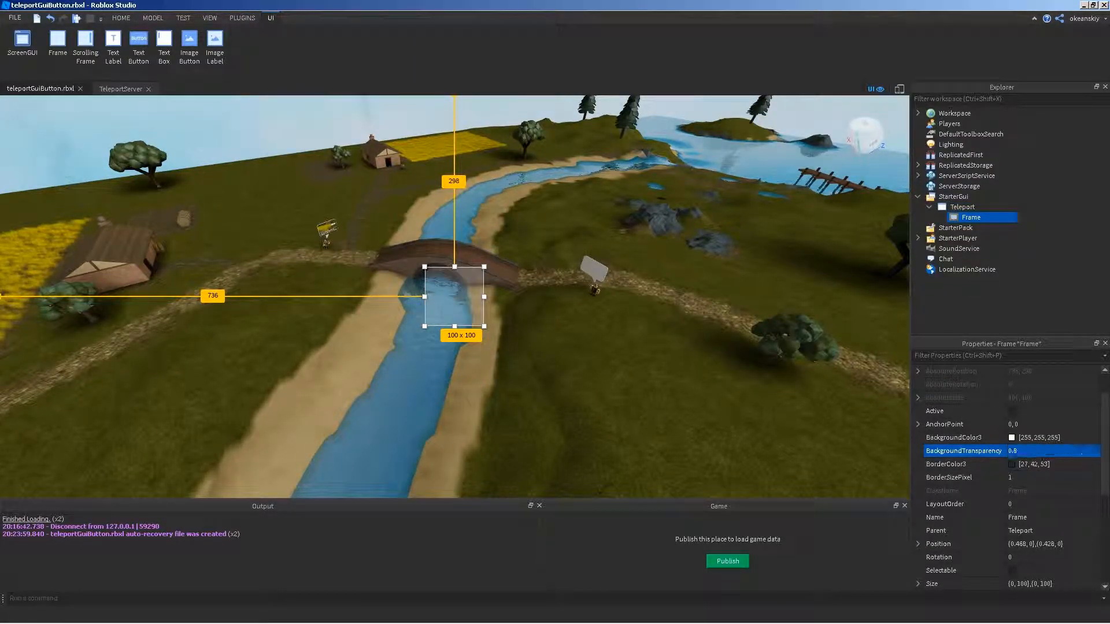
scroll("down", 3)
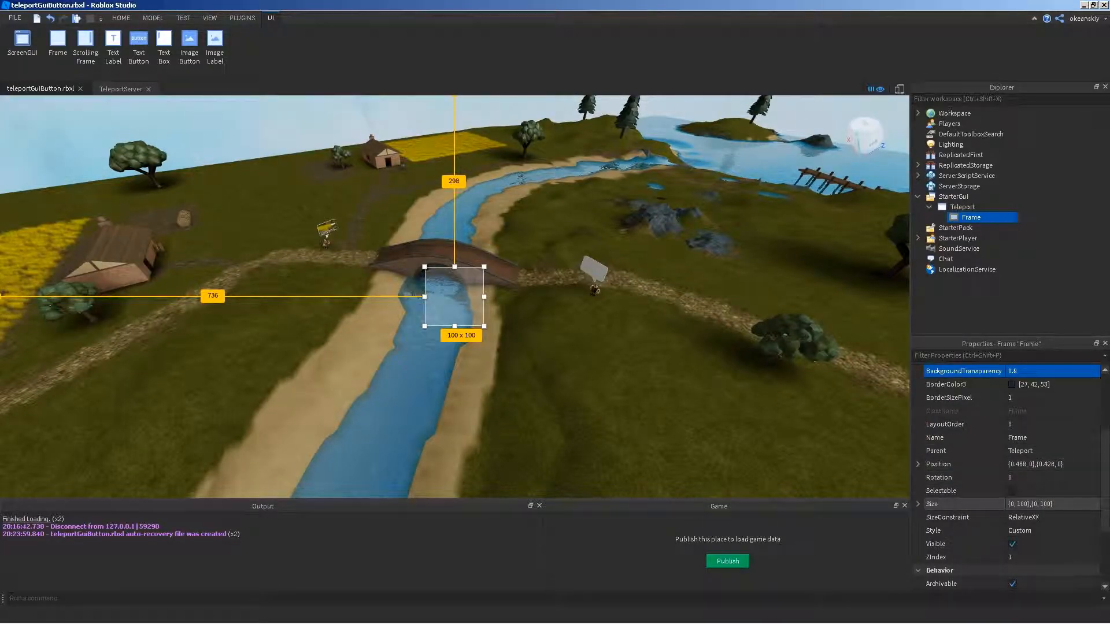
left_click(1053, 503)
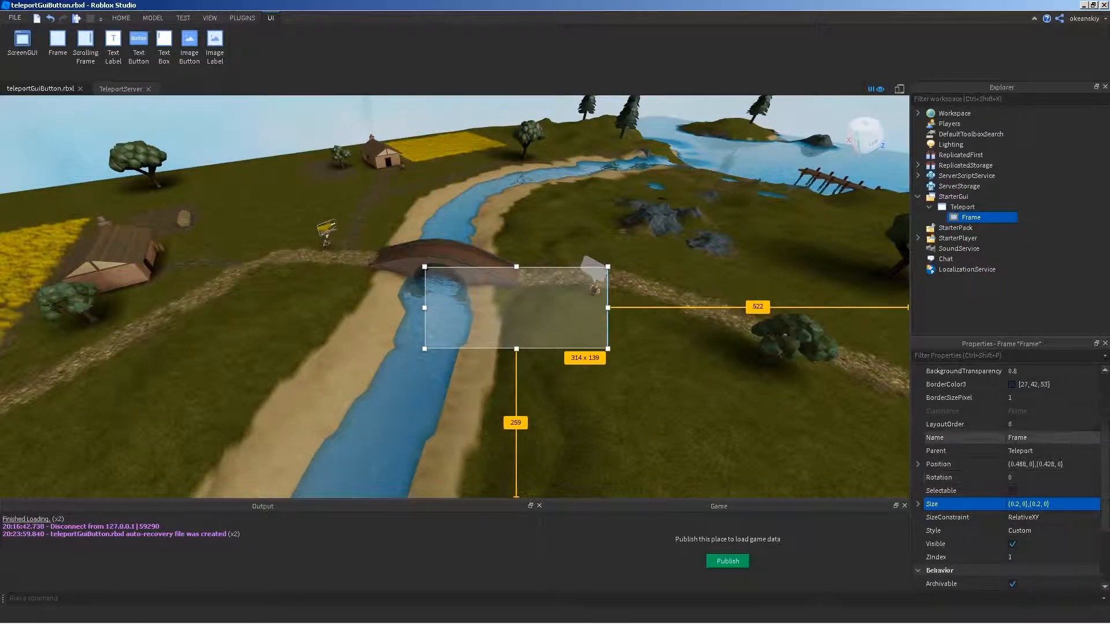
left_click_drag(515, 307, 706, 146)
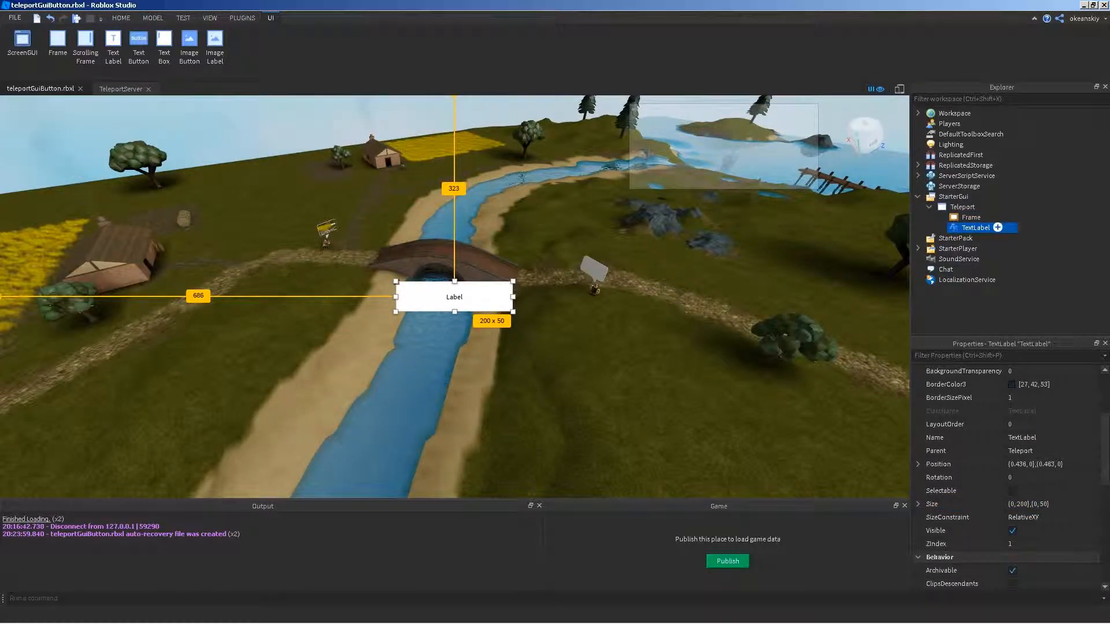
Step: Move the TextLabel into the Frame and give it a scale-based Size
left_click_drag(454, 296, 769, 157)
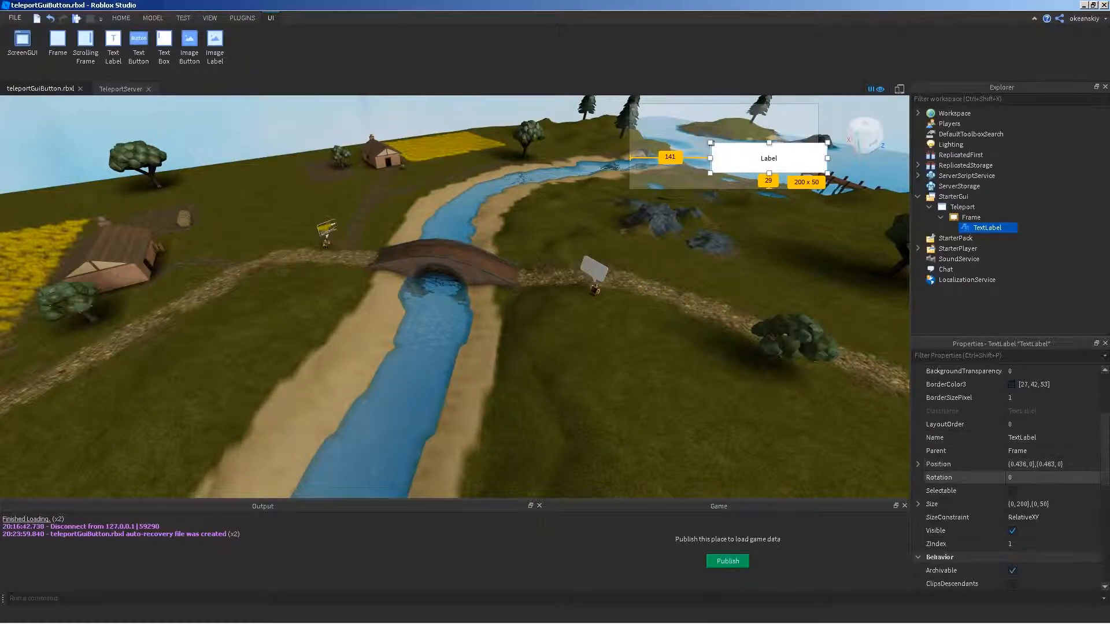
left_click(1052, 504)
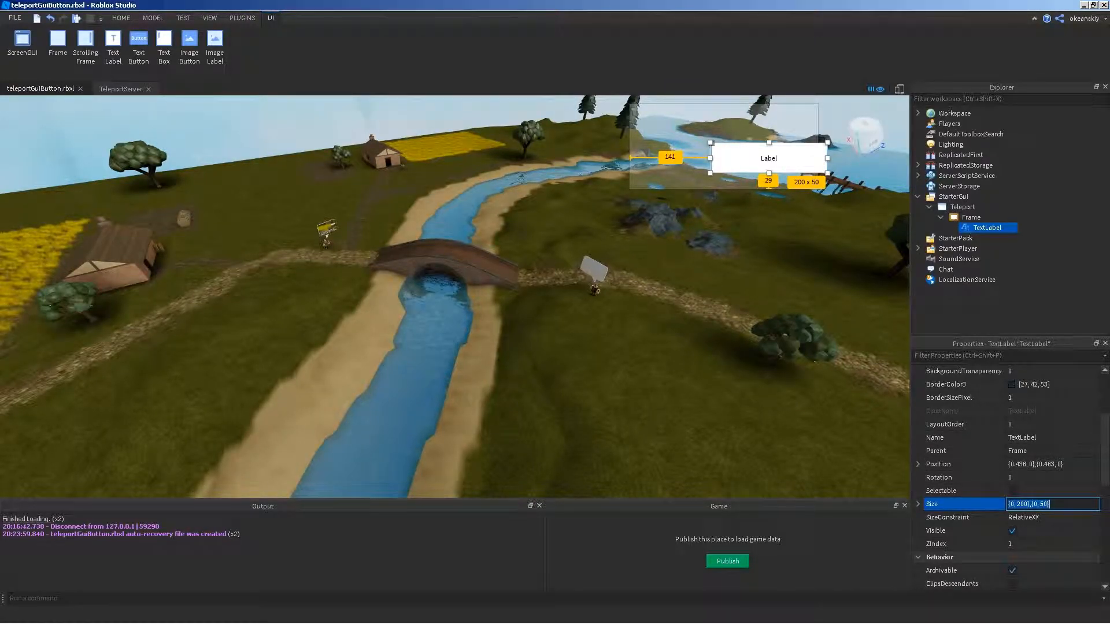
type("0.2,")
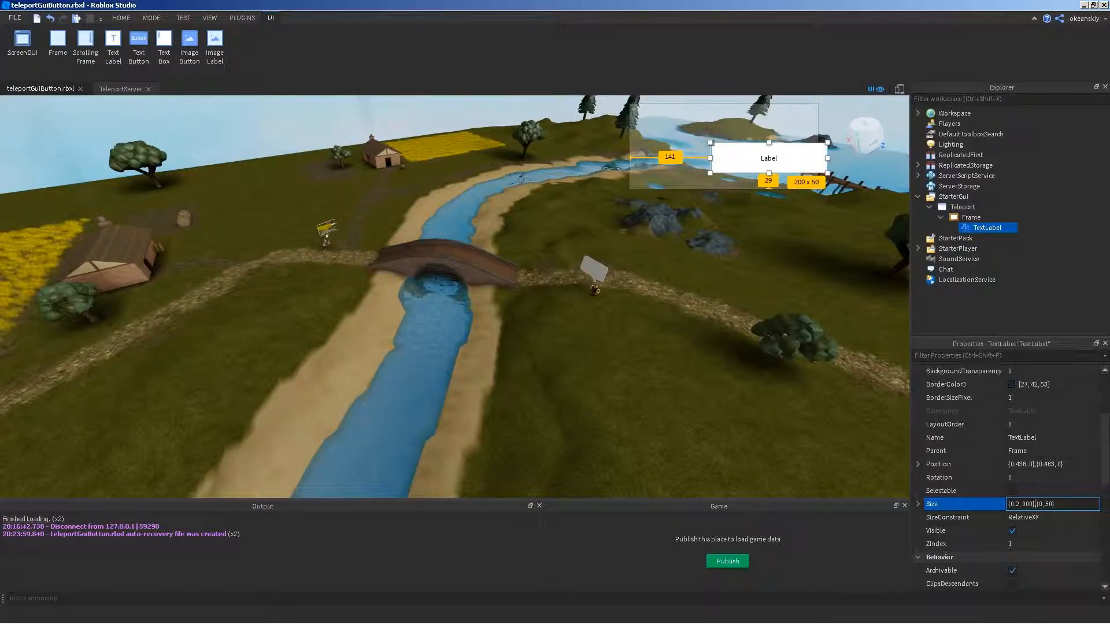
type("0,2")
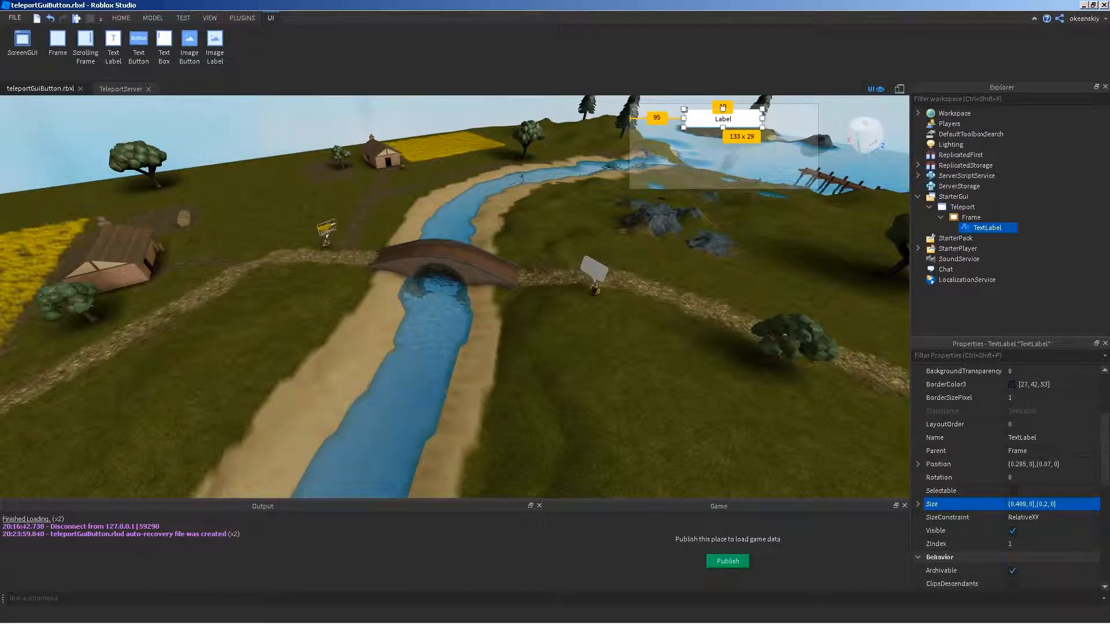
Step: Set the label's Text to Teleport and TextSize to 24
scroll("down", 3)
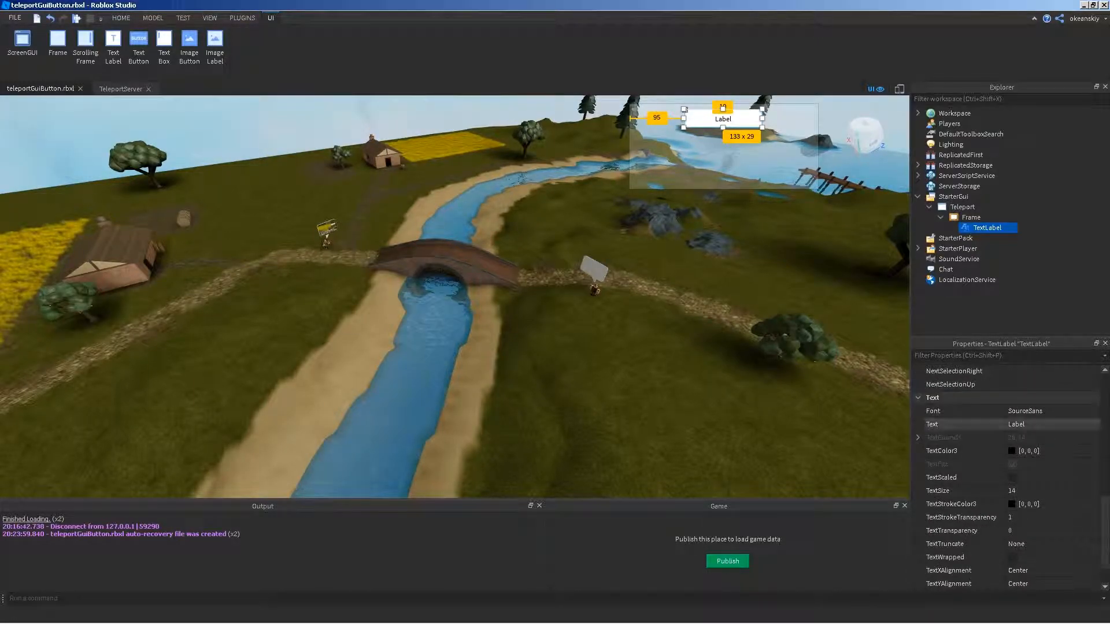
type("Tel")
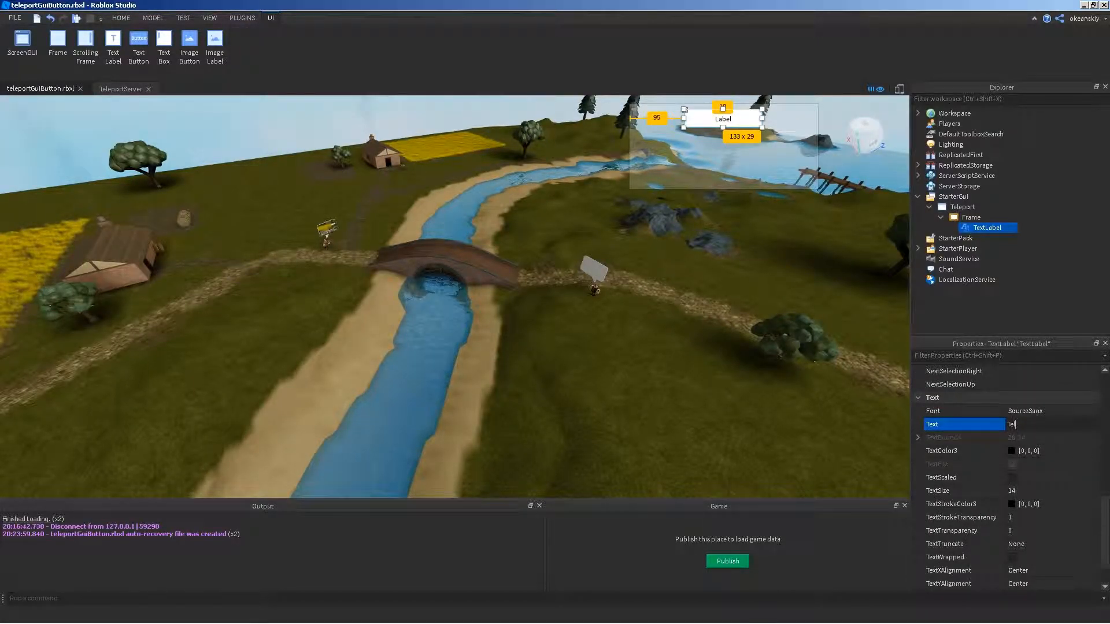
type("Teleport")
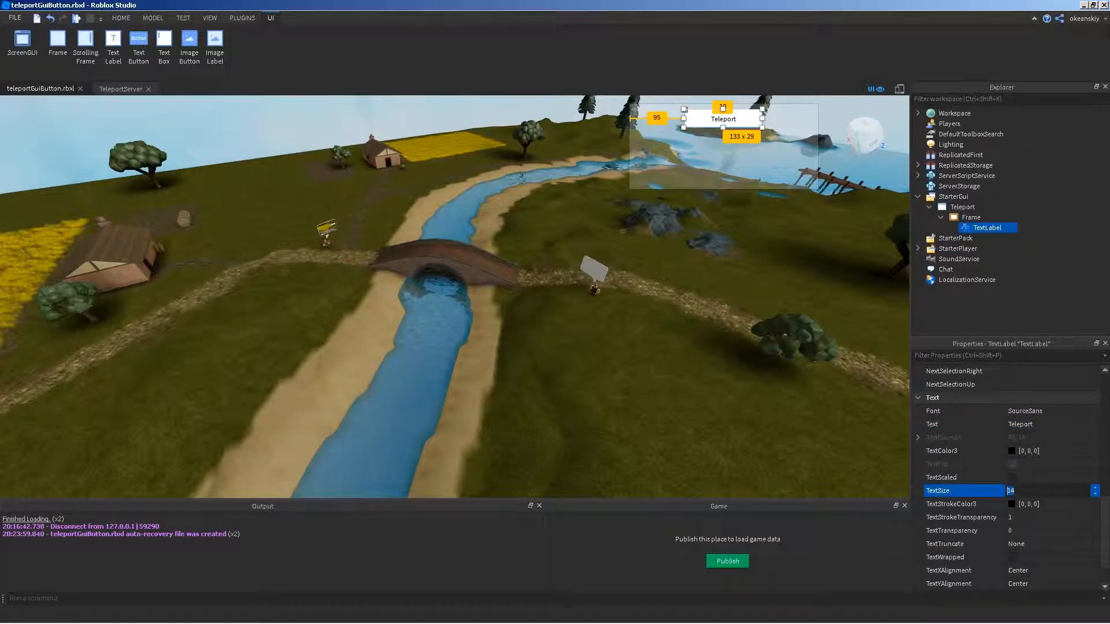
type("24")
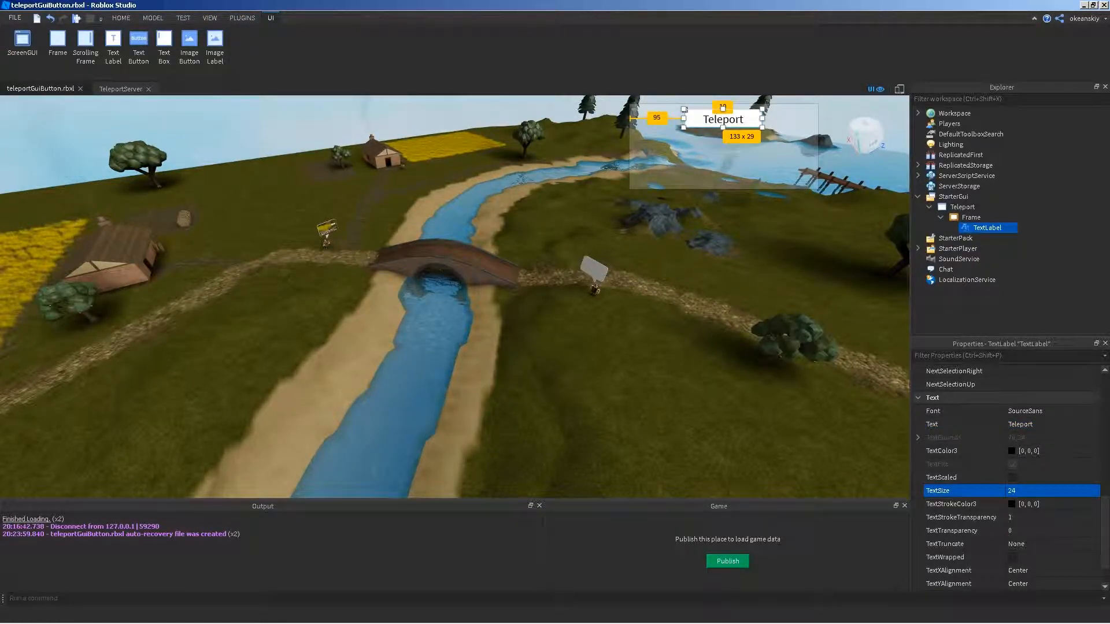
left_click(971, 217)
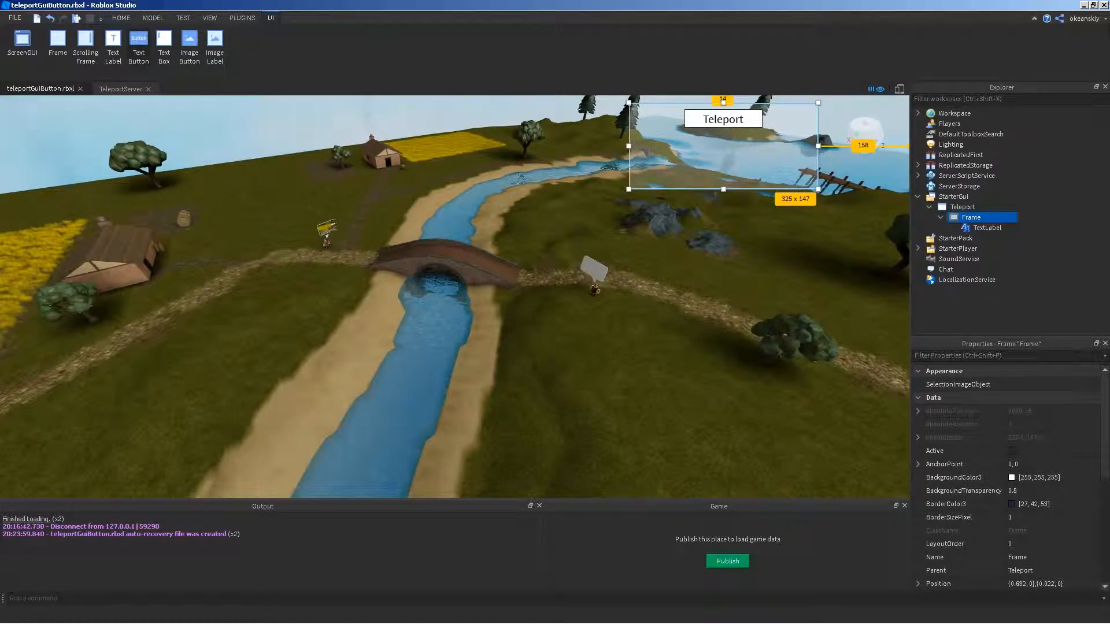
Step: Place a TextButton inside the Teleport frame and set its Size
left_click(139, 44)
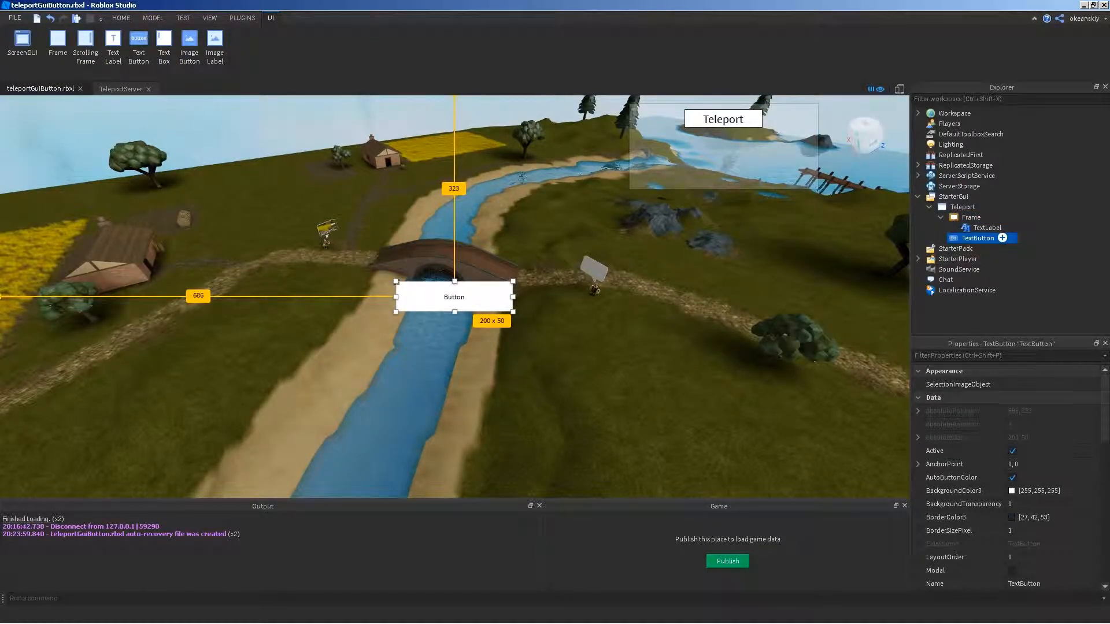
left_click_drag(453, 296, 768, 158)
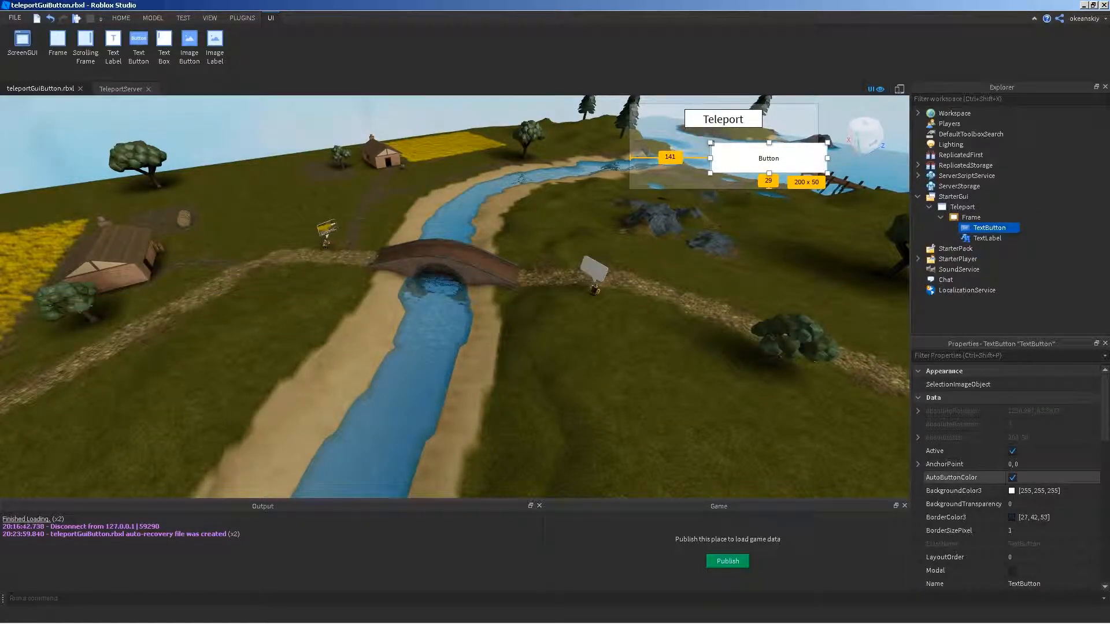
left_click(1051, 544)
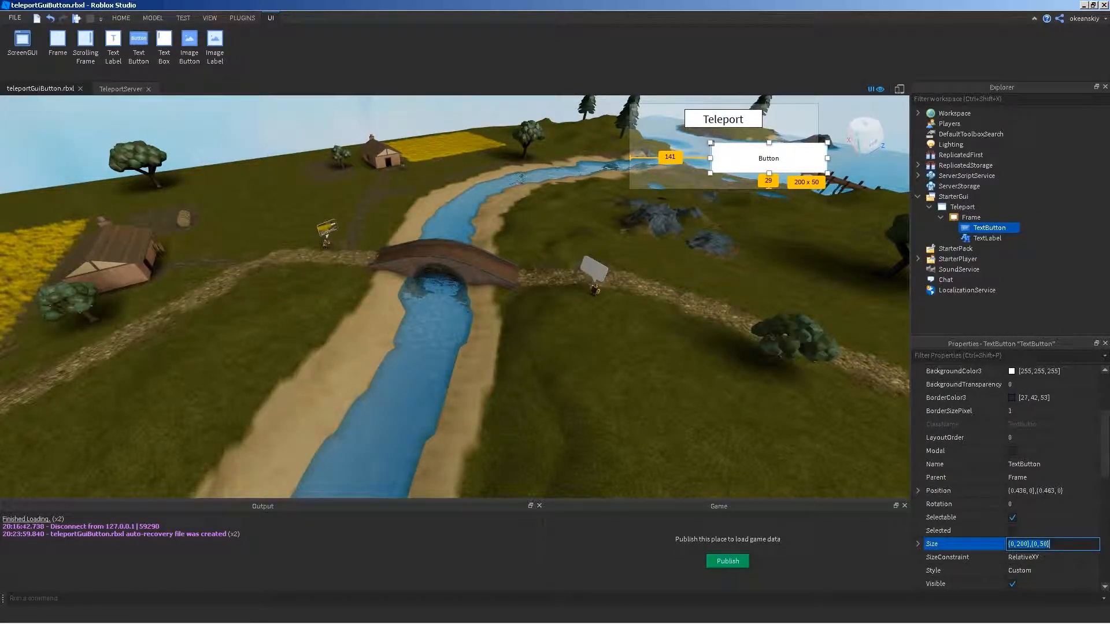
type("00")
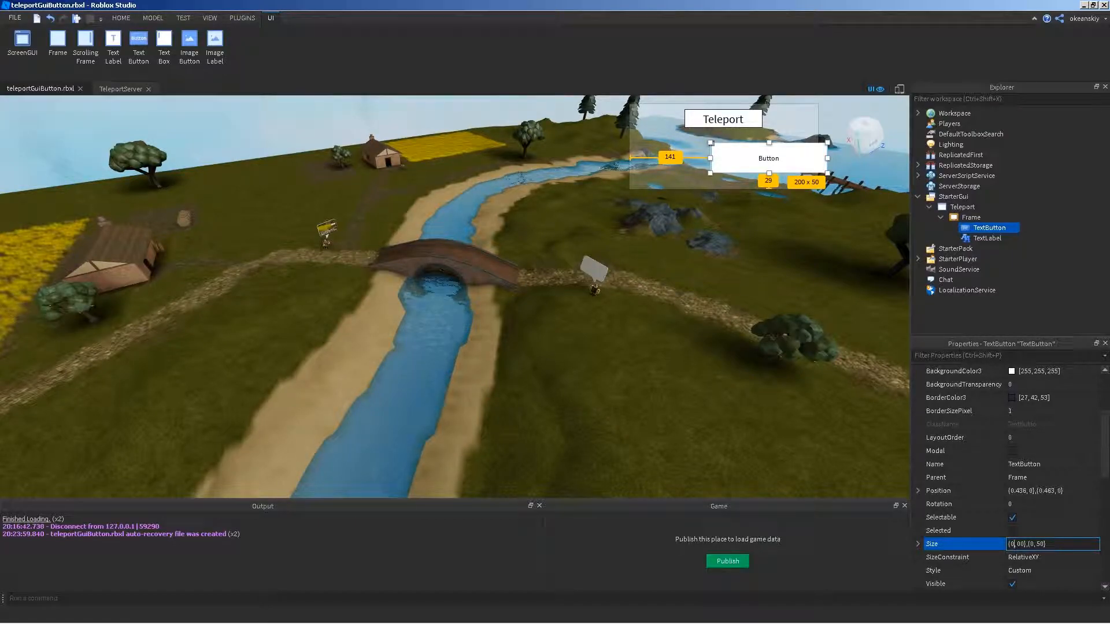
type("0.2")
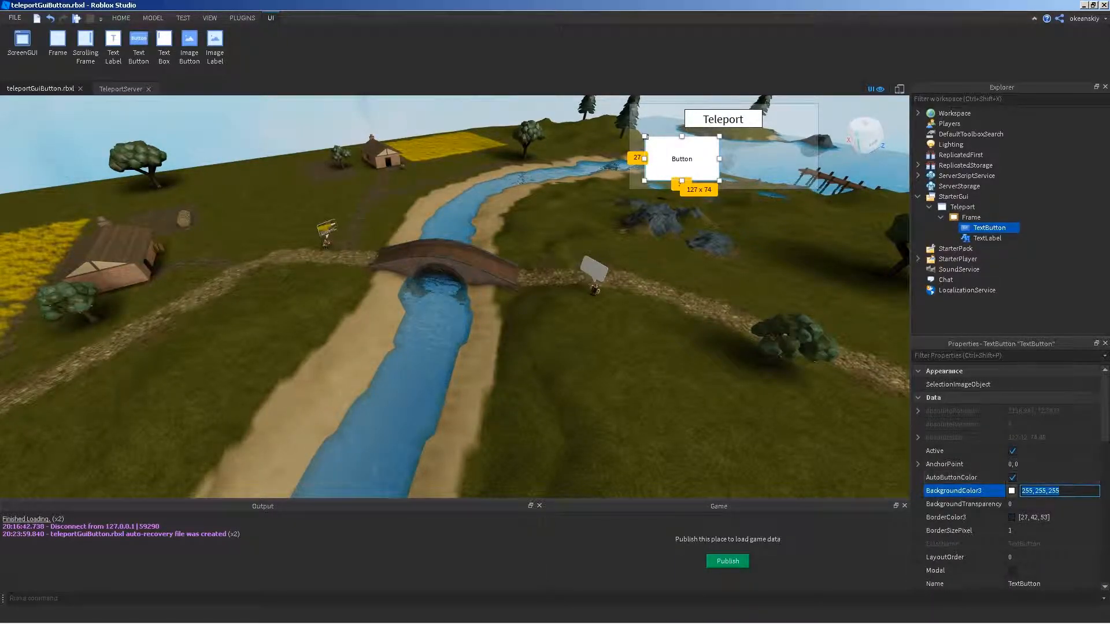
Step: Make the button light blue, 0.5 transparent, reading Home at text size 38
left_click(1012, 491)
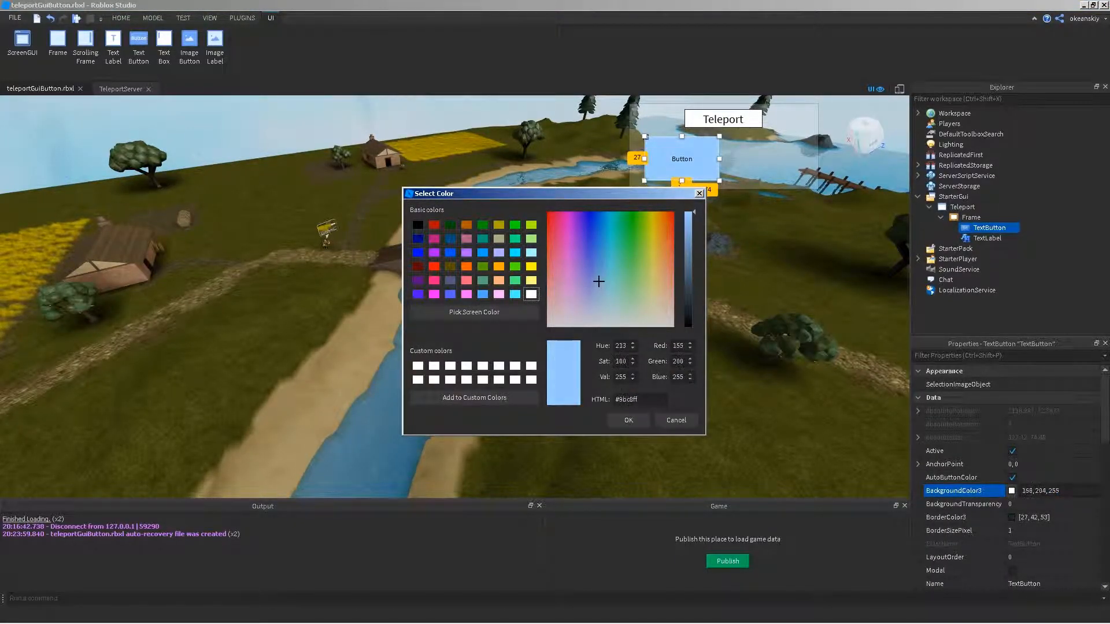
left_click(599, 283)
type(".6")
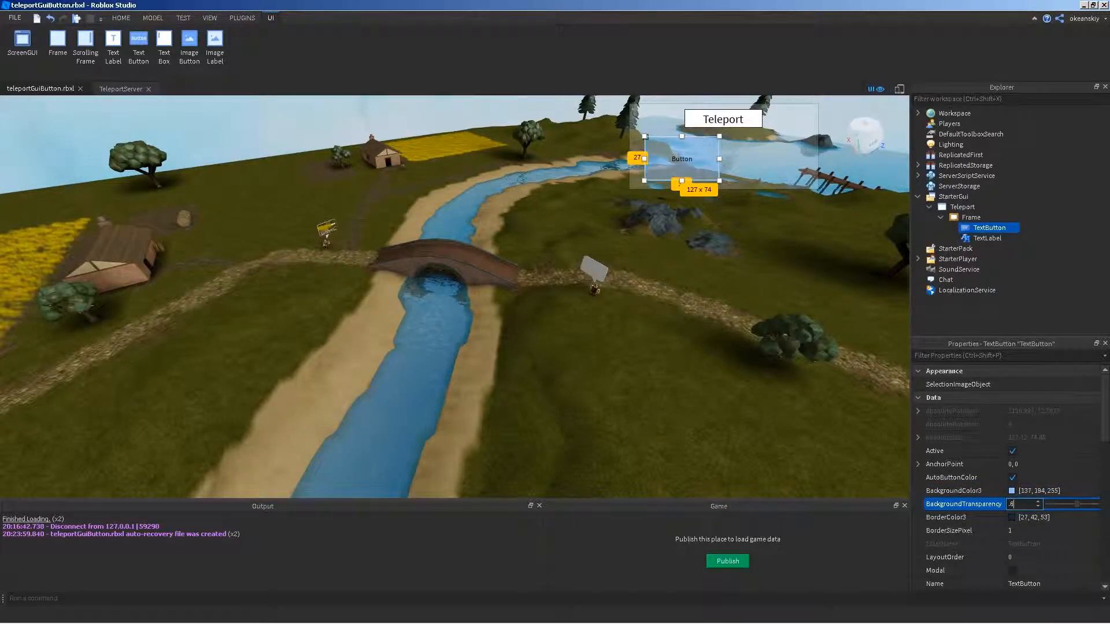
type("0.5")
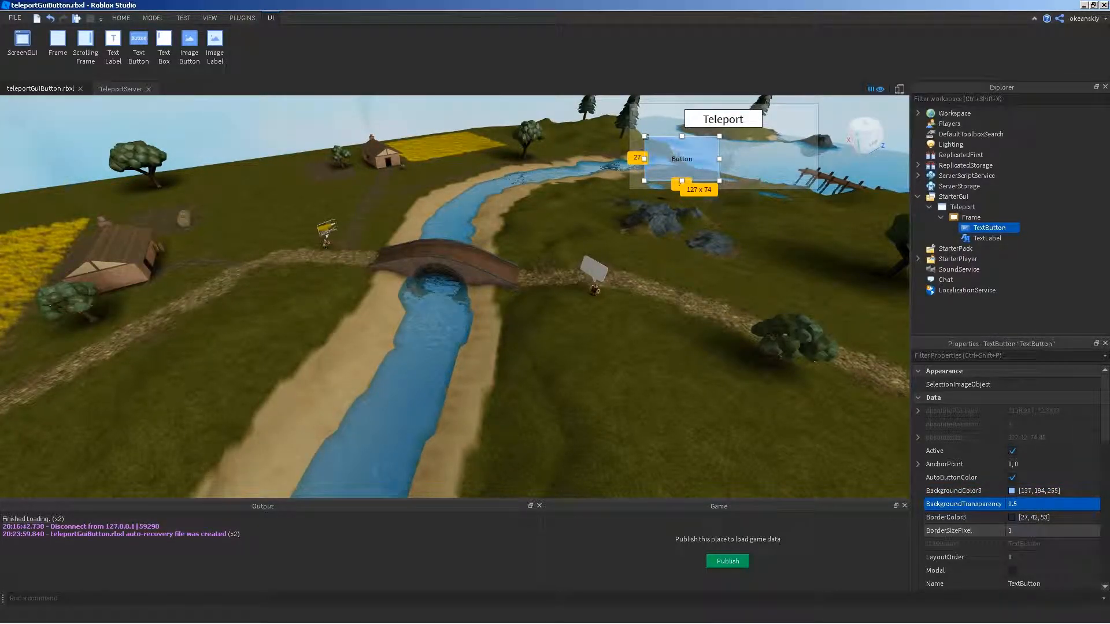
scroll("down", 3)
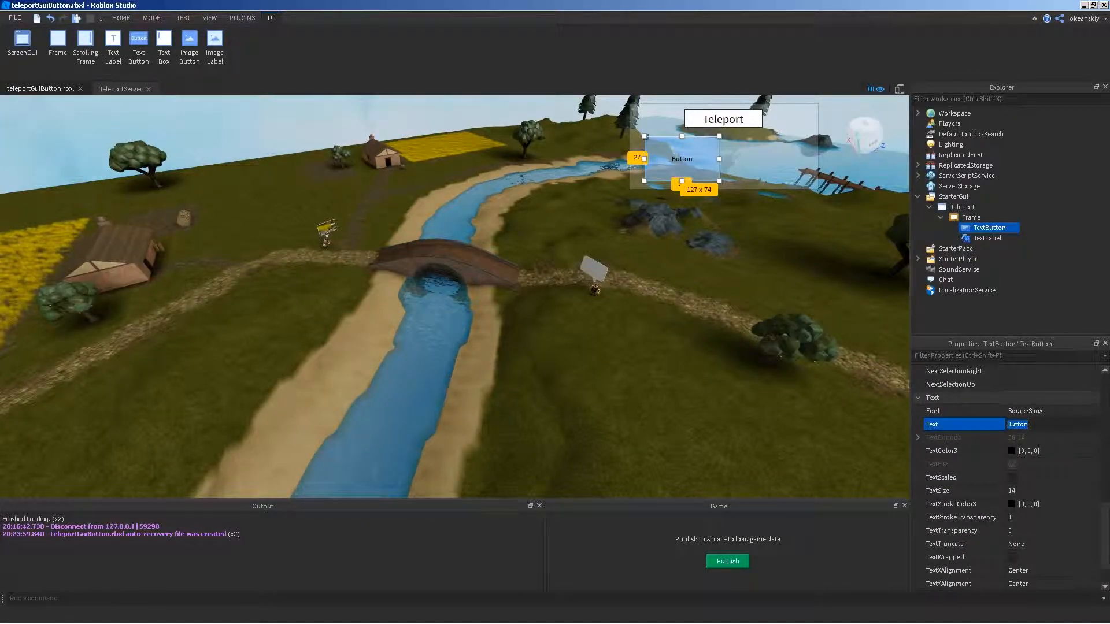
type("Home")
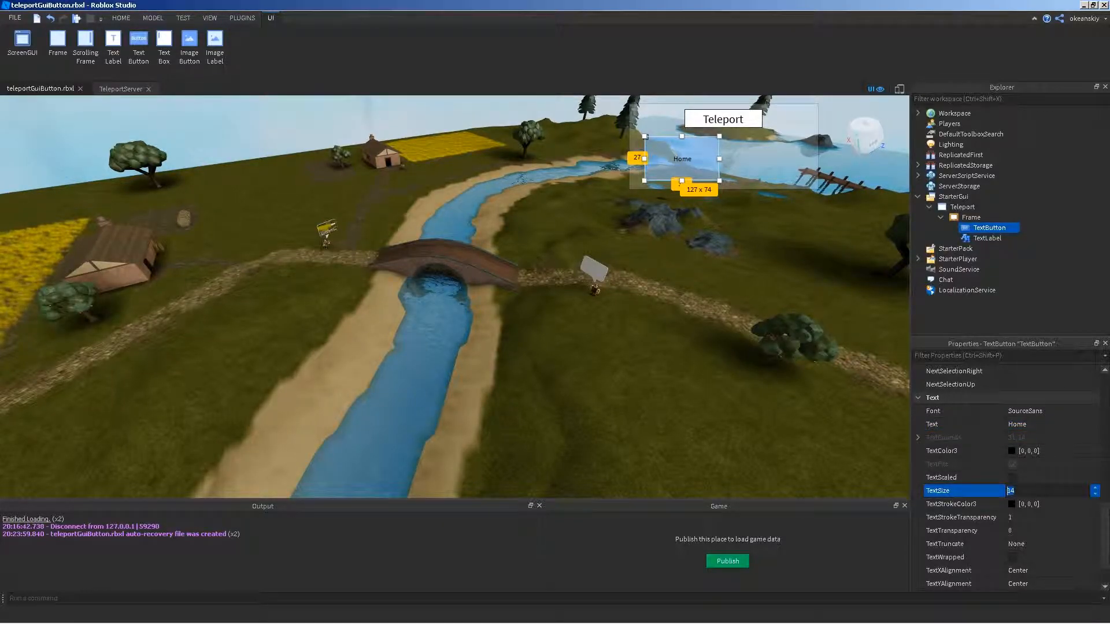
type("38")
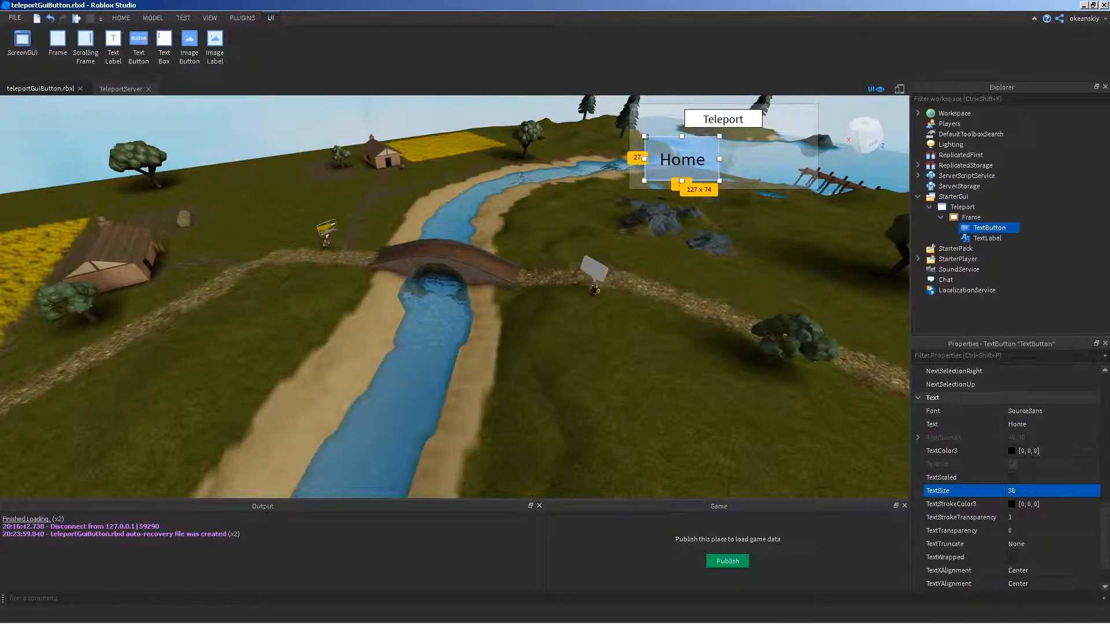
Step: Duplicate the button as Town and rename the buttons HomeButton and TownButton
left_click(120, 18)
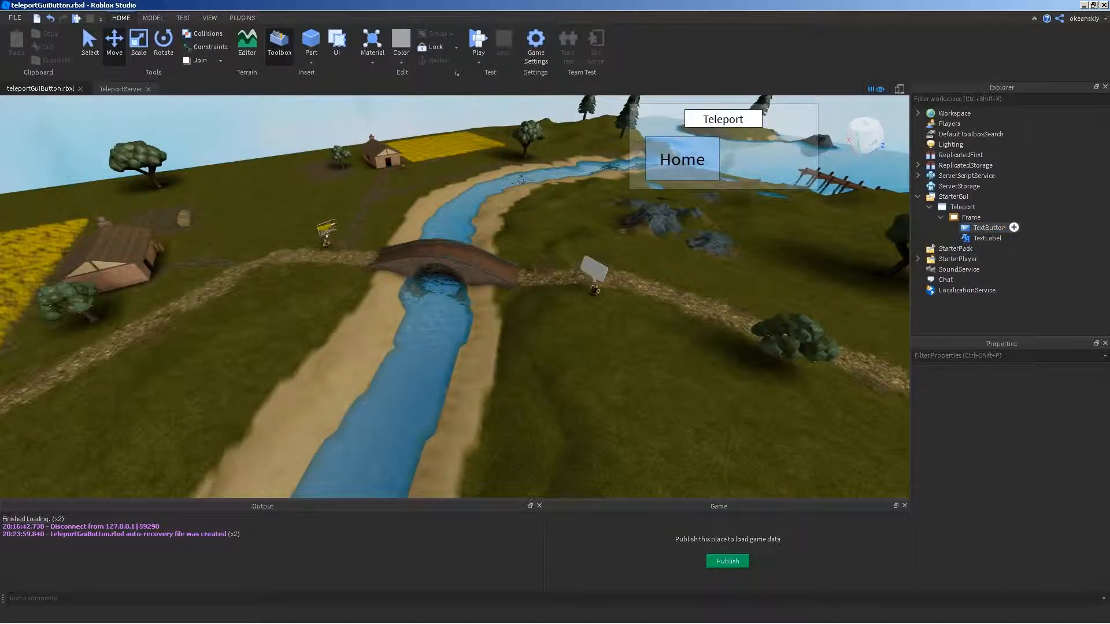
left_click(989, 228)
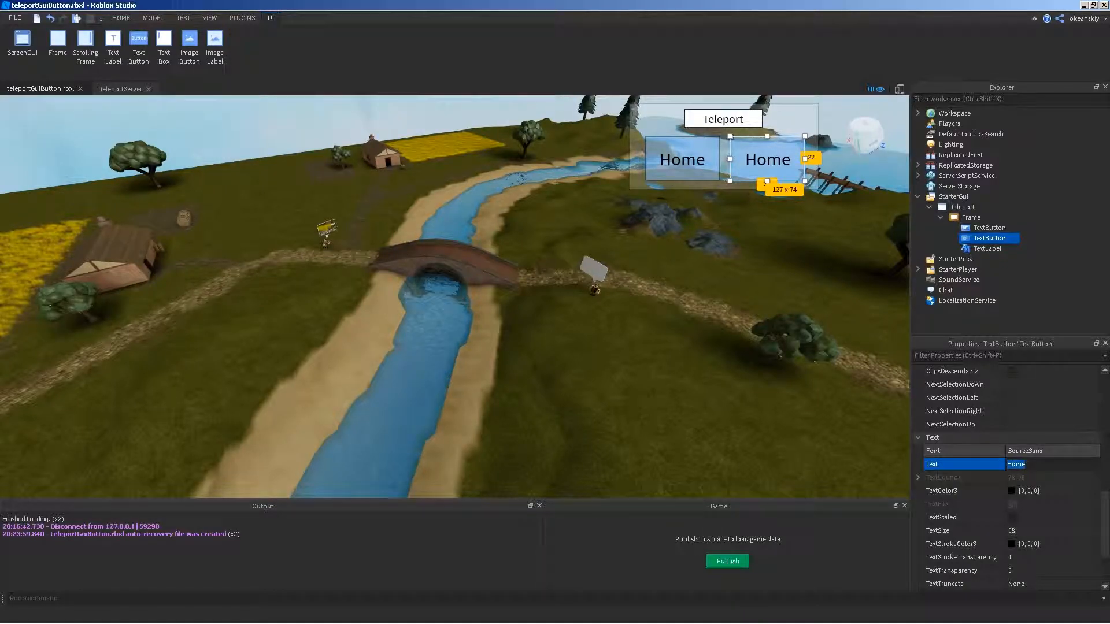
type("Town")
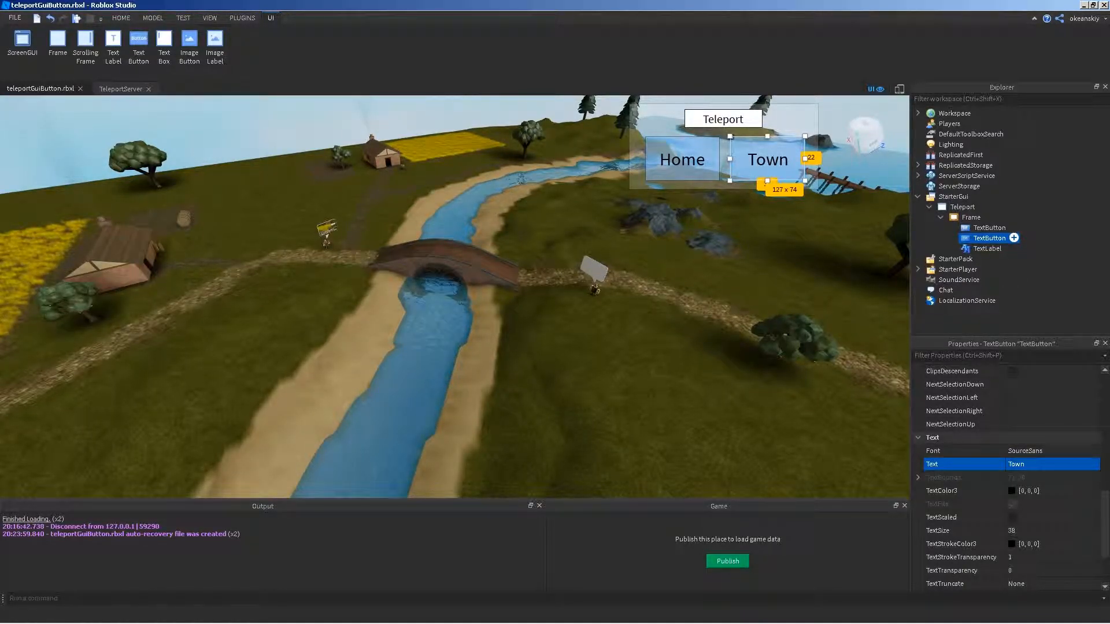
double_click(987, 237)
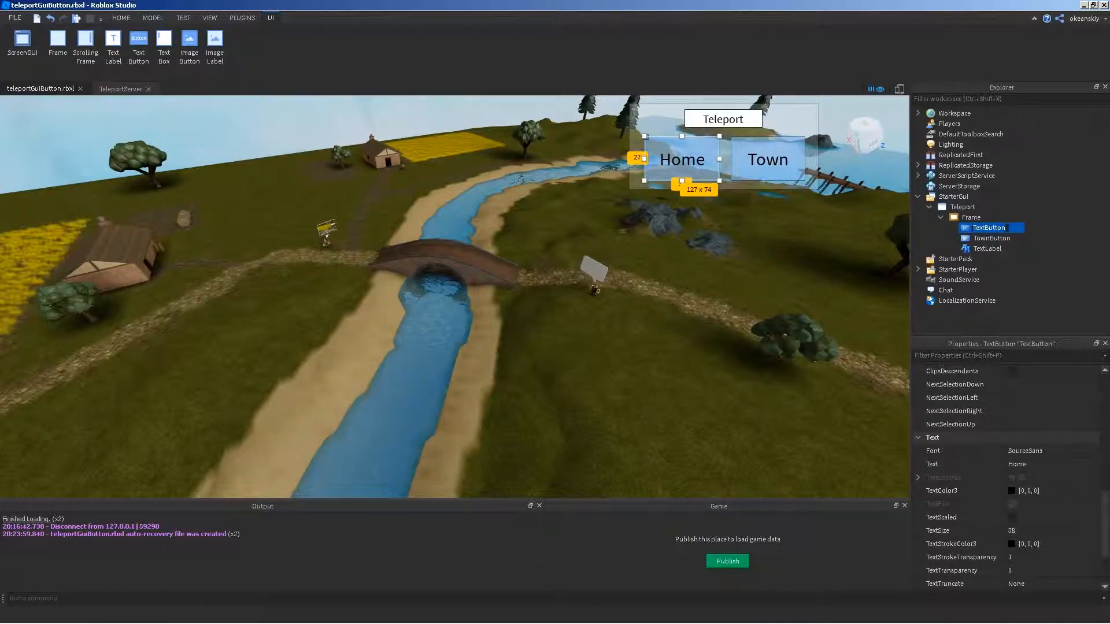
type("HomeButton")
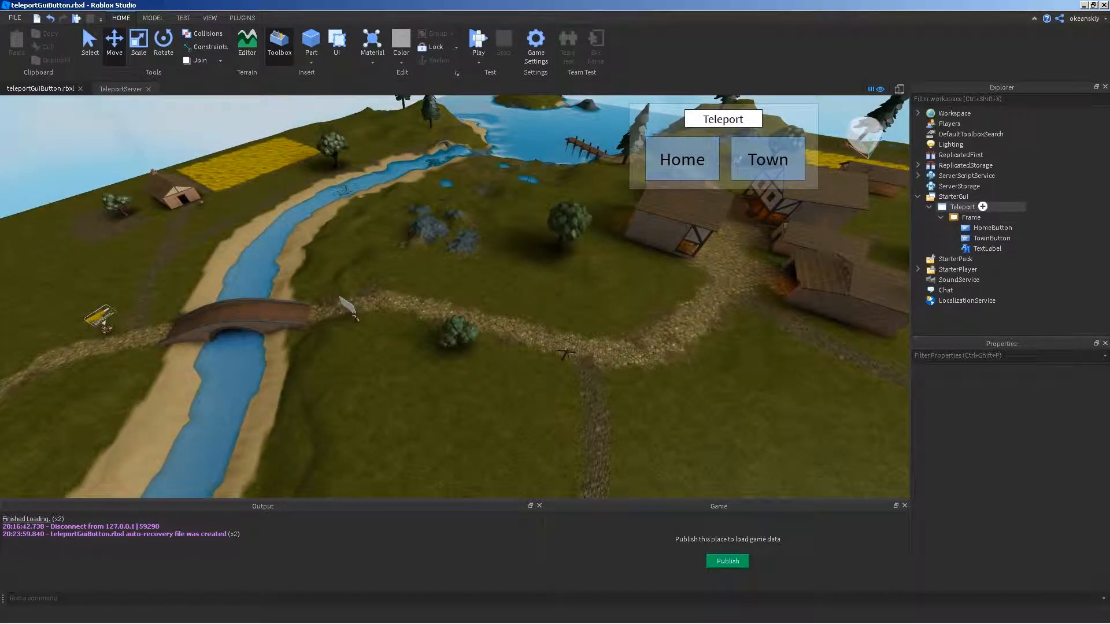
Step: Insert a TeleportClient LocalScript under the Teleport GUI and return to its editor
left_click(960, 206)
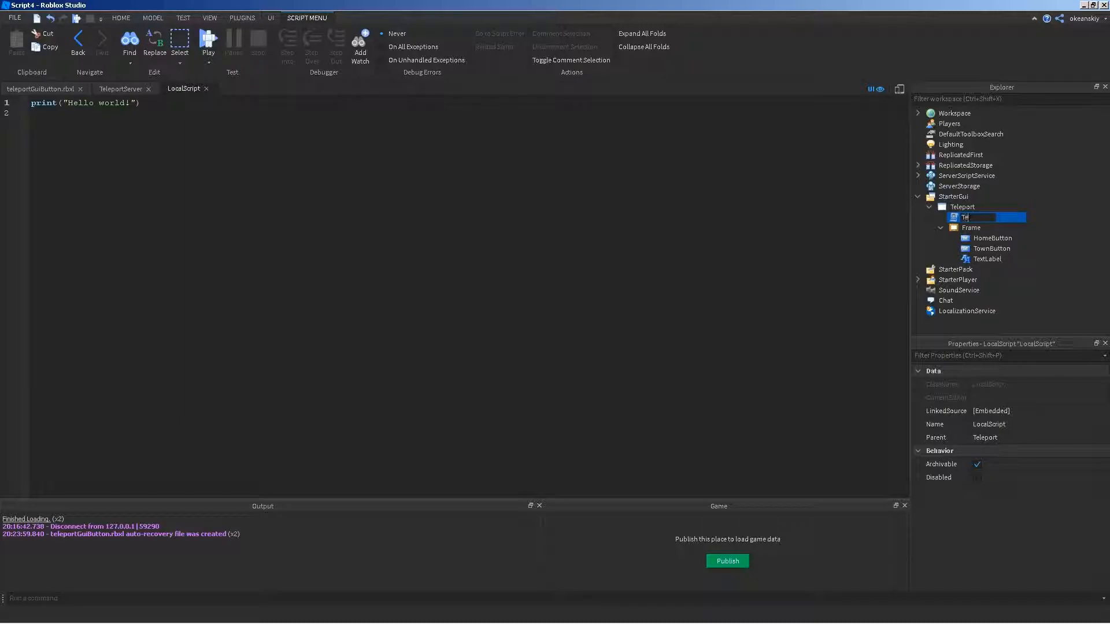
type("TeleportClient")
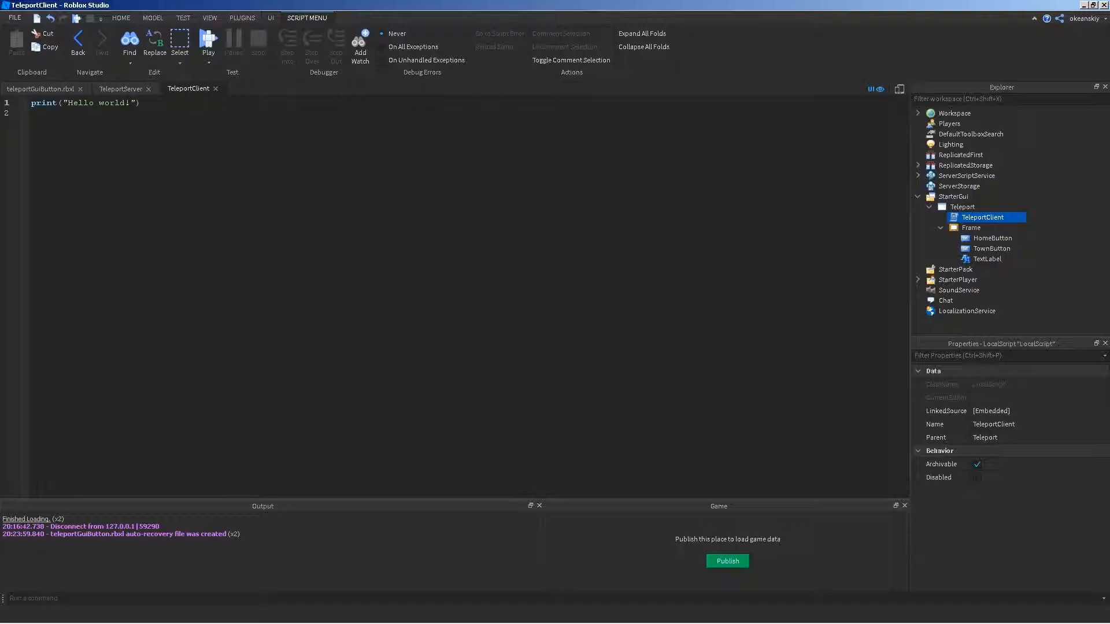
left_click(41, 89)
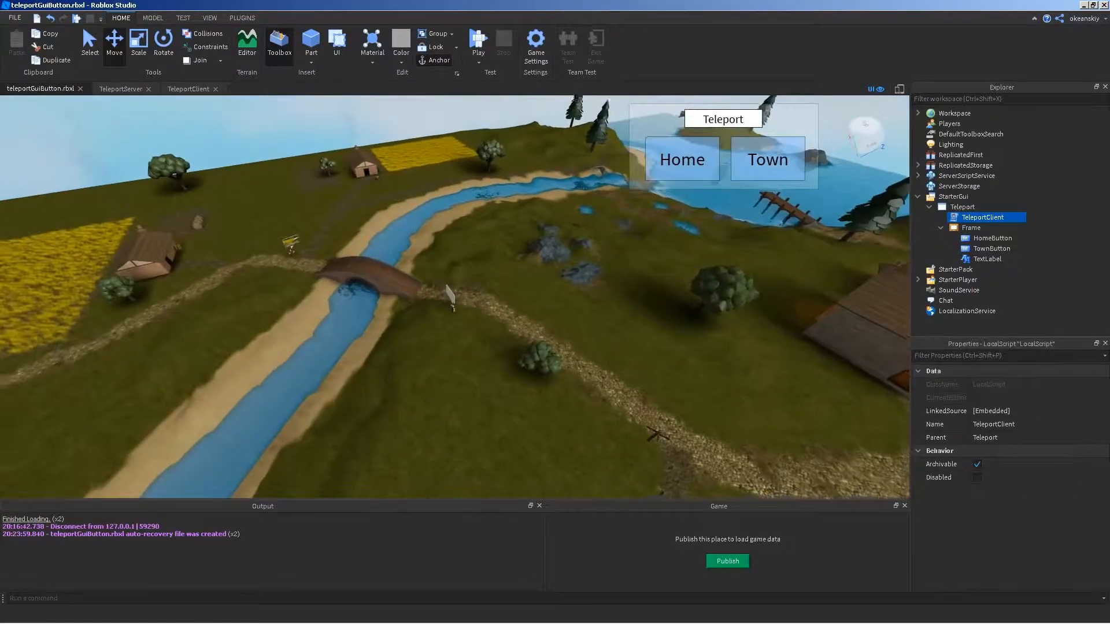
left_click(121, 89)
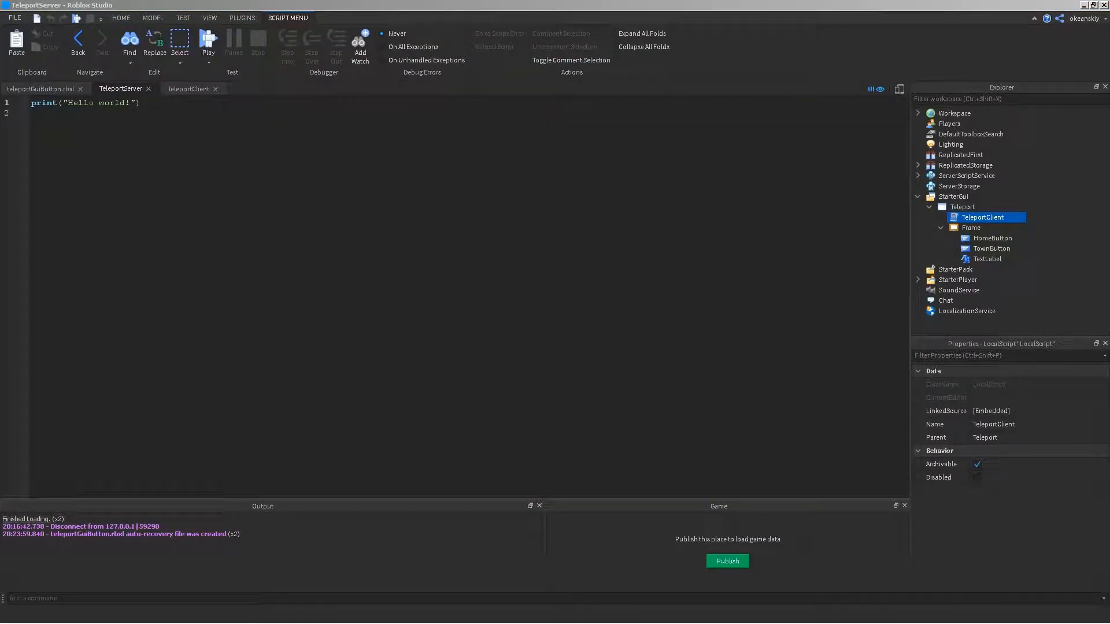
left_click(188, 88)
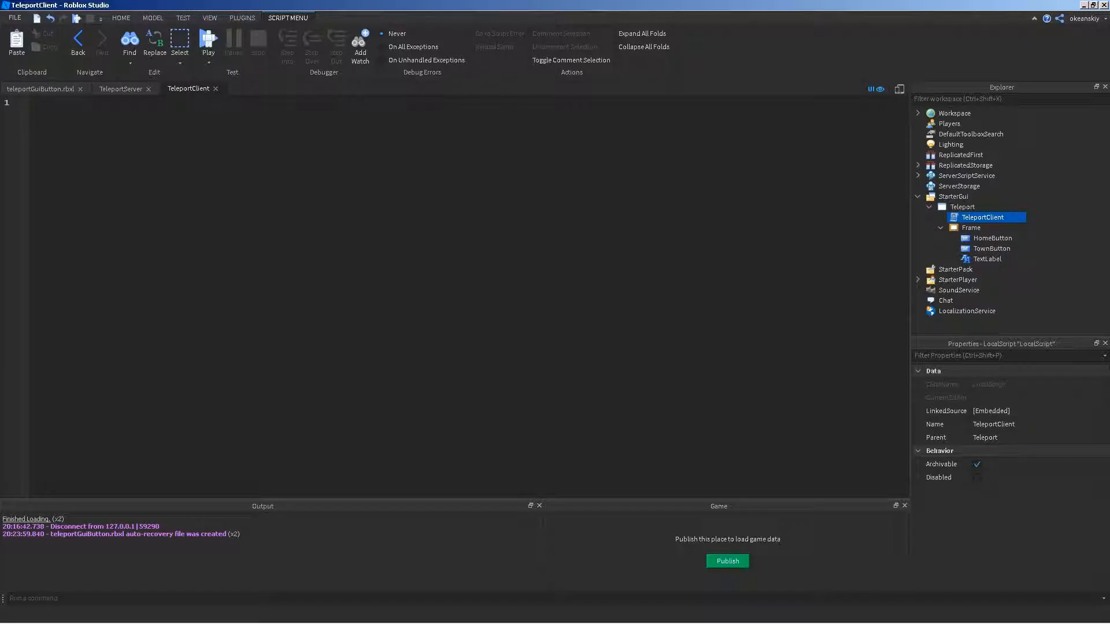
Step: Declare gui, homeButton (gui.Frame.HomeButton) and townButton variables in TeleportClient
left_click(31, 103)
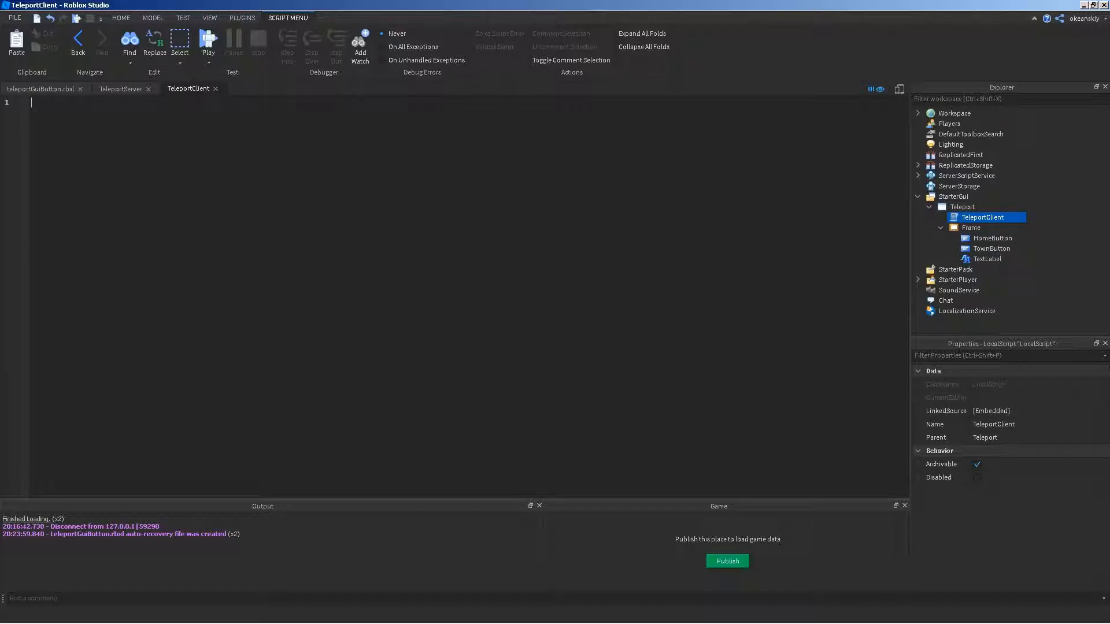
type("local gui = script.Parent")
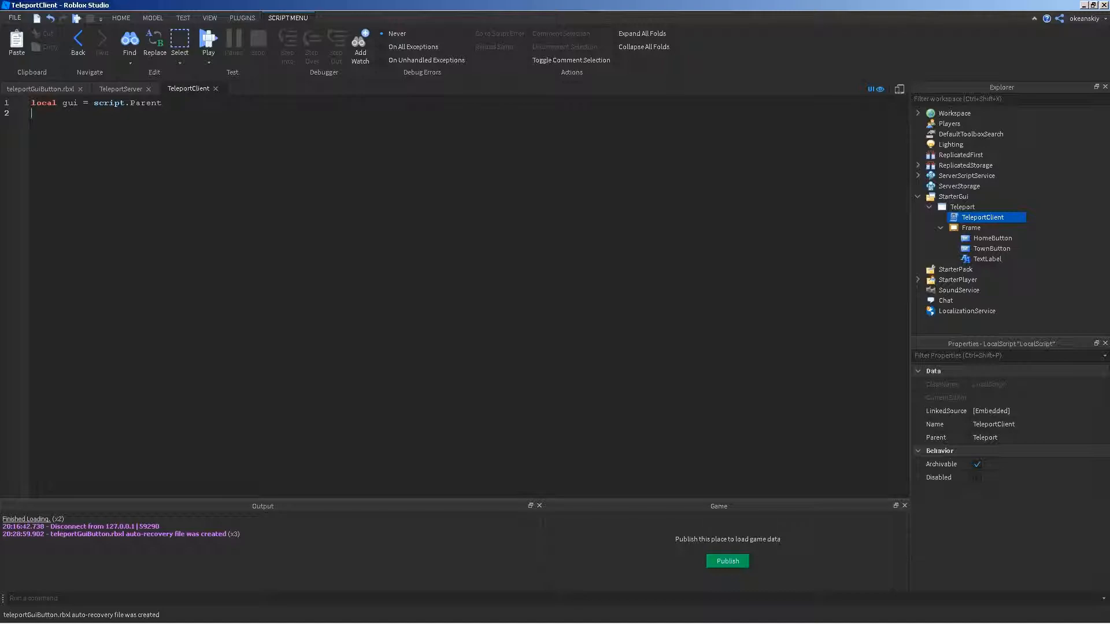
type("l")
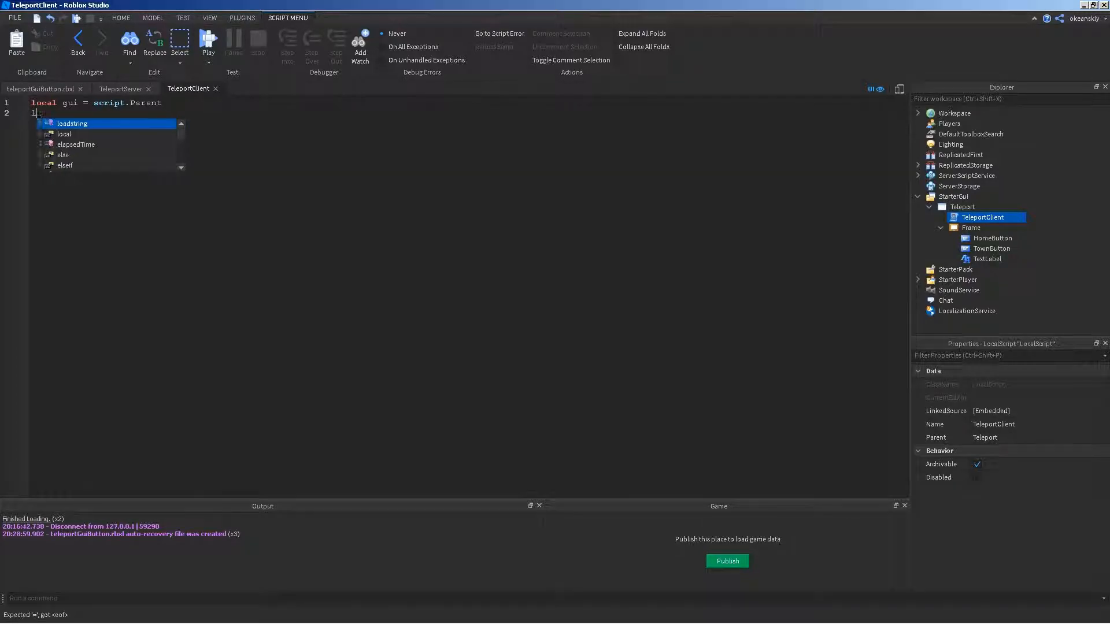
type("local homeButton =")
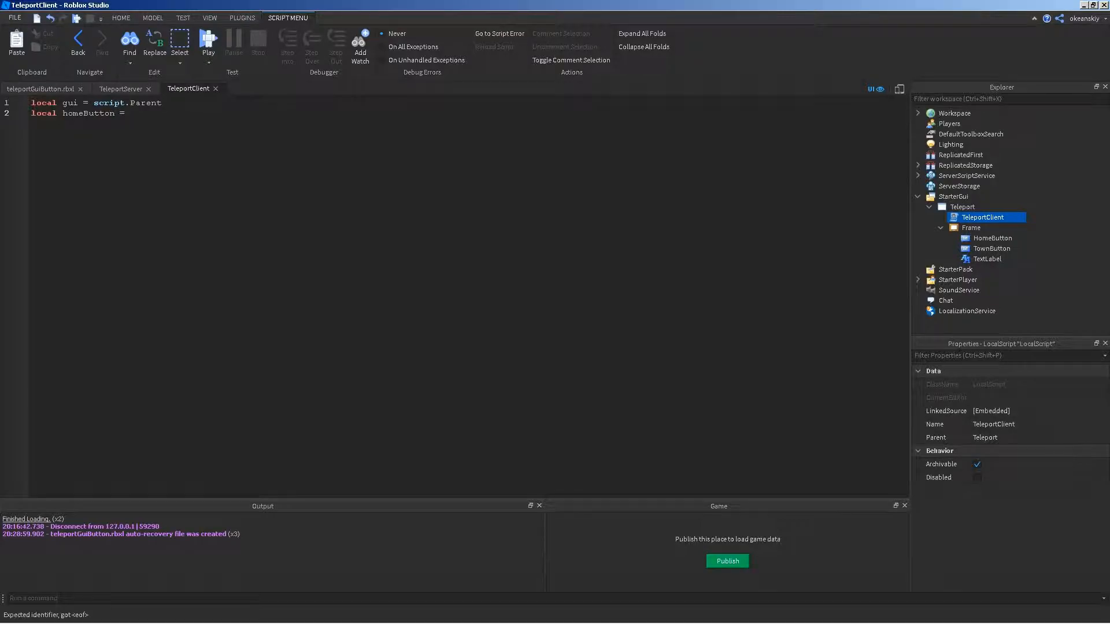
type("gui.Frame.HomeButton")
type("local")
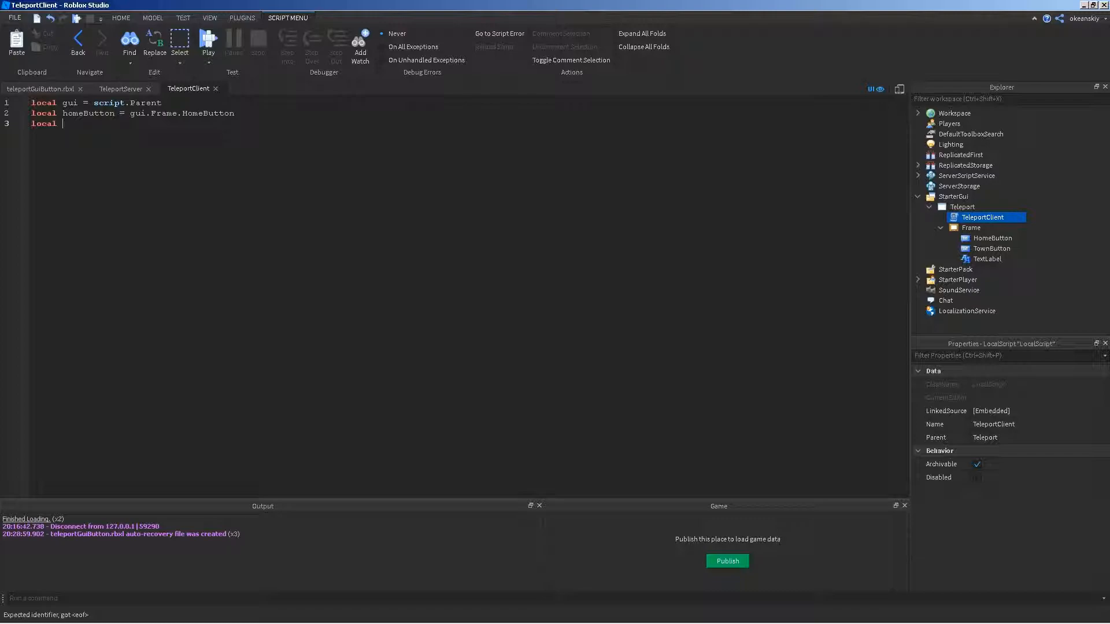
type("townButton = gui.Frame.")
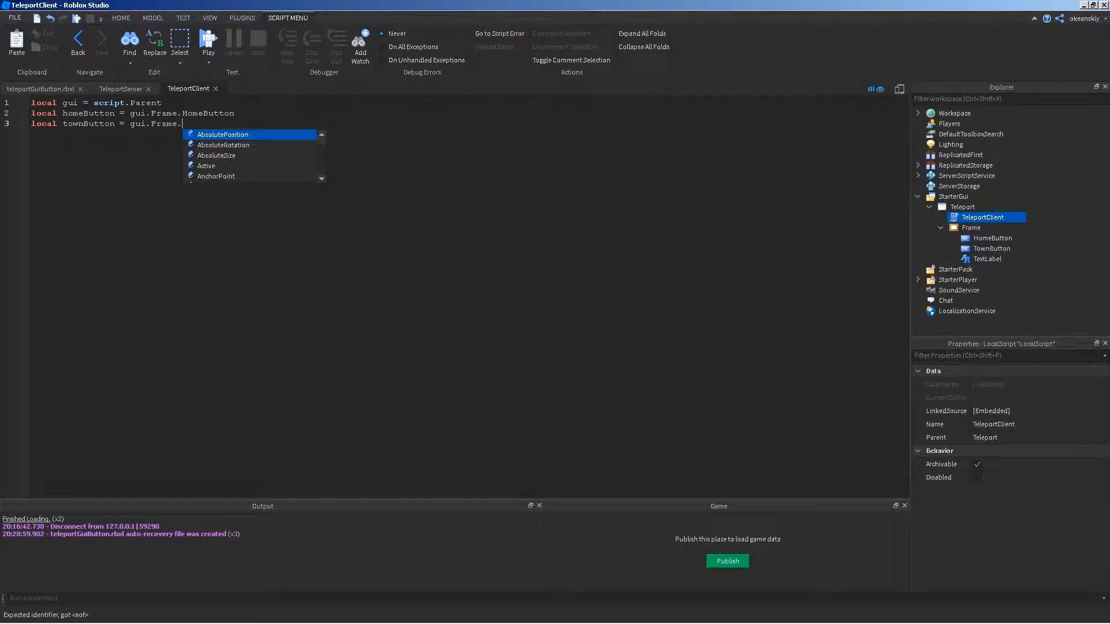
type("TownButton")
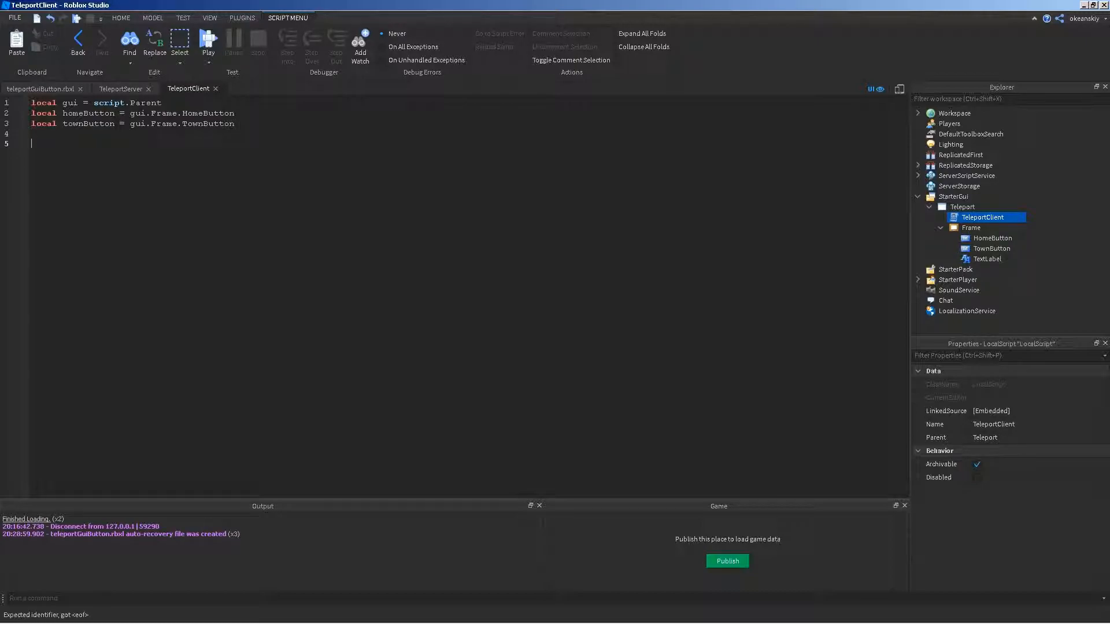
Step: Define replicatedStorage via GetService and teleportEvent as replicatedStorage.RemoteEvents.Teleport
type("local")
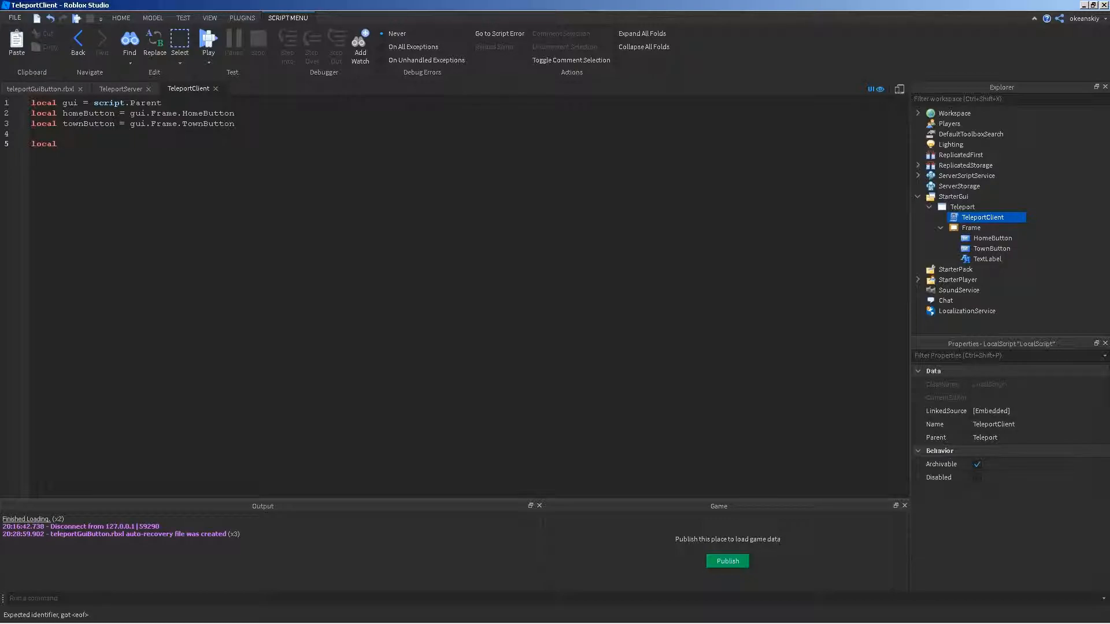
type("replicatedStorage = game")
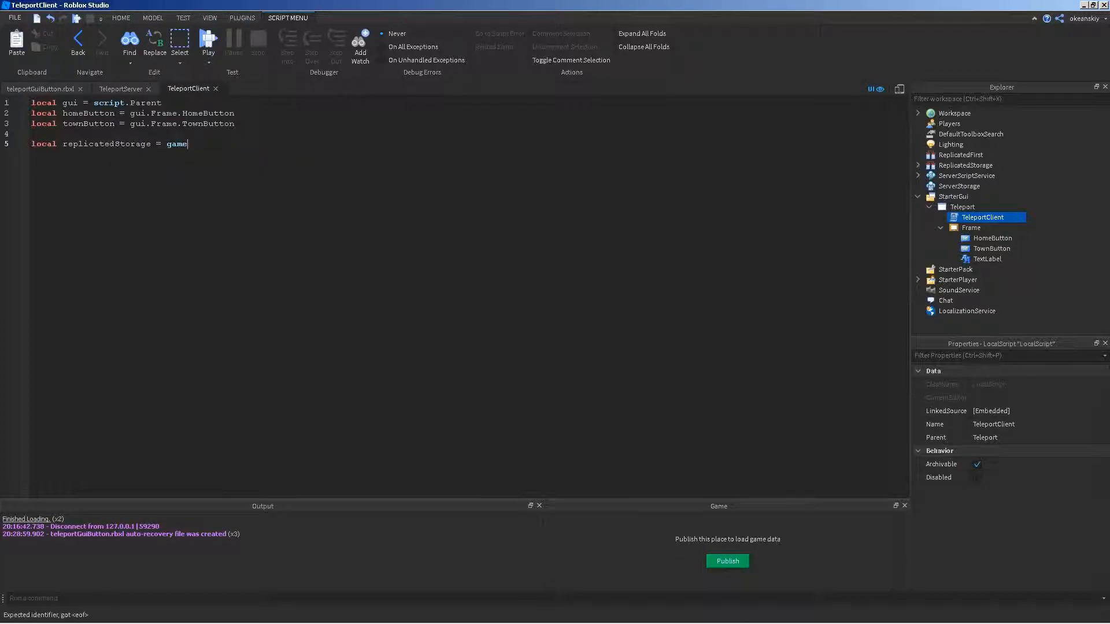
type(":GetService(\"RE")
type("local teleportEvent = replicatedStorage")
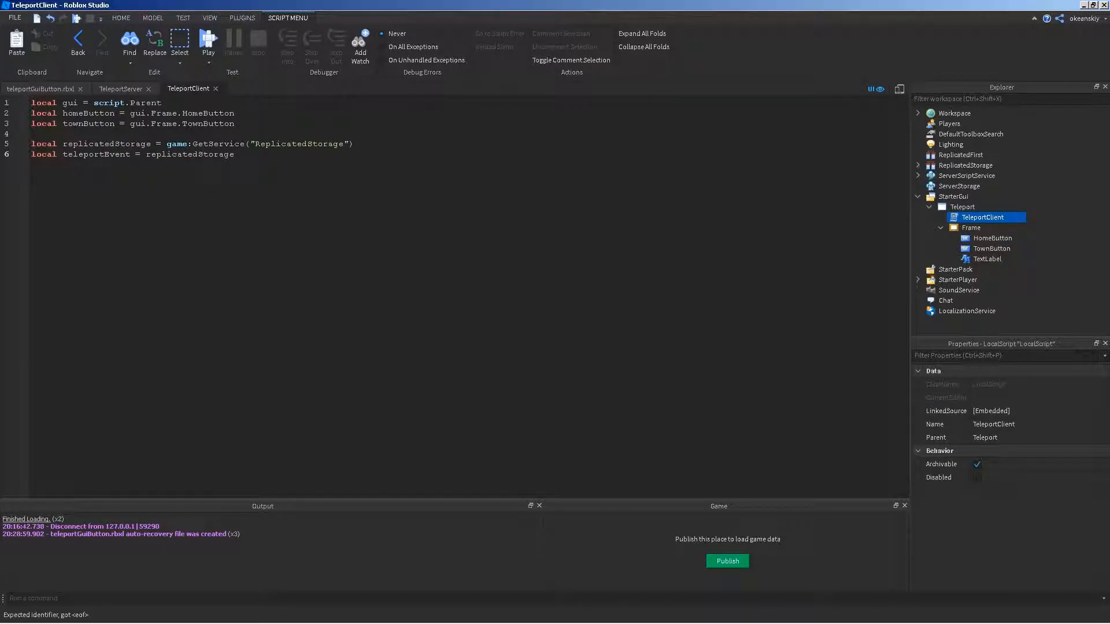
type(".RemotE")
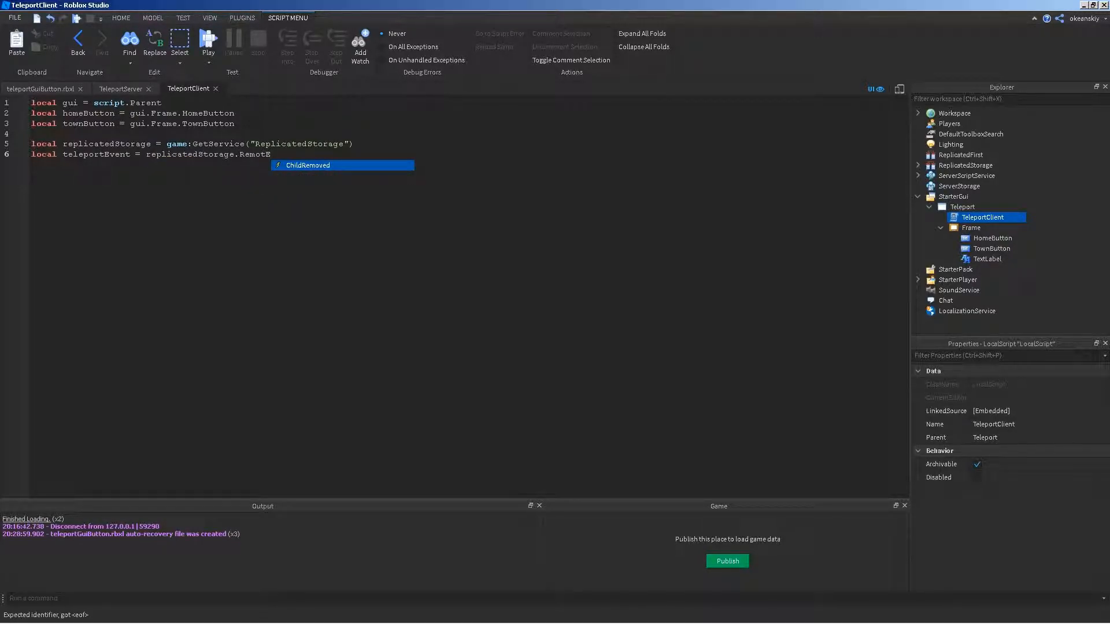
type("Events.")
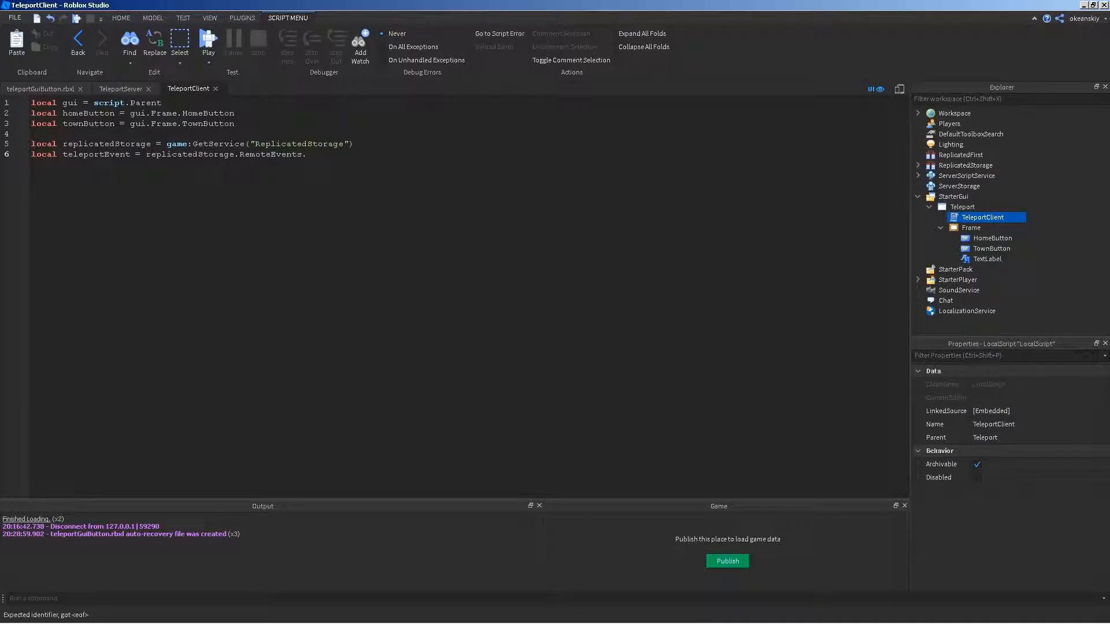
type("Teleport")
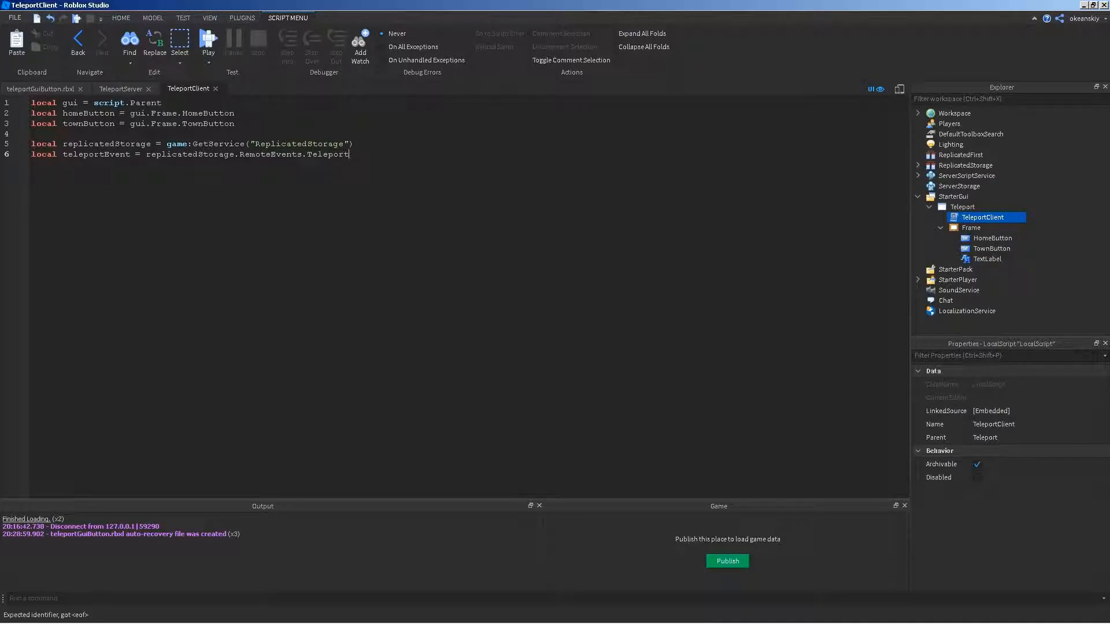
key("Enter")
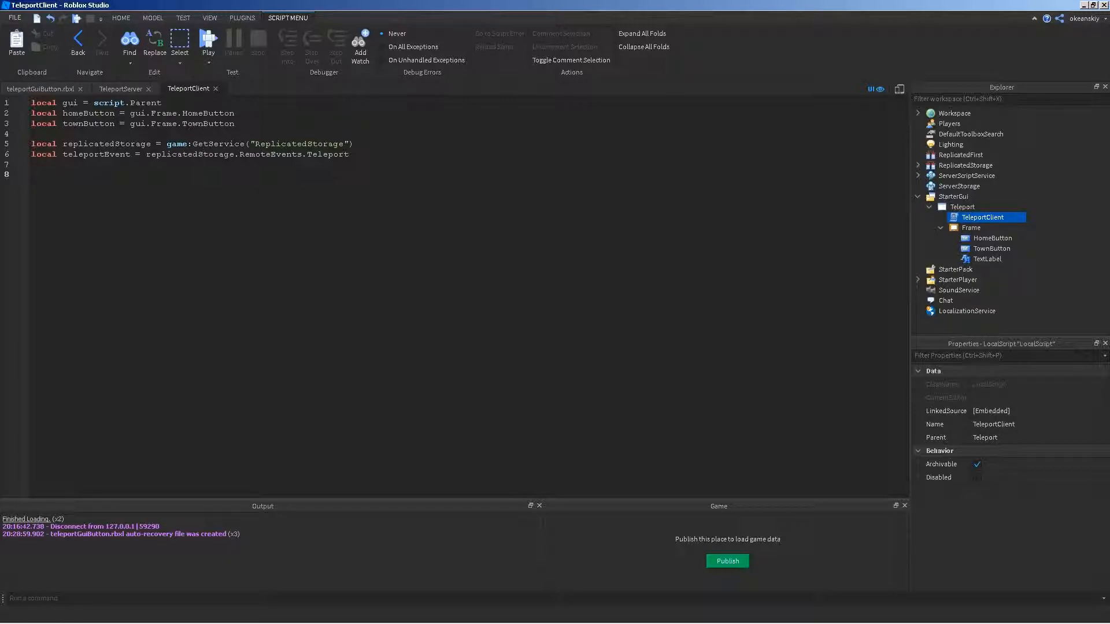
Step: Write a homeButton.MouseButton1Click:Connect(function() handler
type("hh")
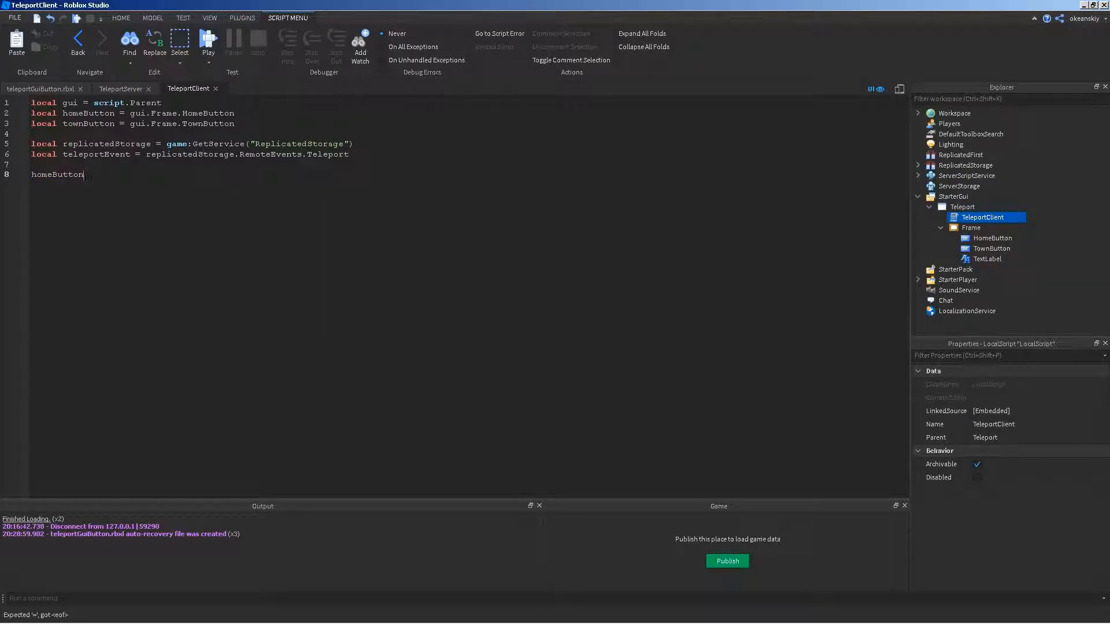
type(".MouseButton")
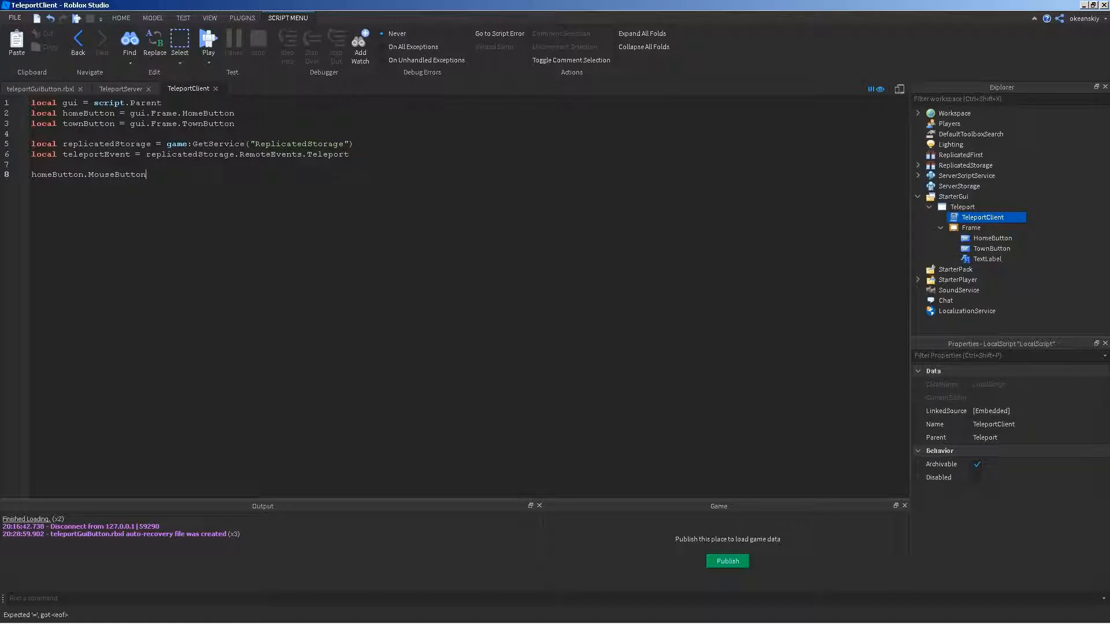
type("1Click")
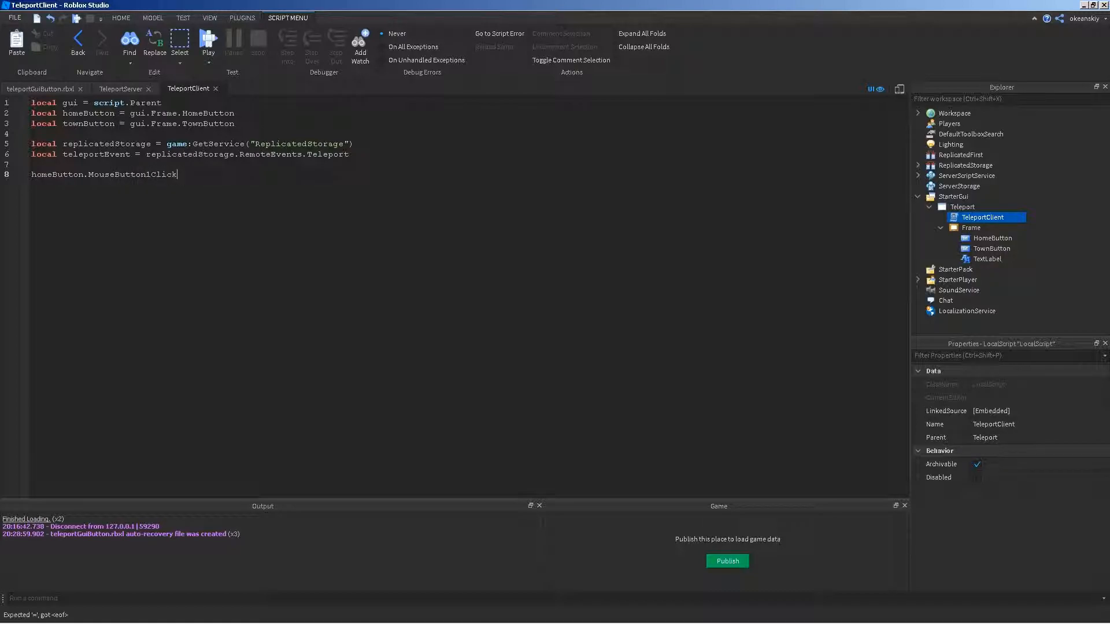
type(":")
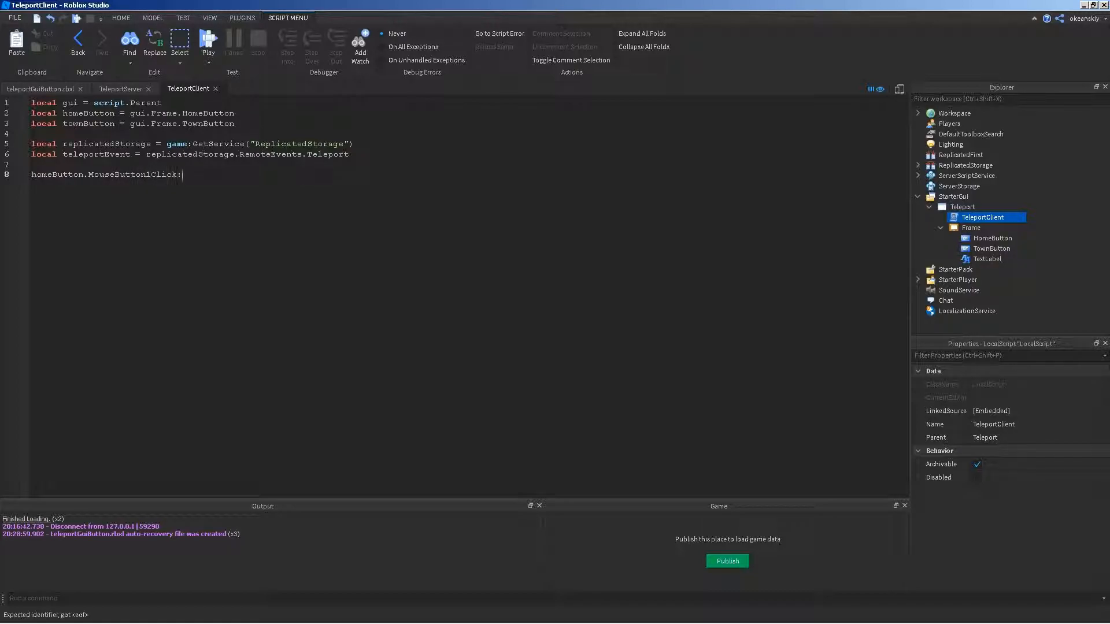
type("Connect")
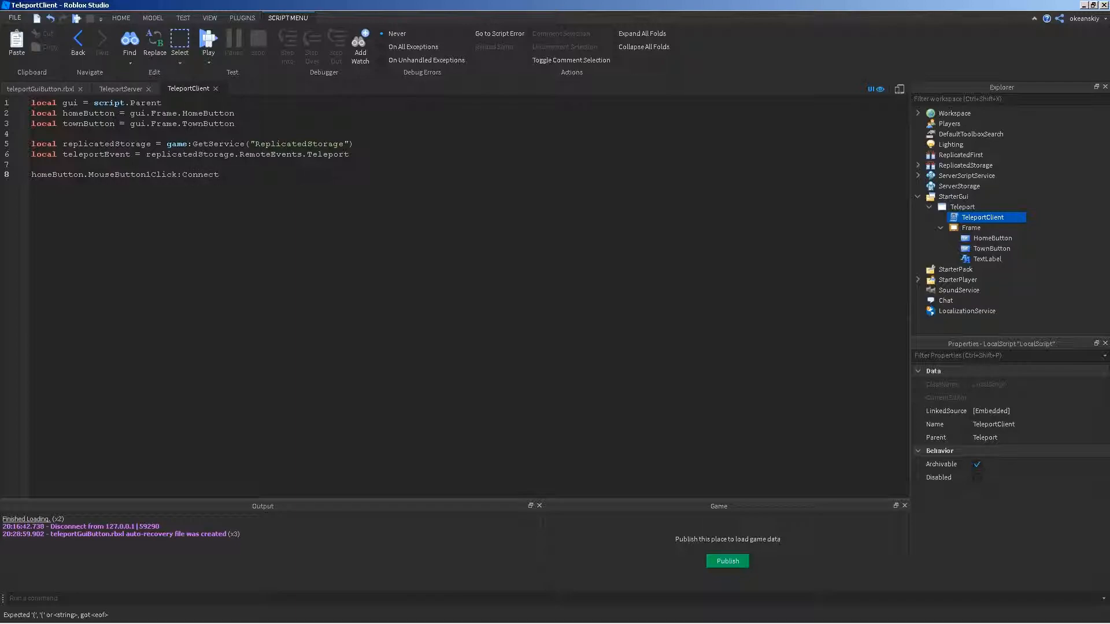
type("(function")
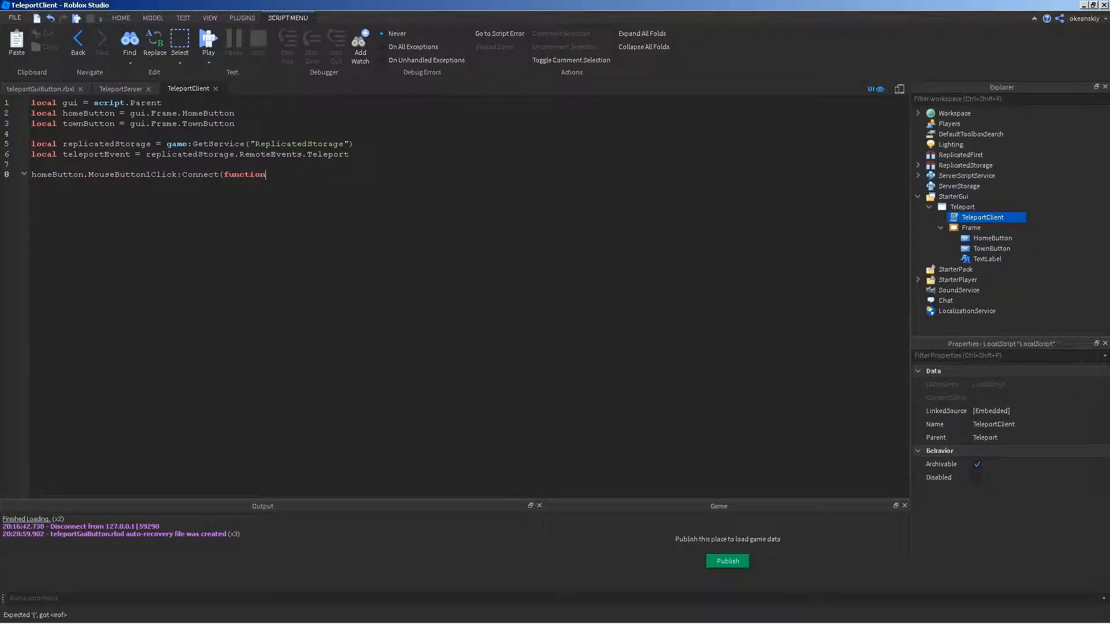
type("()")
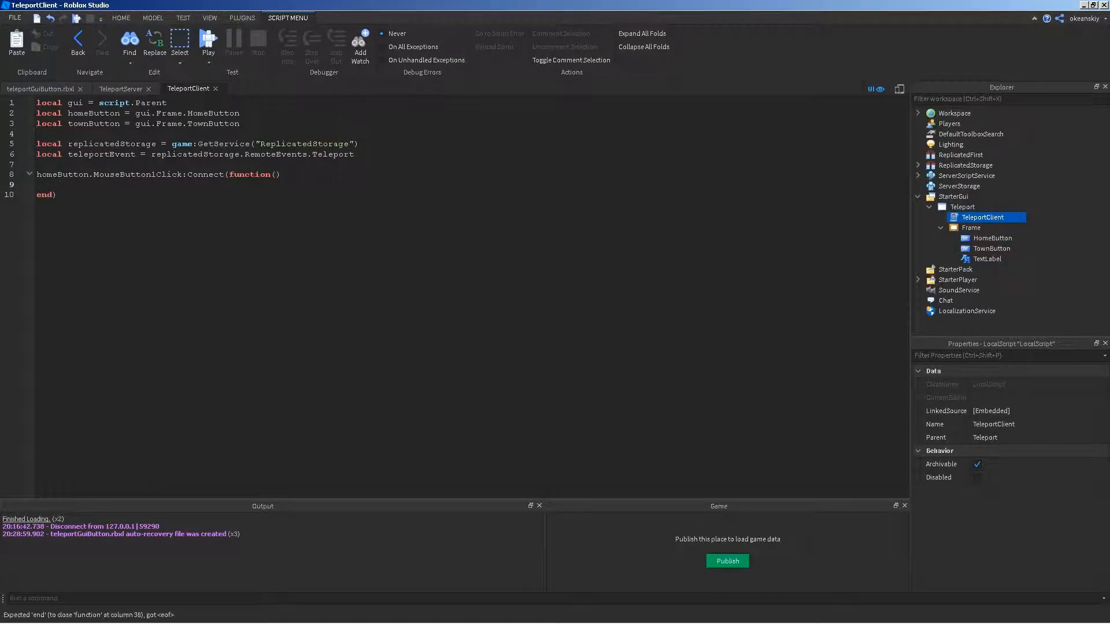
Step: Make the handler call teleportEvent:FireServer("Home"), then select the Home part in Explorer
type("t")
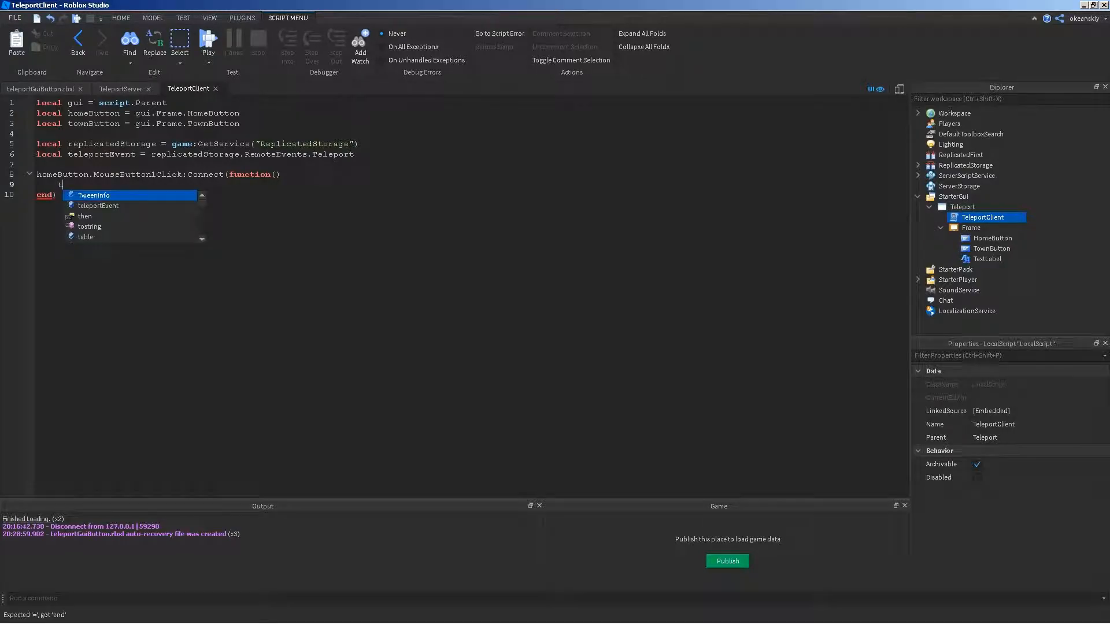
type("eleportEvent")
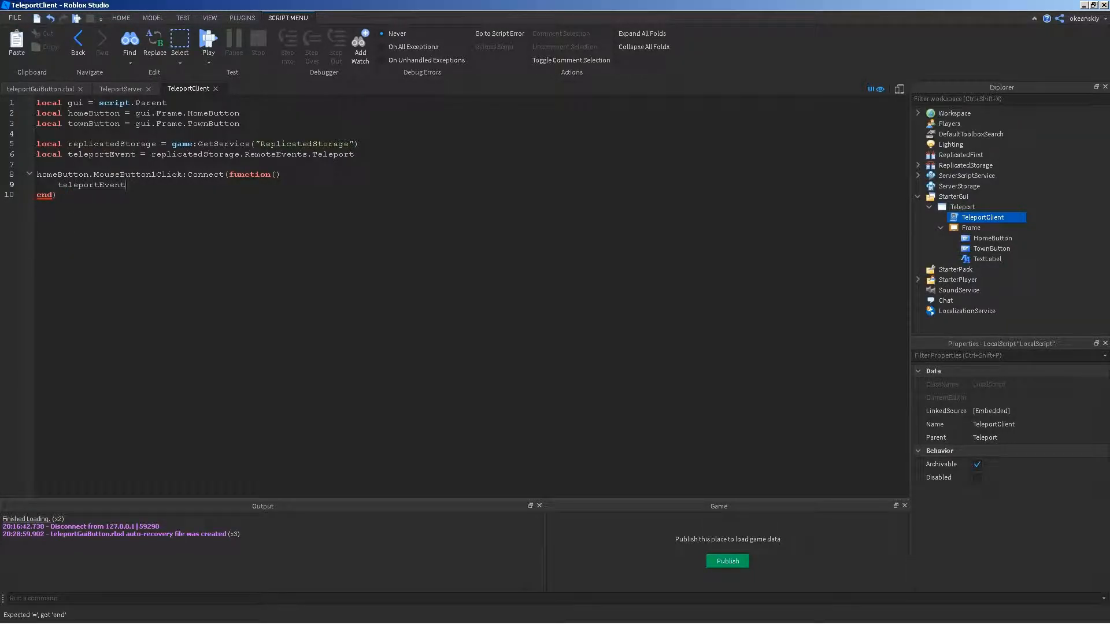
type(":")
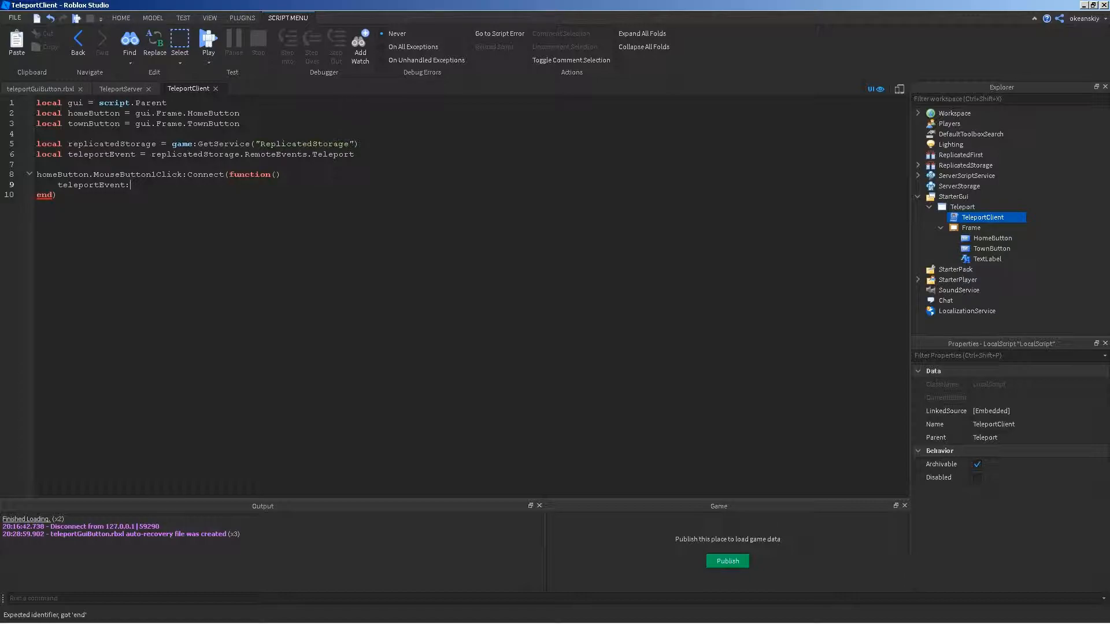
type("FireServer")
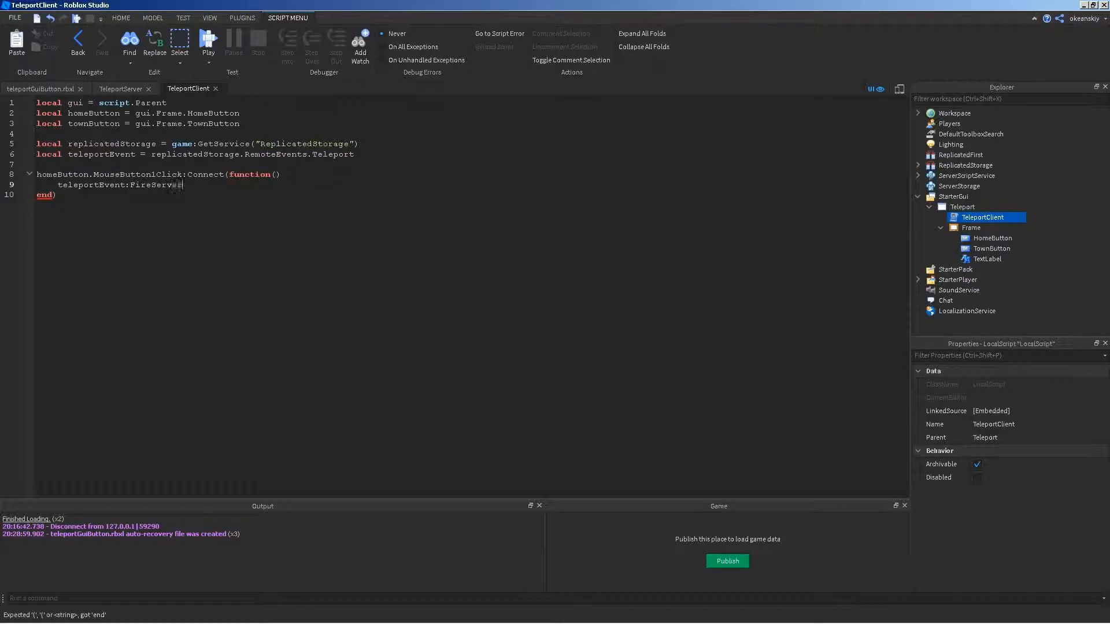
type("(")
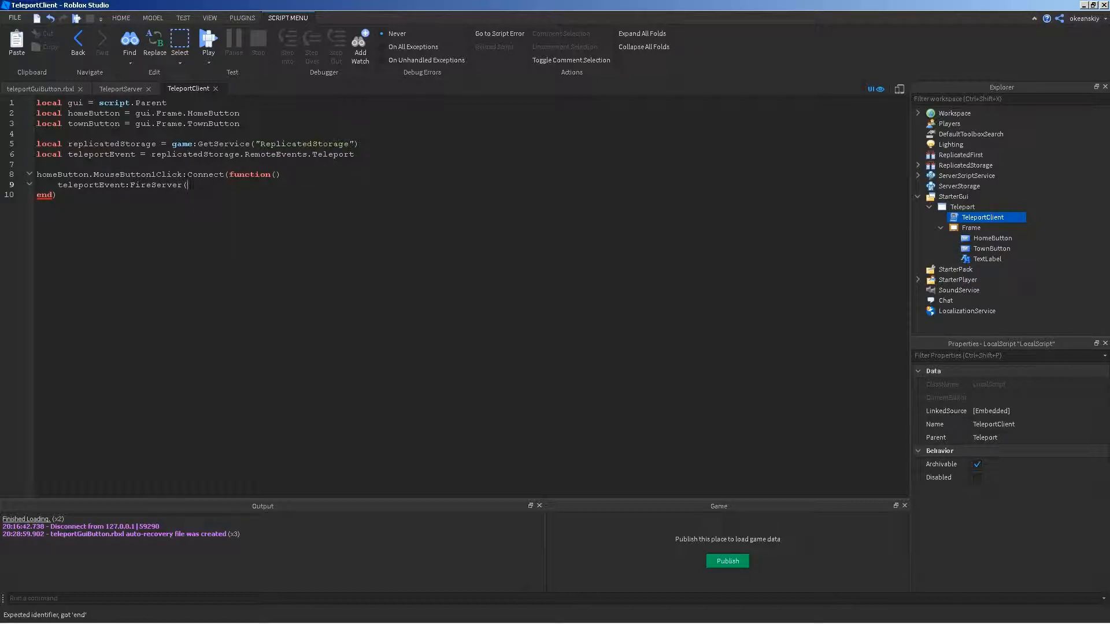
type("\"Home\"")
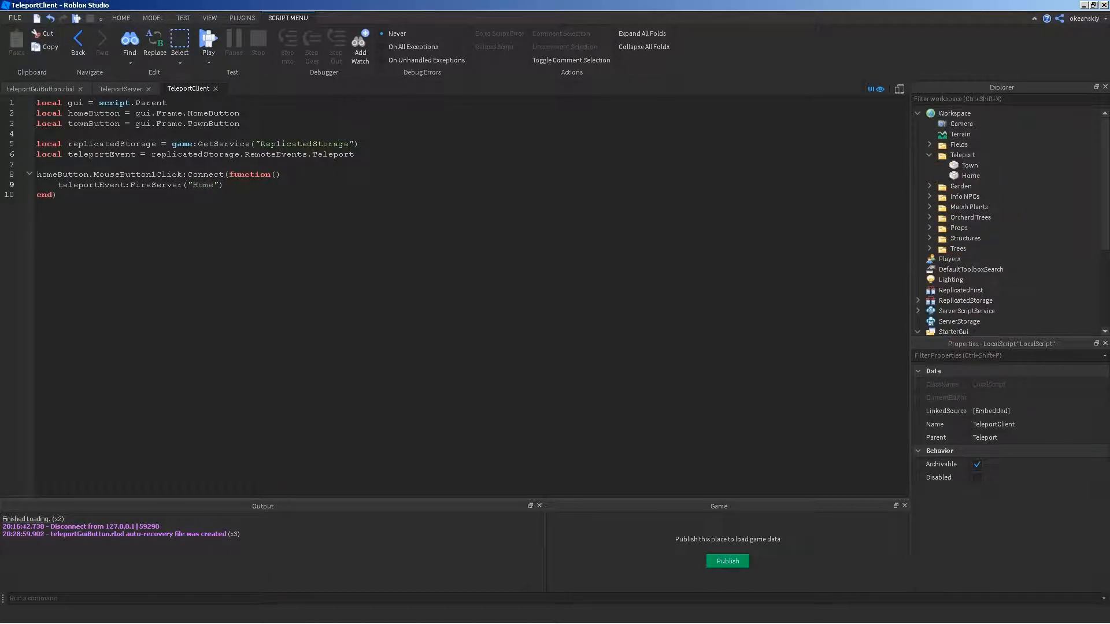
left_click(971, 176)
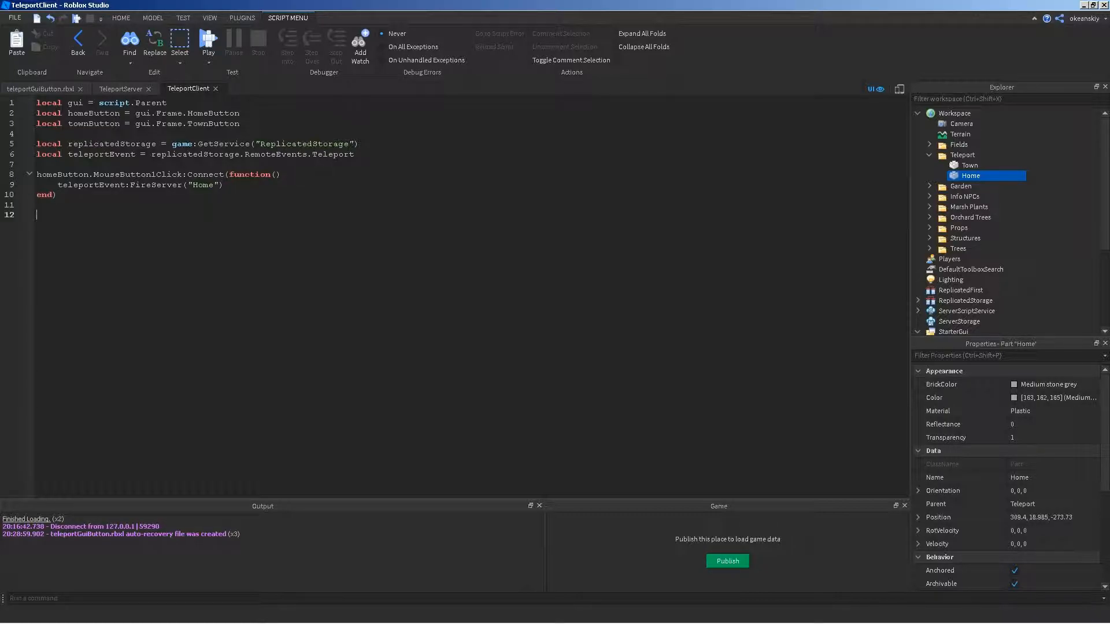
Step: Add townButton.MouseButton1Click handler that calls teleportEvent:FireServer("Town")
type("town")
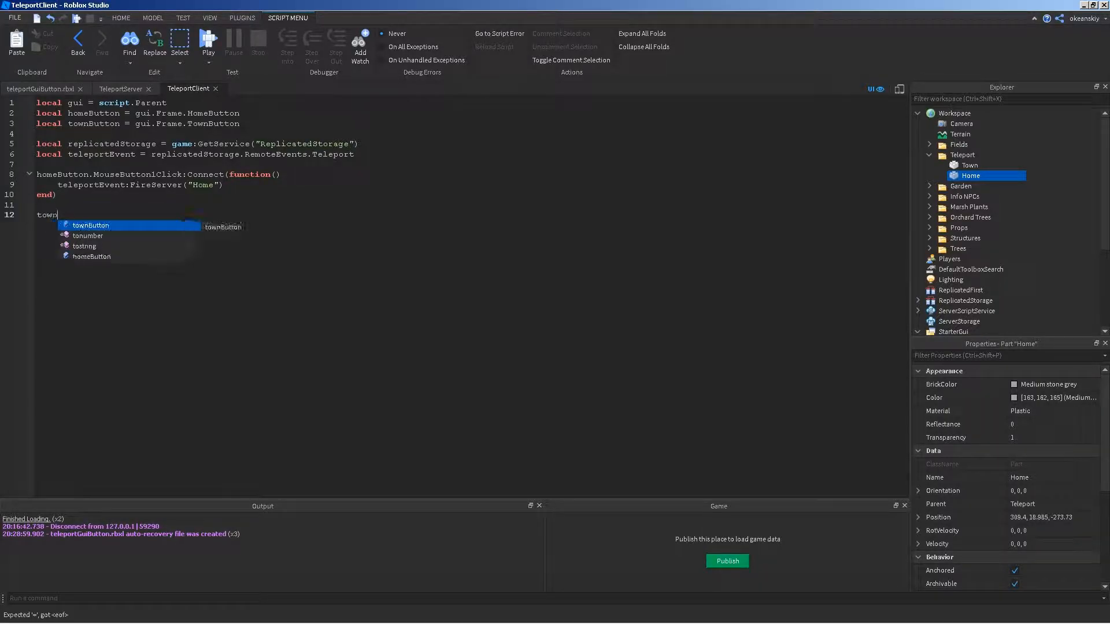
type("Button.Moua")
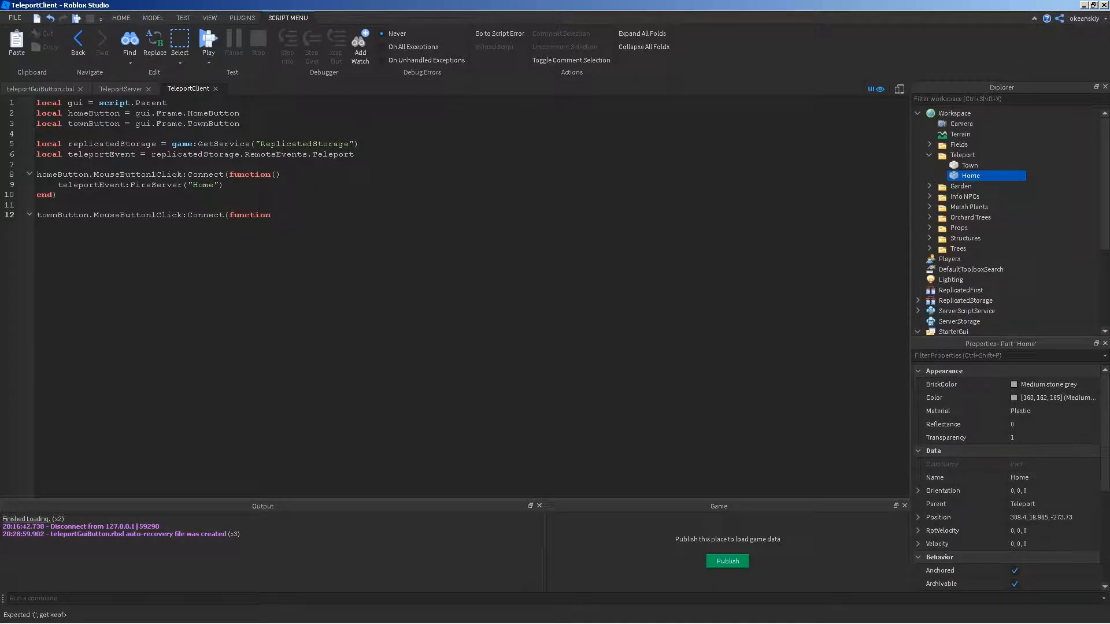
type("teleportEvent")
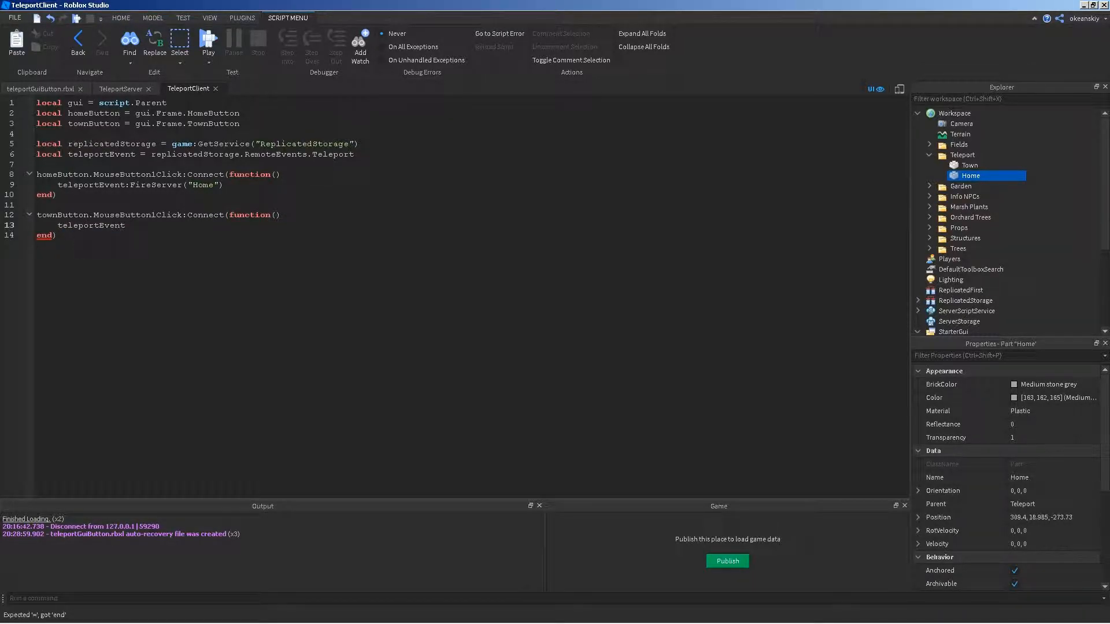
type(":FireServer(")
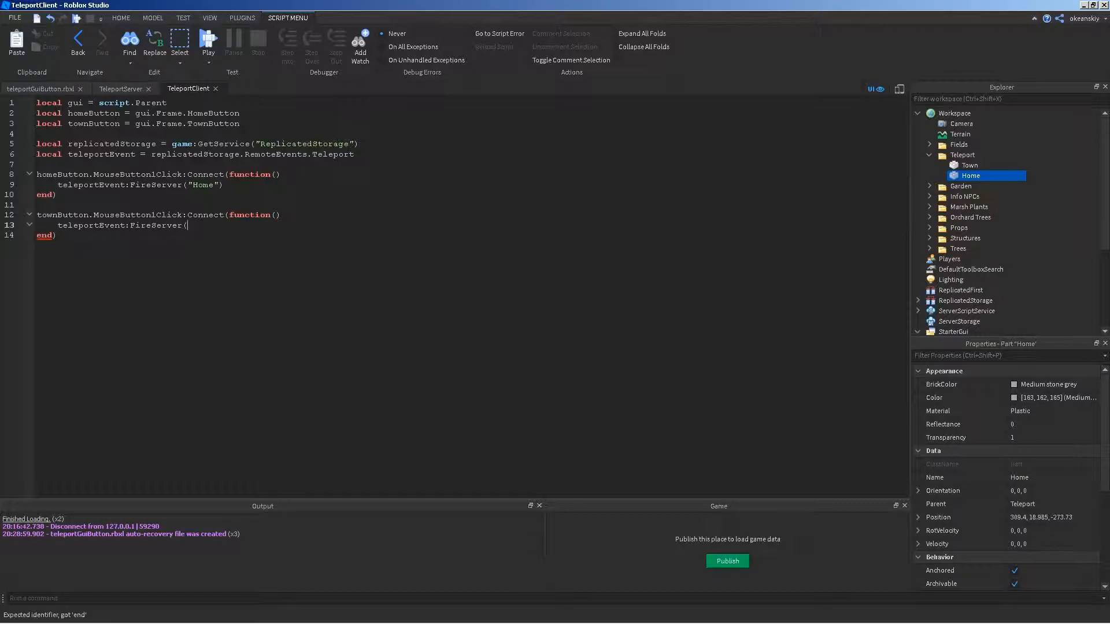
type("\"Town")
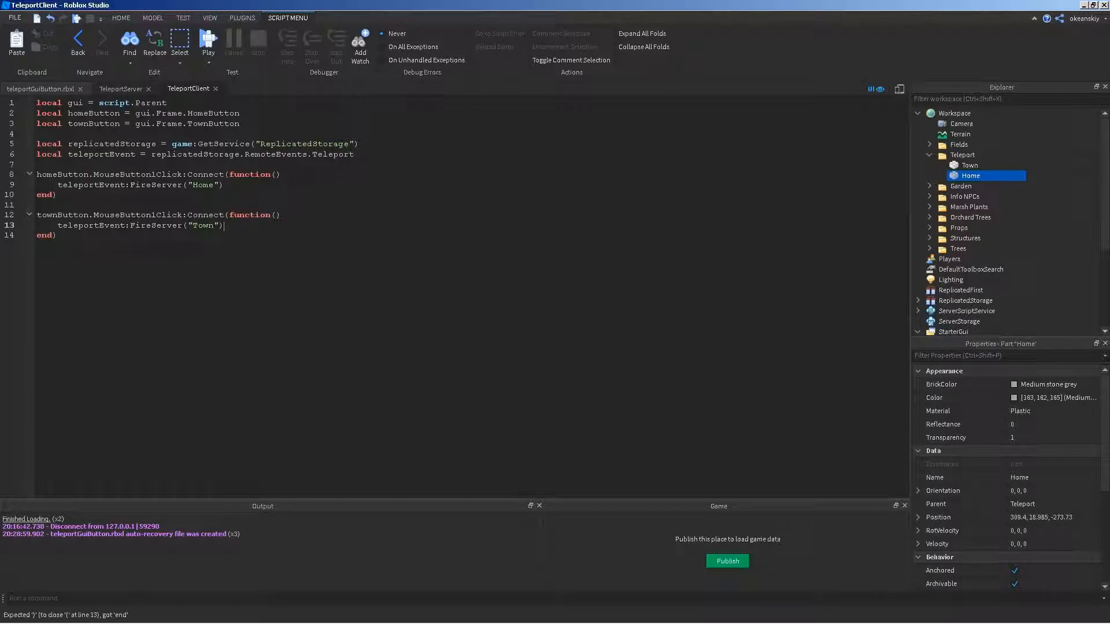
left_click(120, 88)
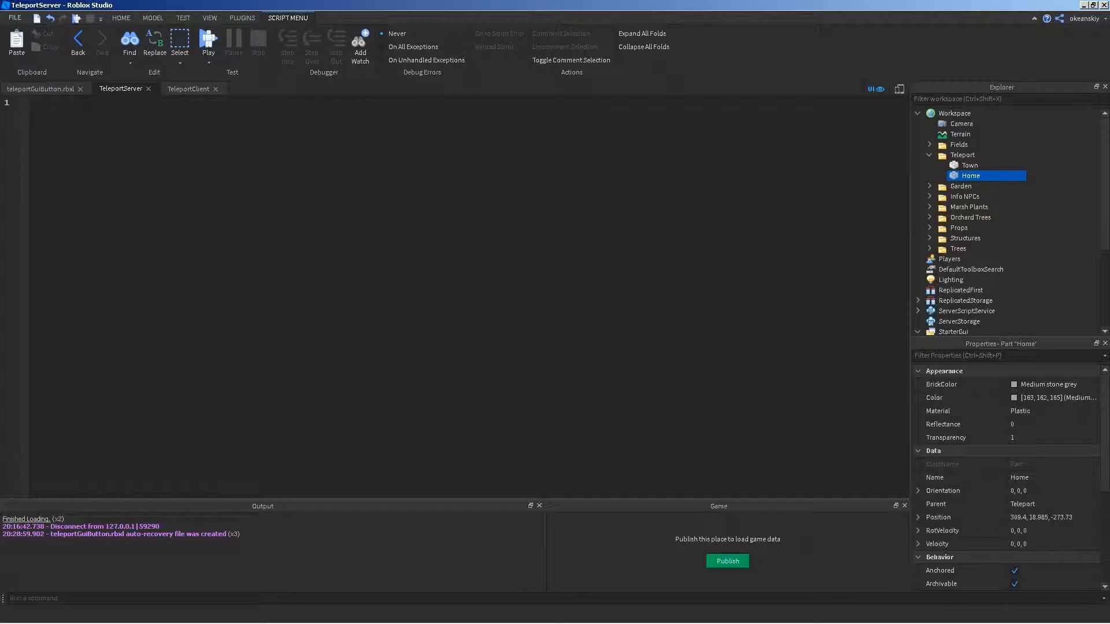
Step: In TeleportServer, add local teleportFolder = workspace.Teleport and start a new line
left_click(189, 88)
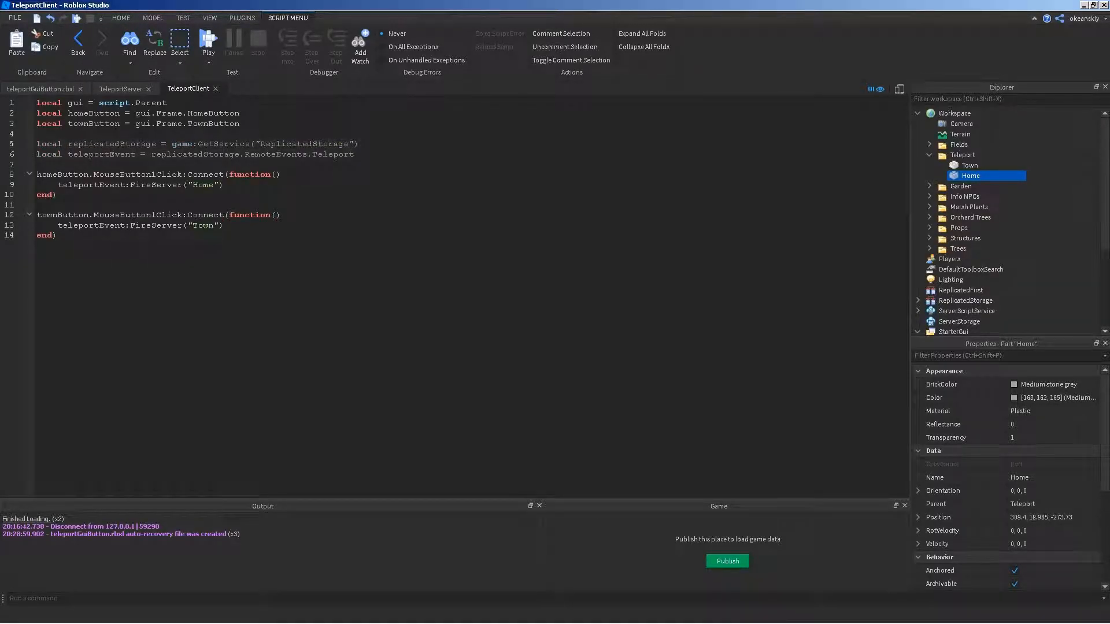
left_click(120, 88)
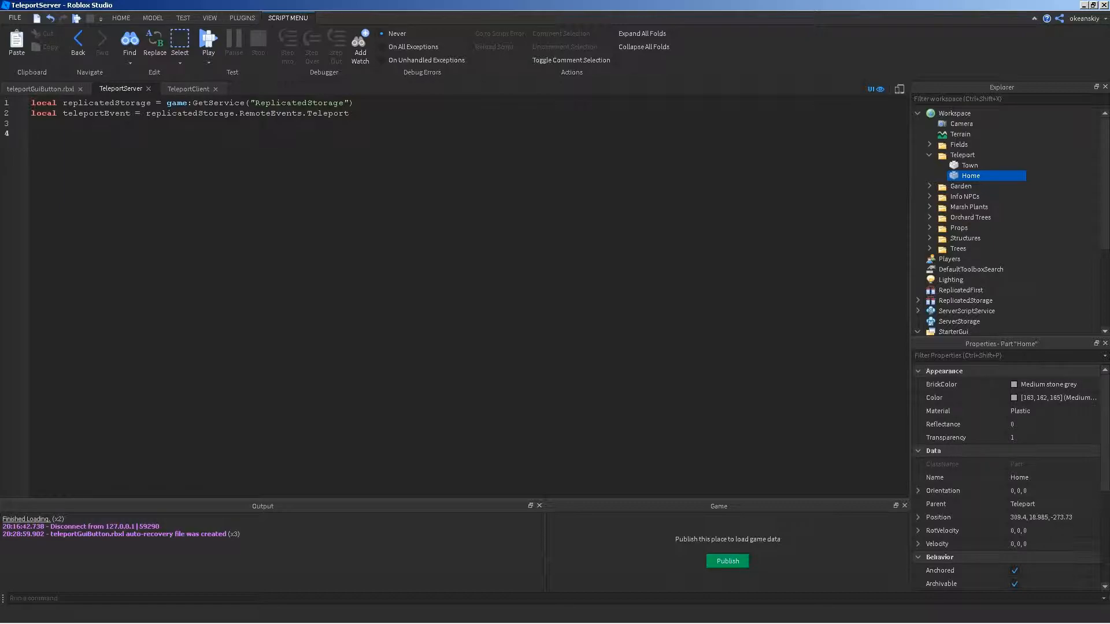
type("local")
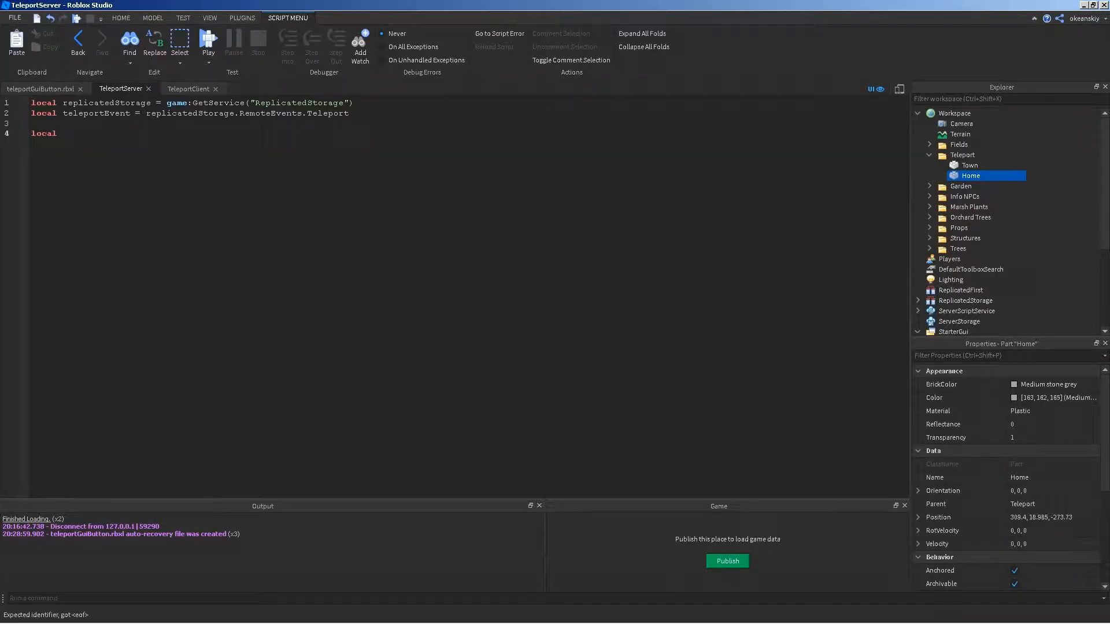
type("teleportFolder =")
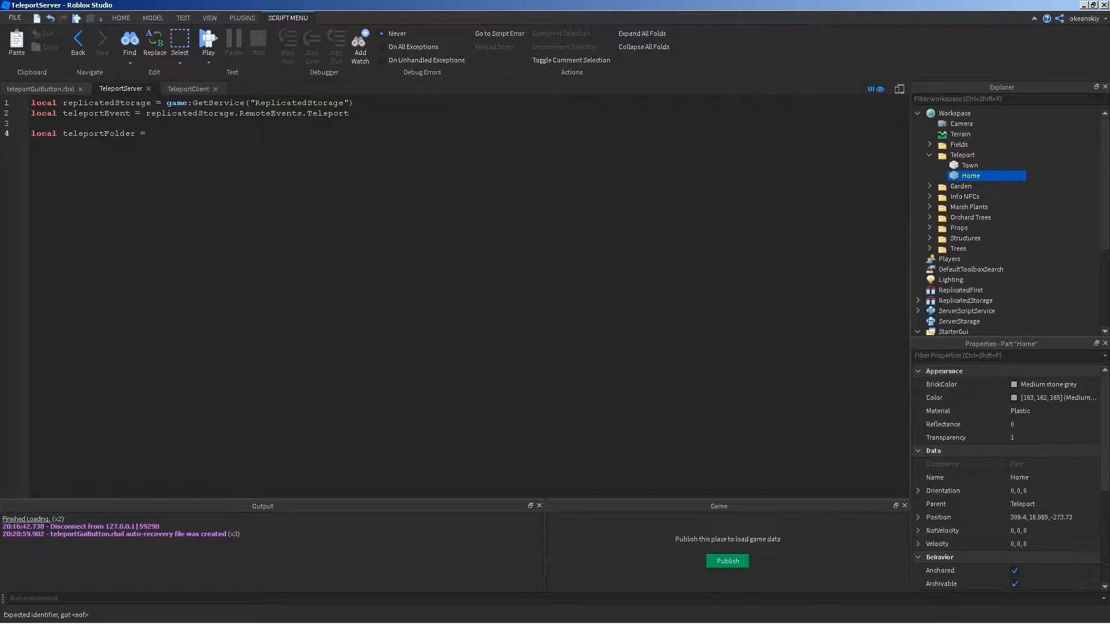
type("workspace")
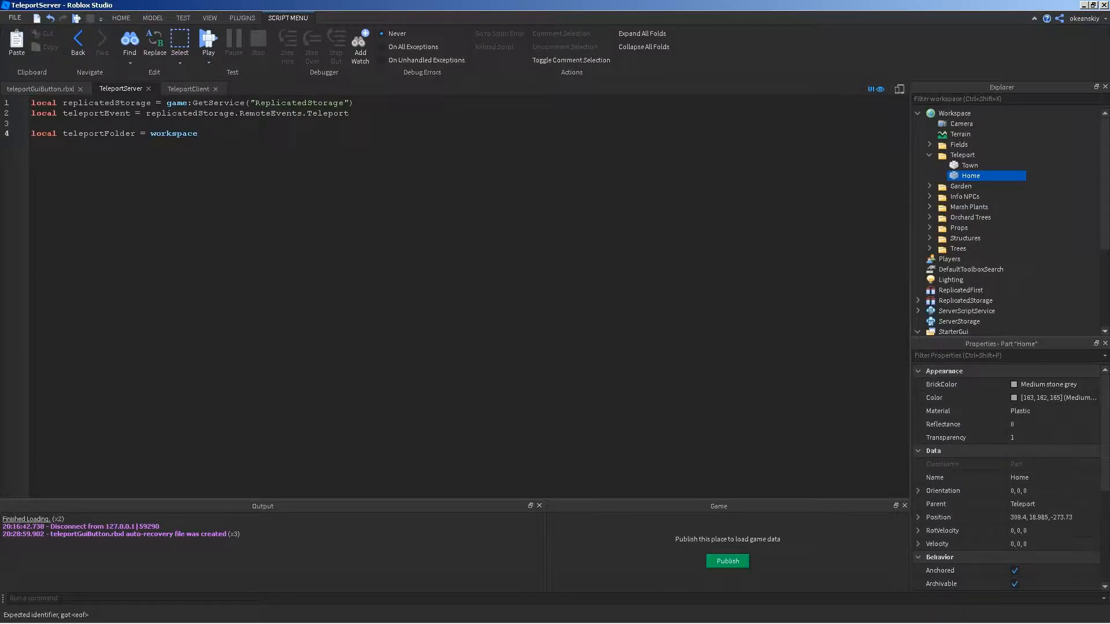
type(".Teleport")
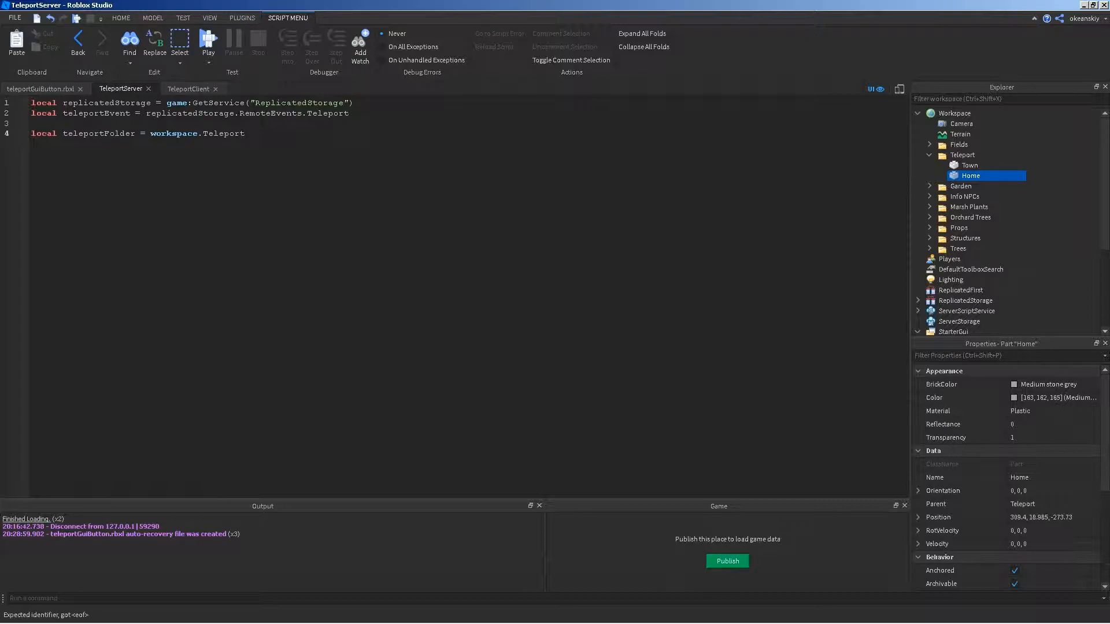
key("enter")
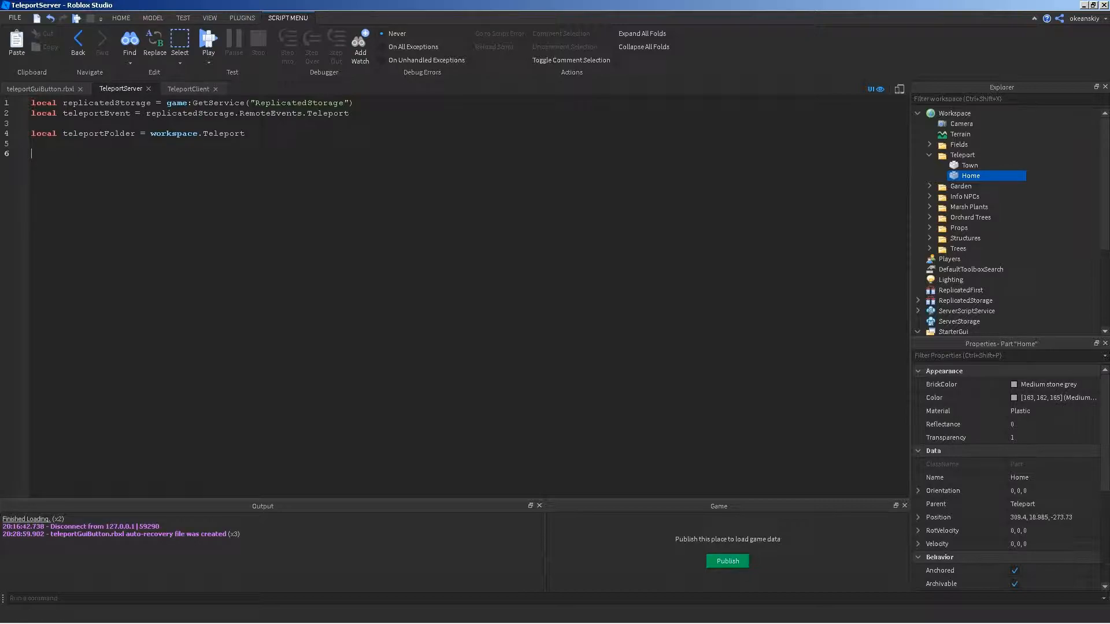
Step: Connect teleportEvent.OnServerEvent to a function(player, partName)
type("tele")
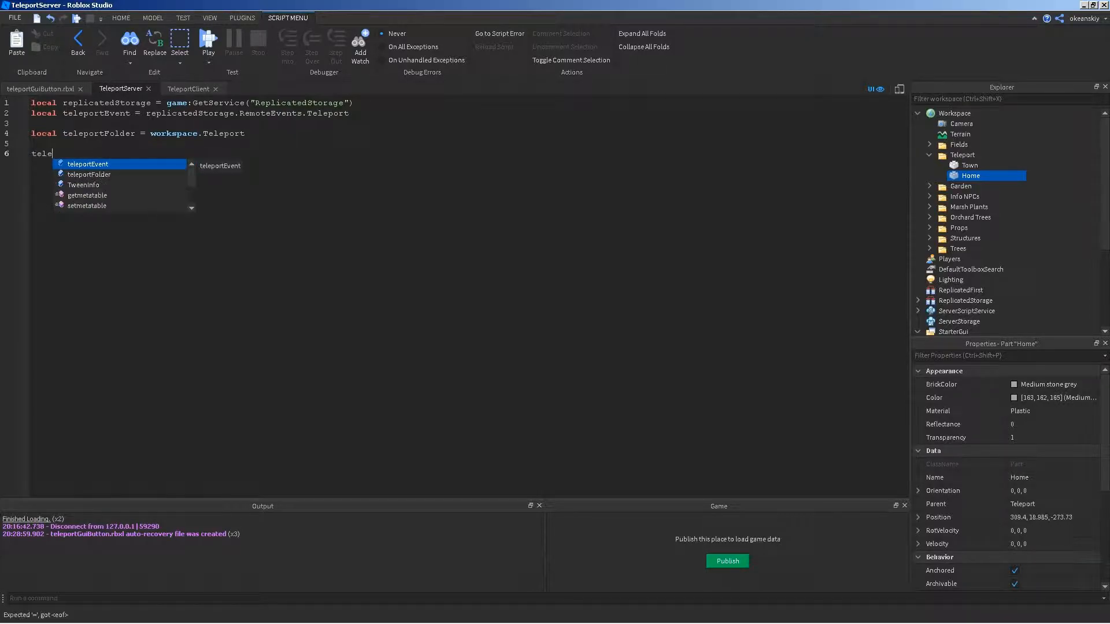
type("portEvent")
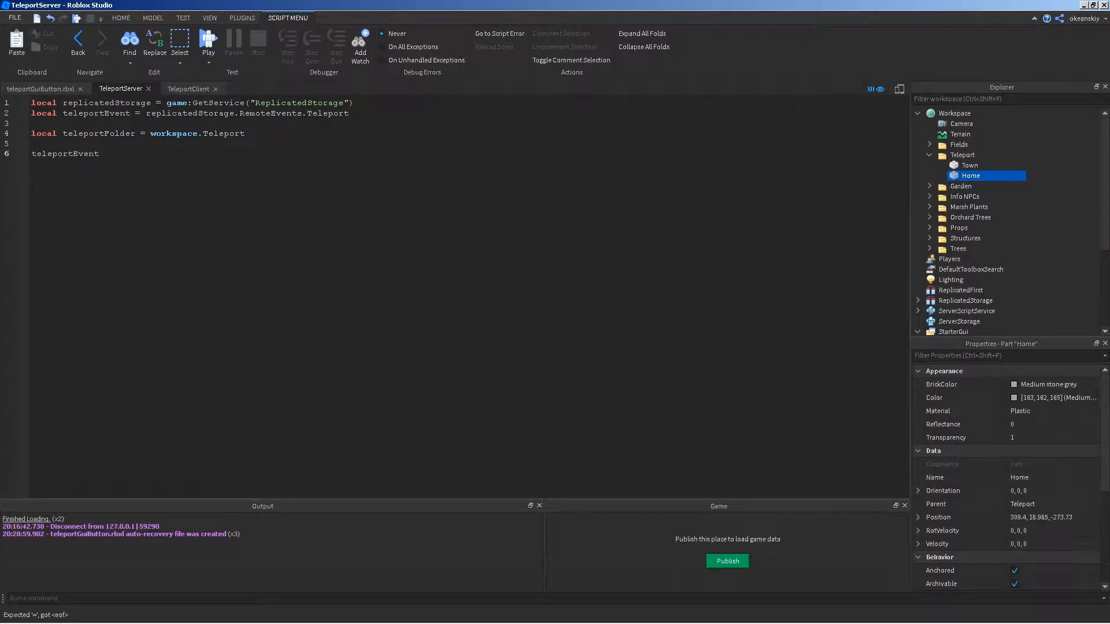
type(".On")
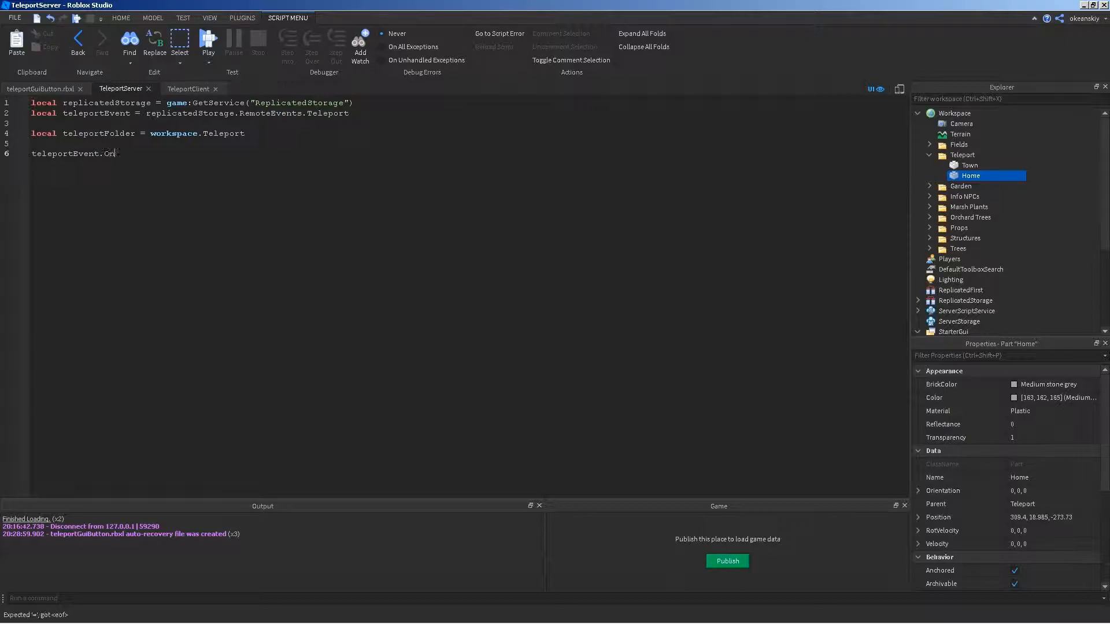
type("ServerEvent:Co")
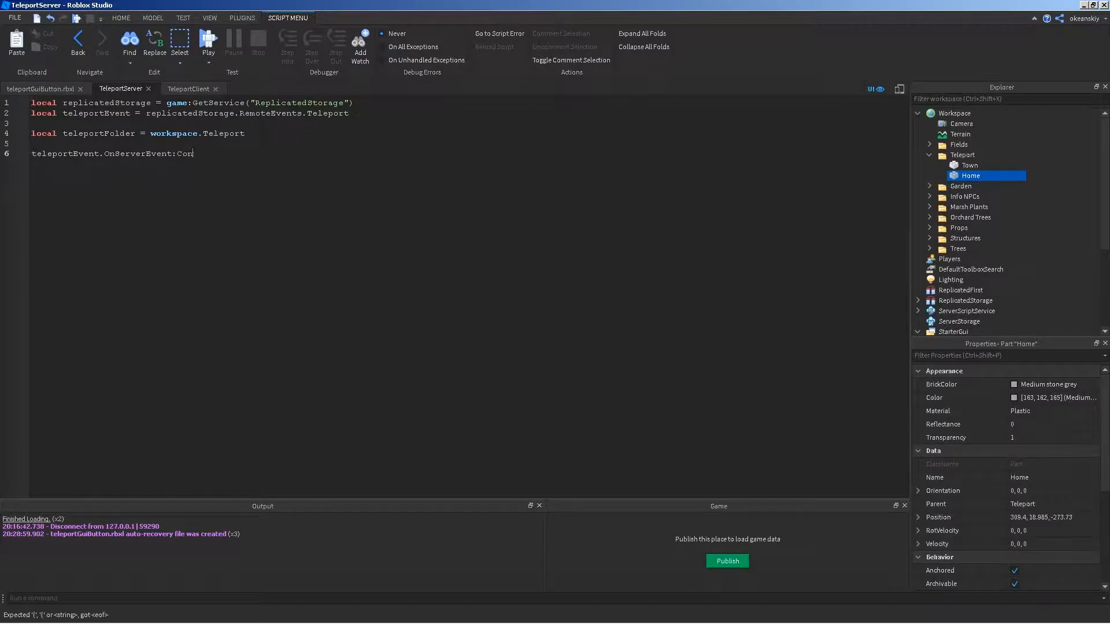
type("nect(function")
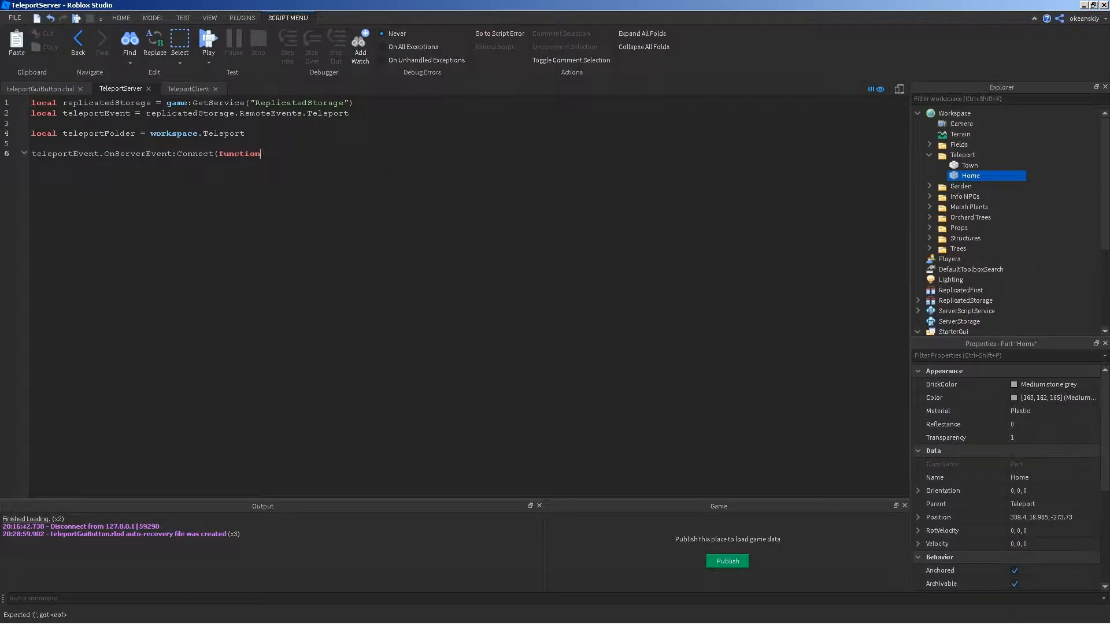
type("(")
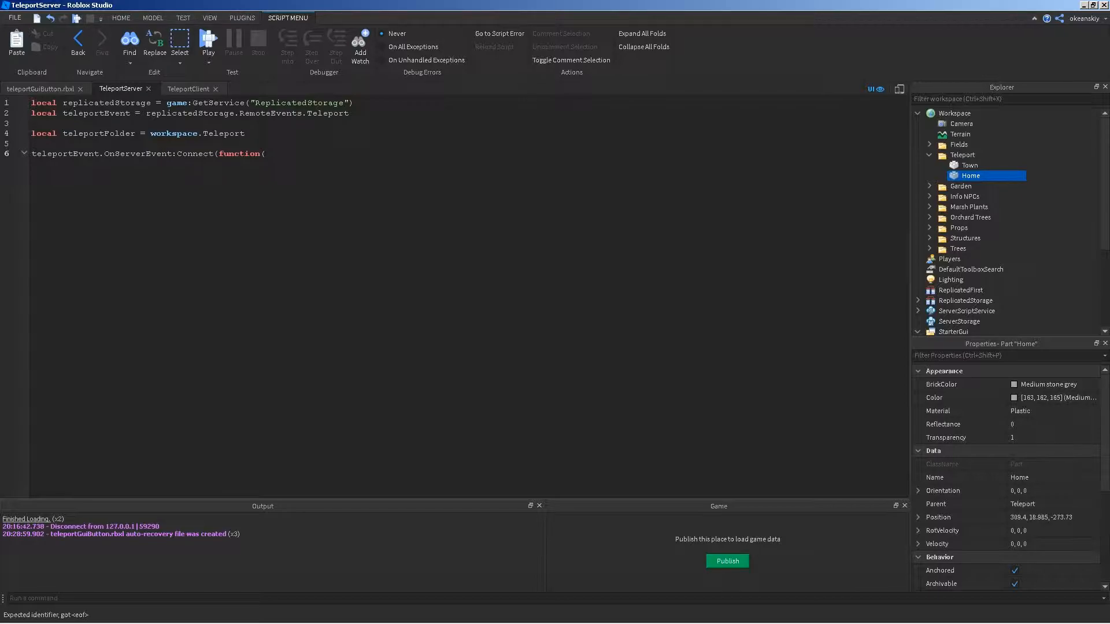
type("player")
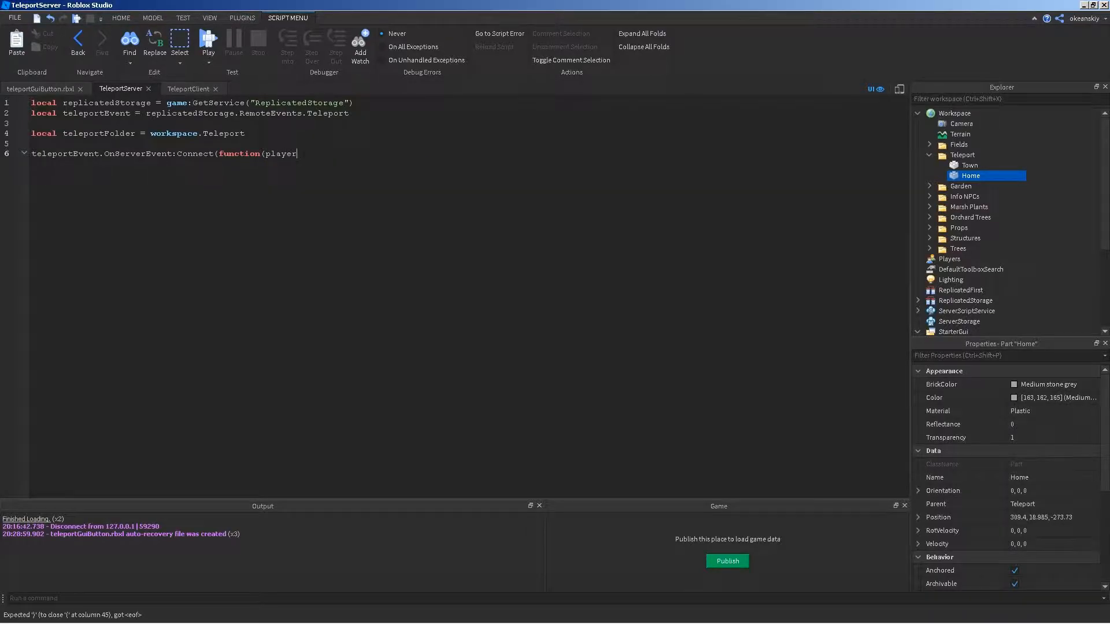
type(", partName")
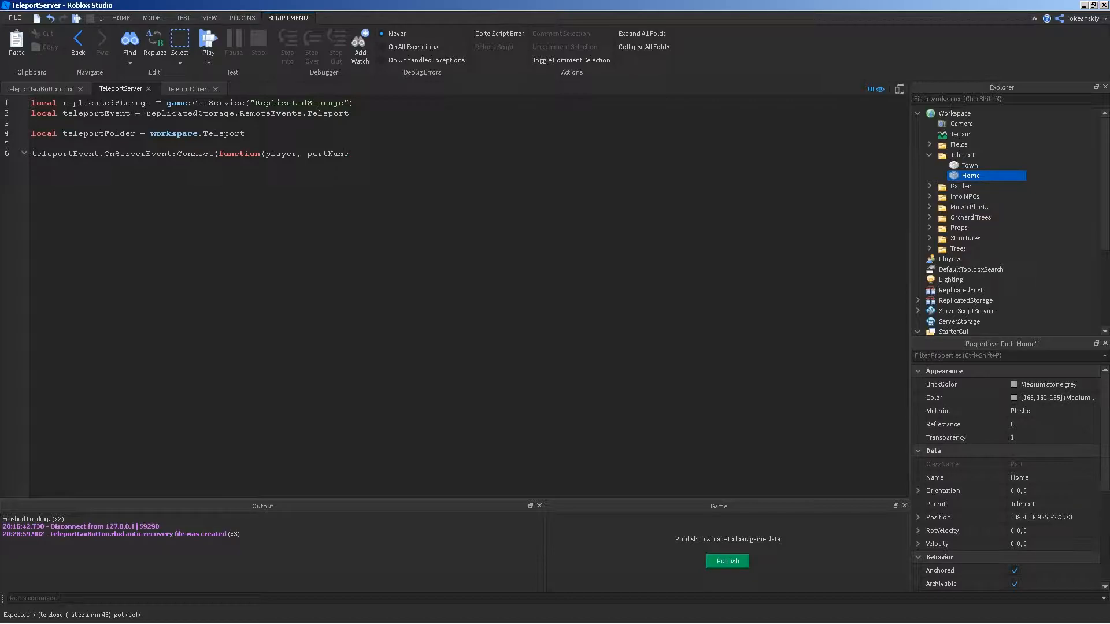
type(")")
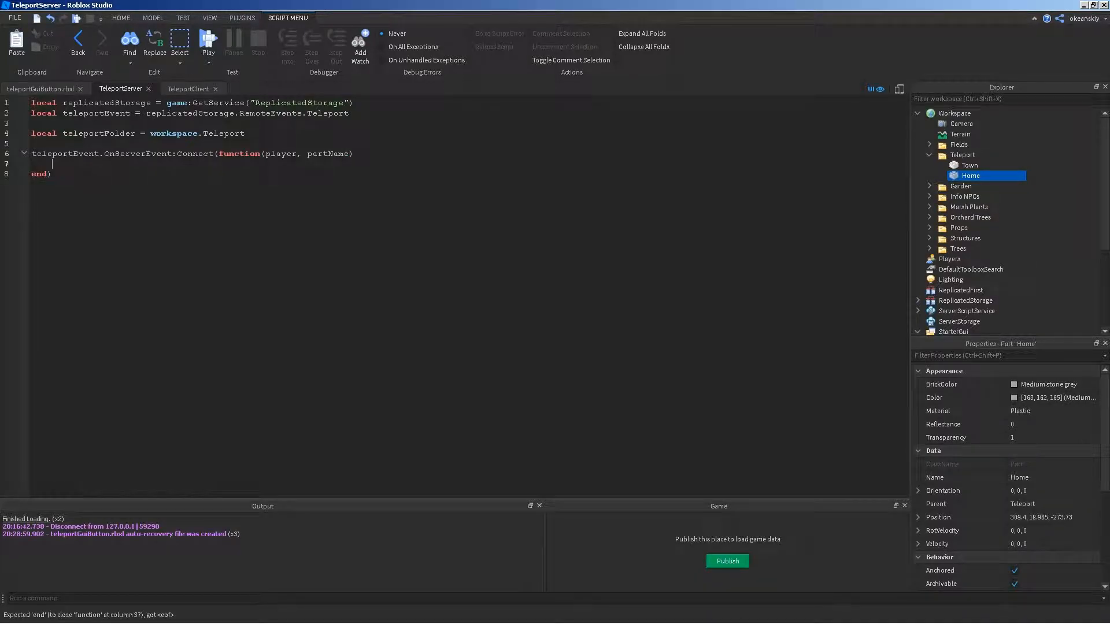
Step: Get humanoidRootPart via player.Character:FindFirstChild("HumanoidRootPart") and begin an if humanoidRootPart check
type("local humanoidRootPart")
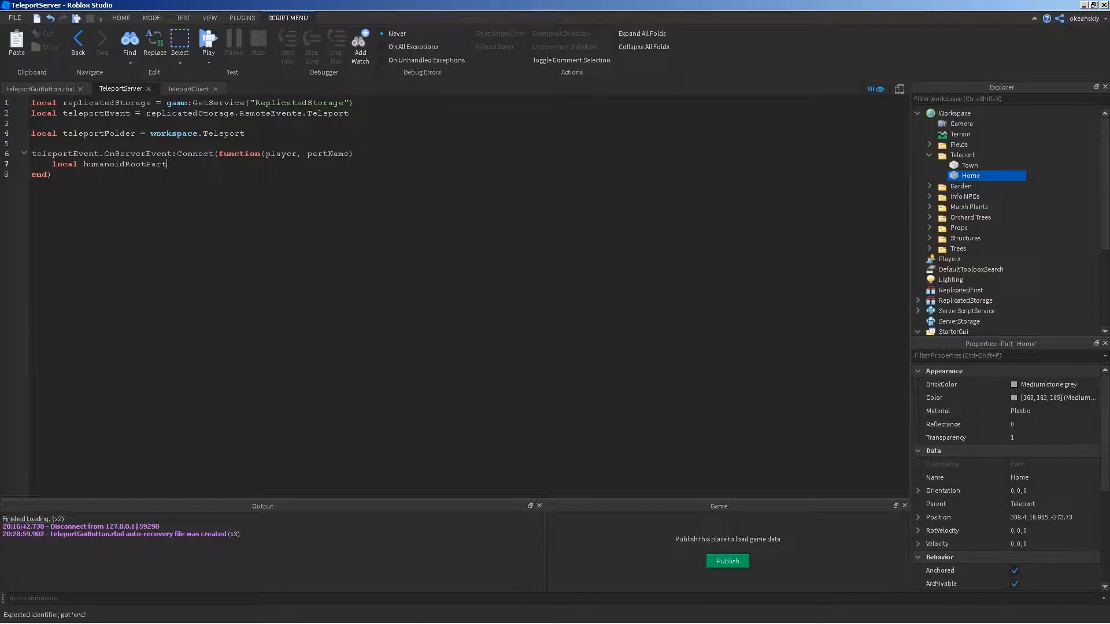
type("= player.Character:F")
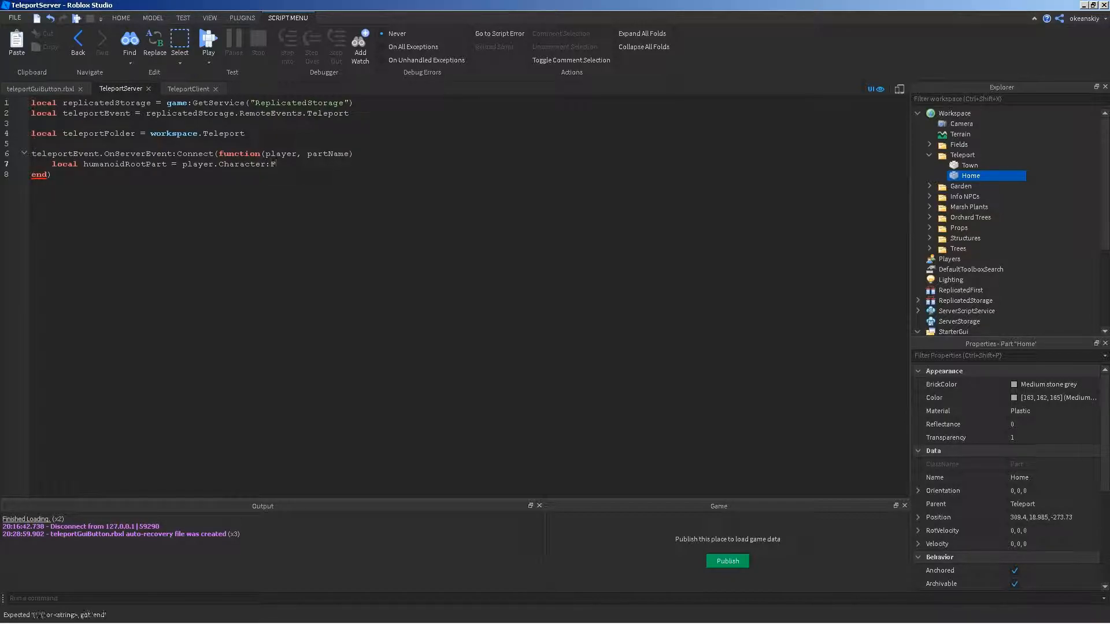
type("indFirstChild")
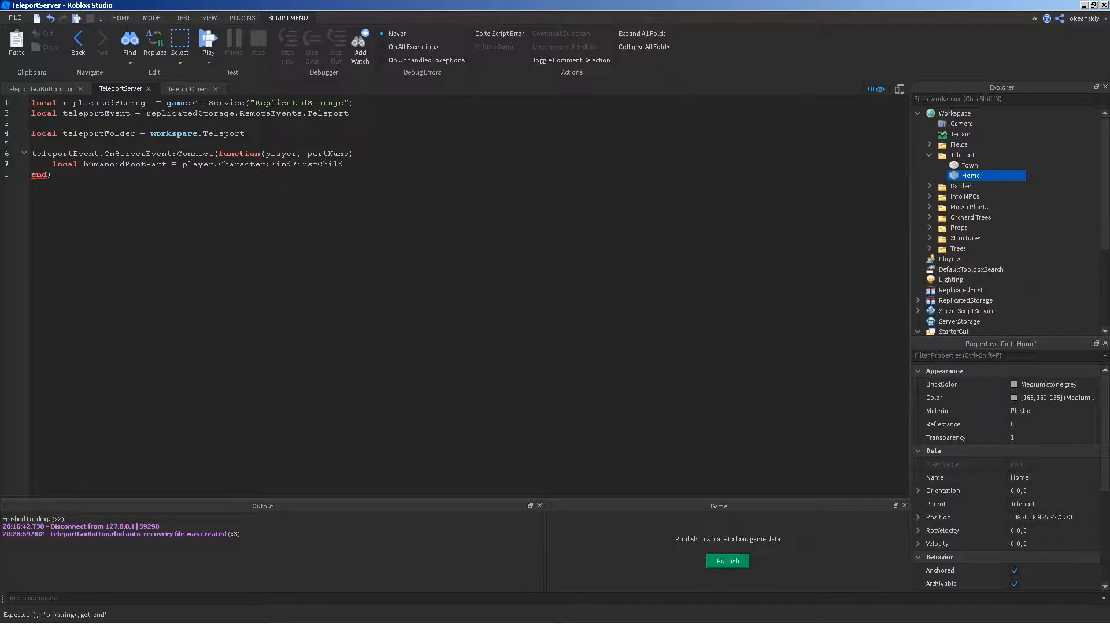
type("(\"HumanoidRootPar")
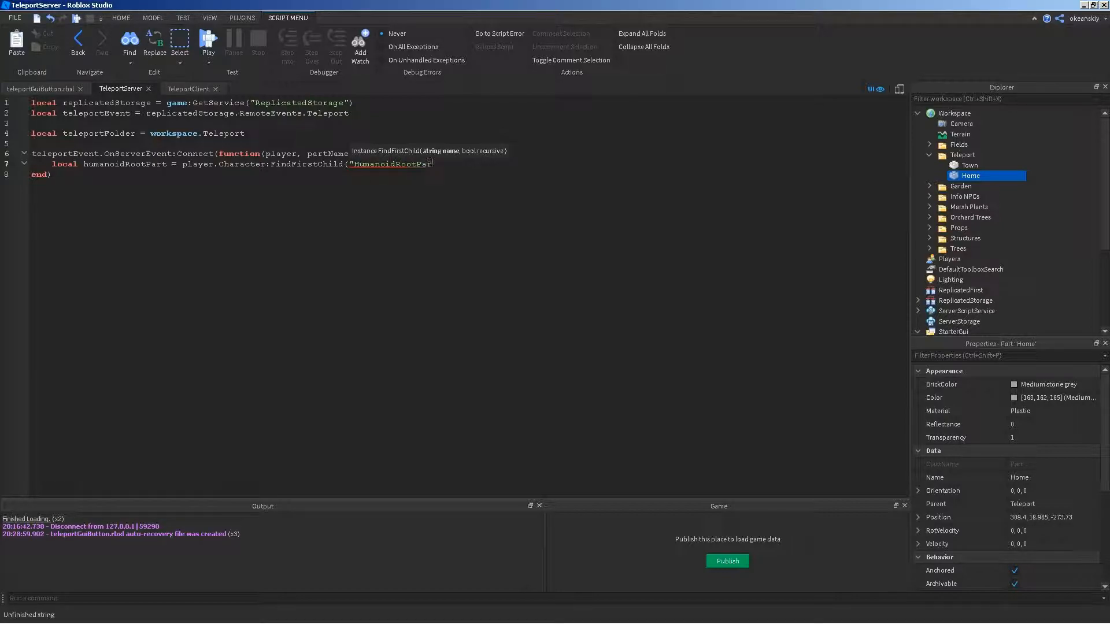
type("\")")
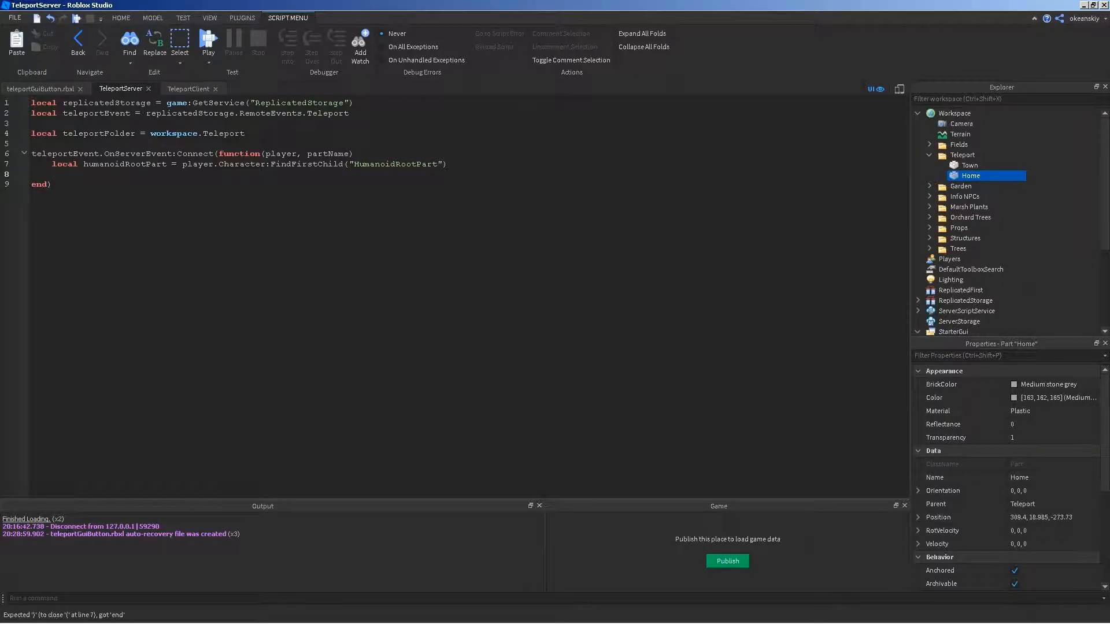
type("if humanoidRootPart then")
type("local part ")
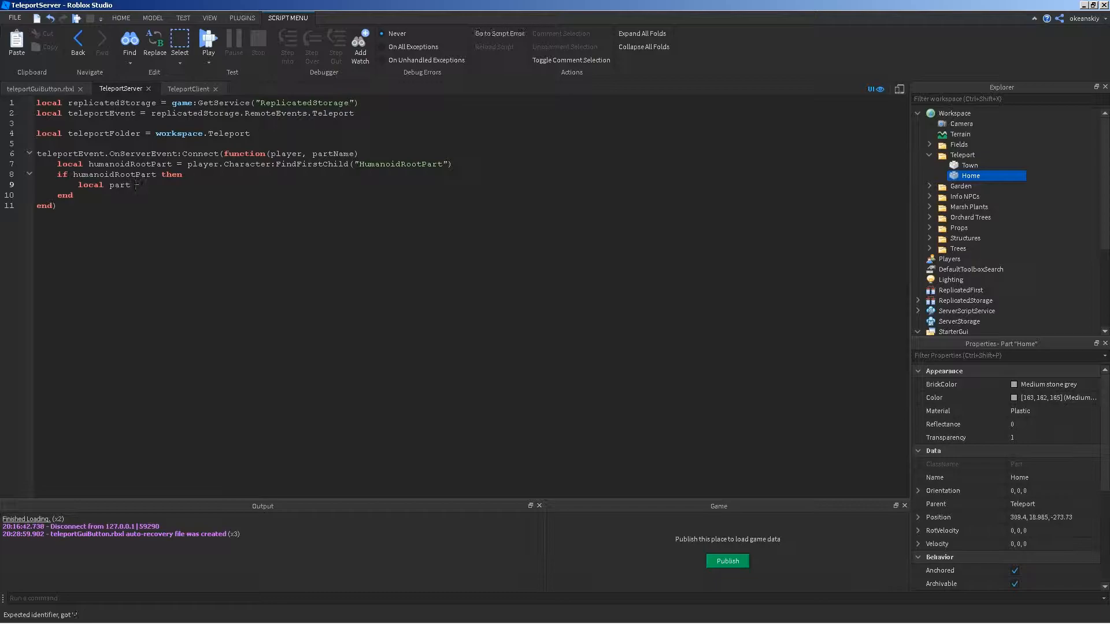
Step: Set local part = teleportFolder:FindFirstChild(partName)
type("=")
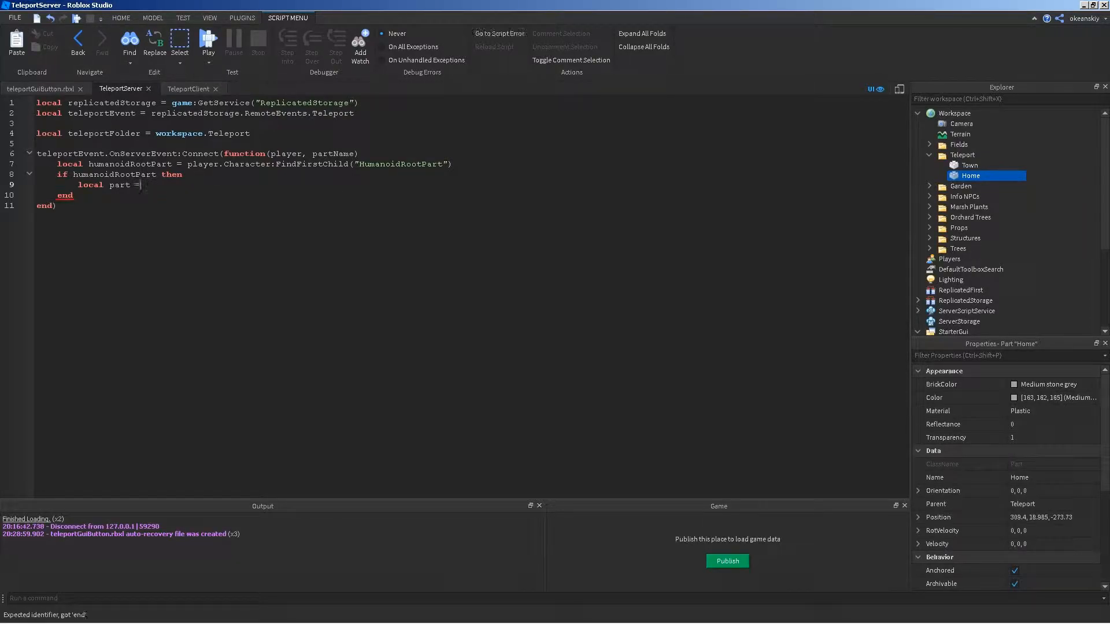
type("teleportFolder")
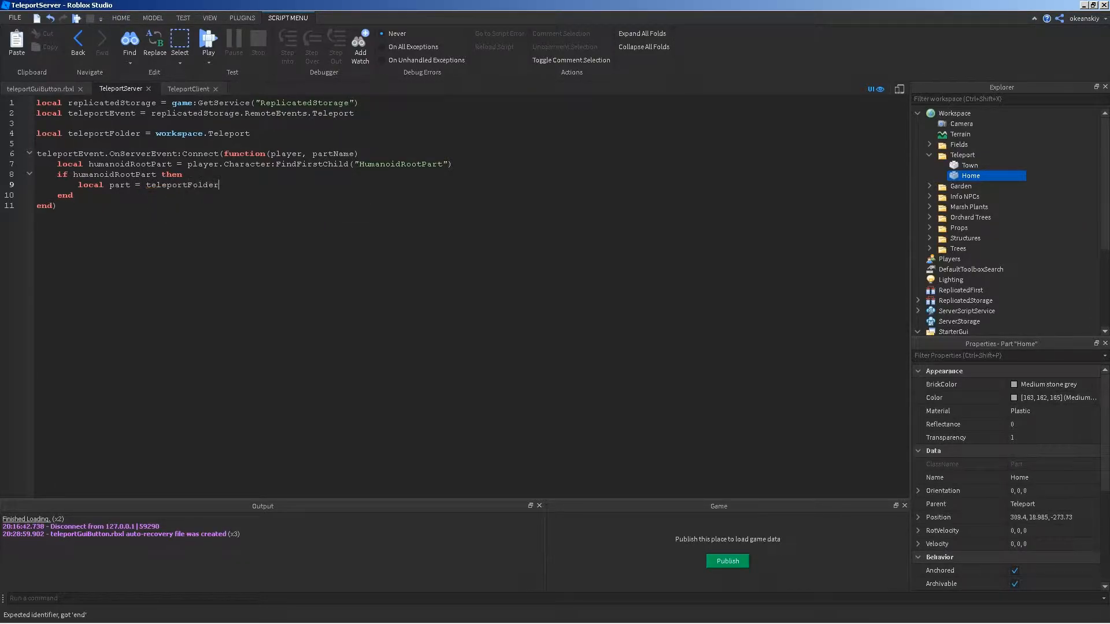
type(":FindFirstChild()")
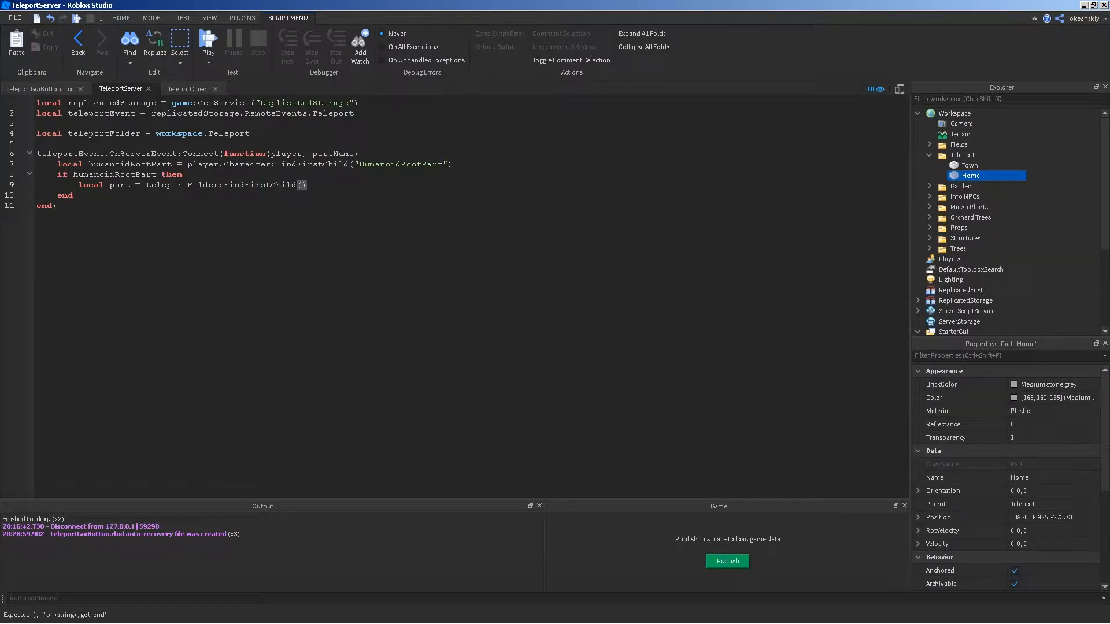
type("partName")
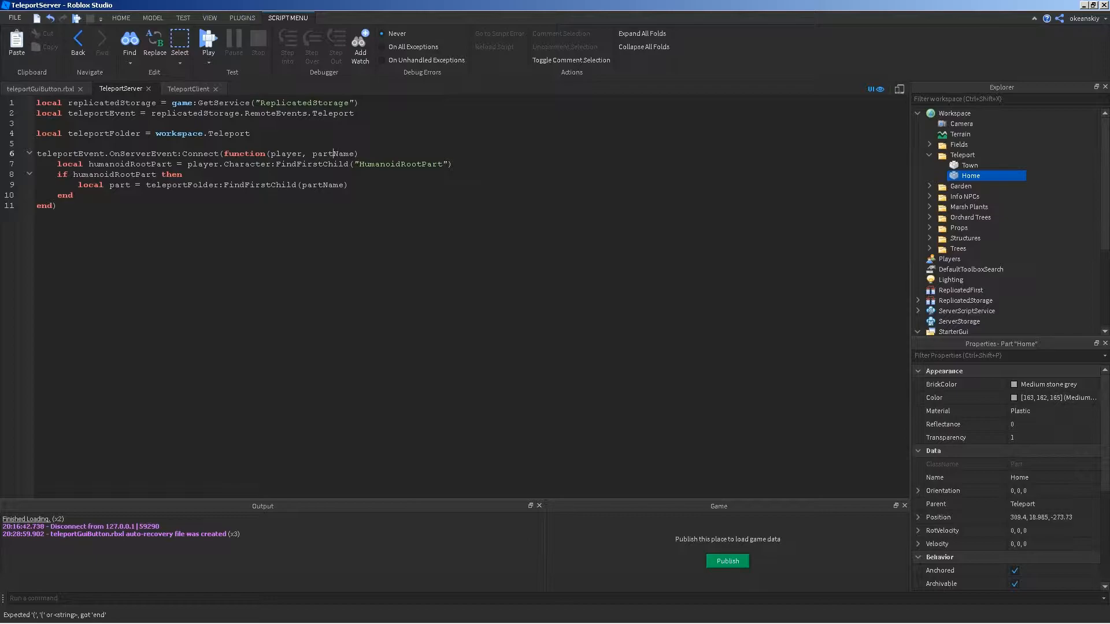
Step: Check the Town part in the Teleport folder against the names the client script sends
left_click(962, 155)
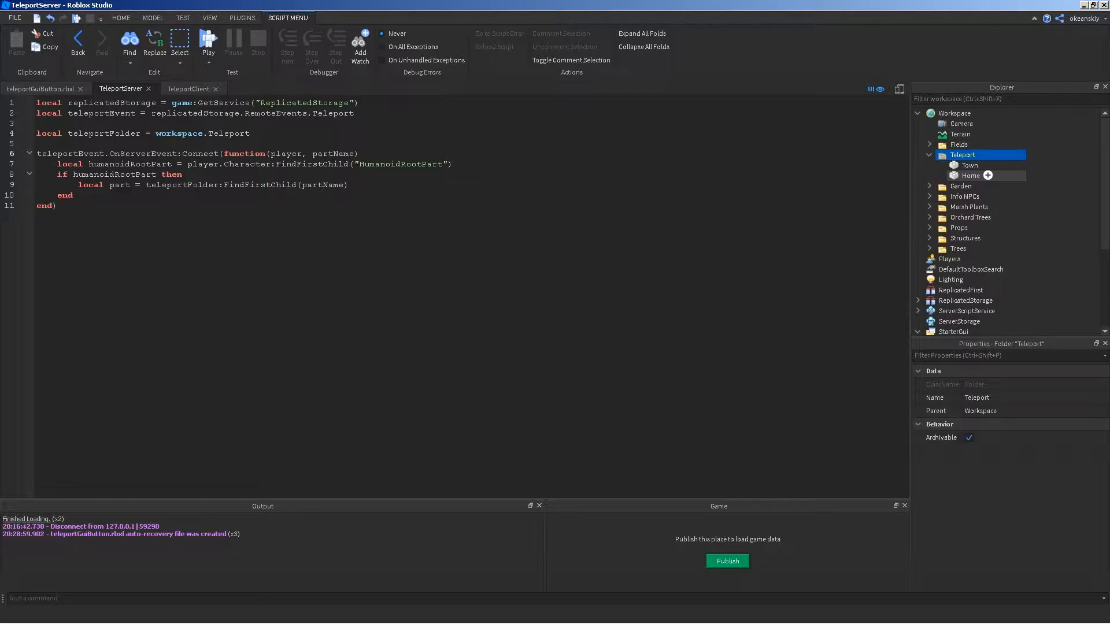
left_click(969, 164)
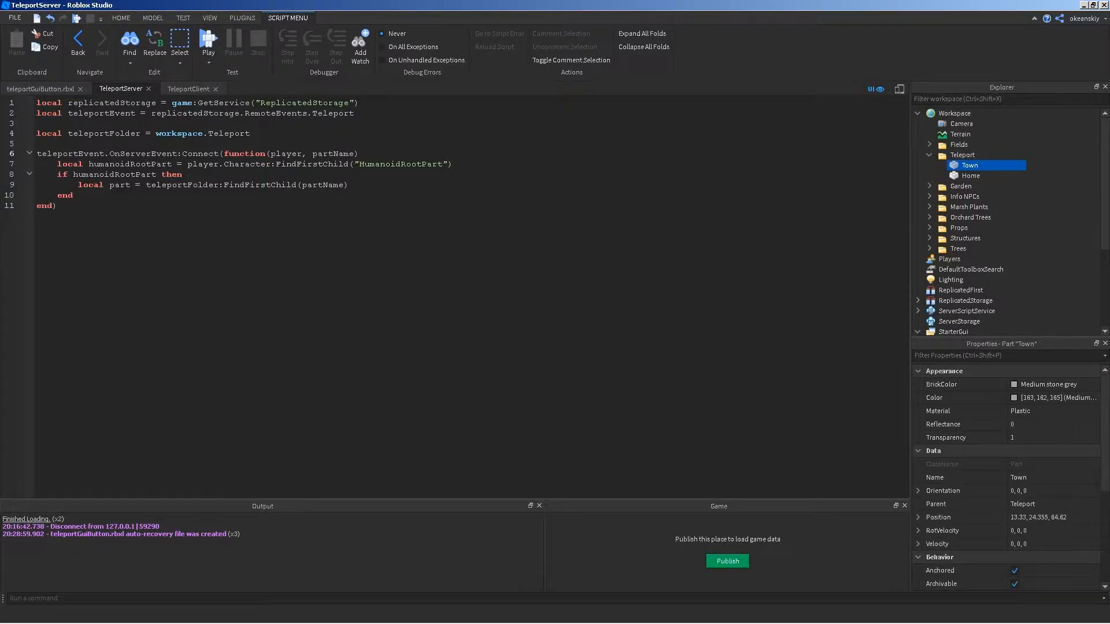
left_click(188, 88)
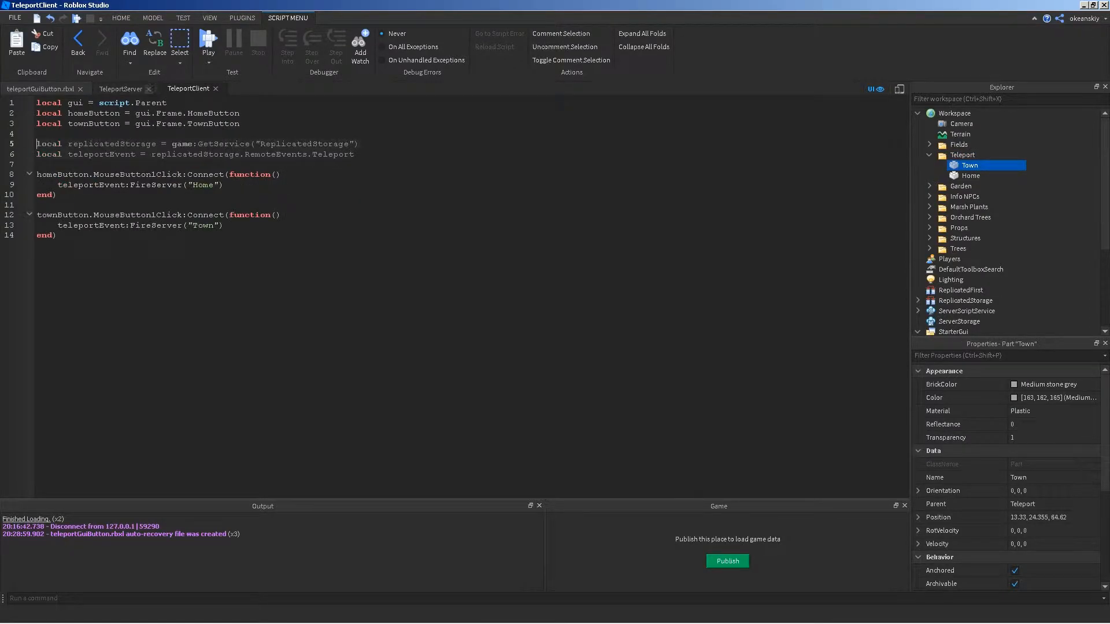
left_click(120, 88)
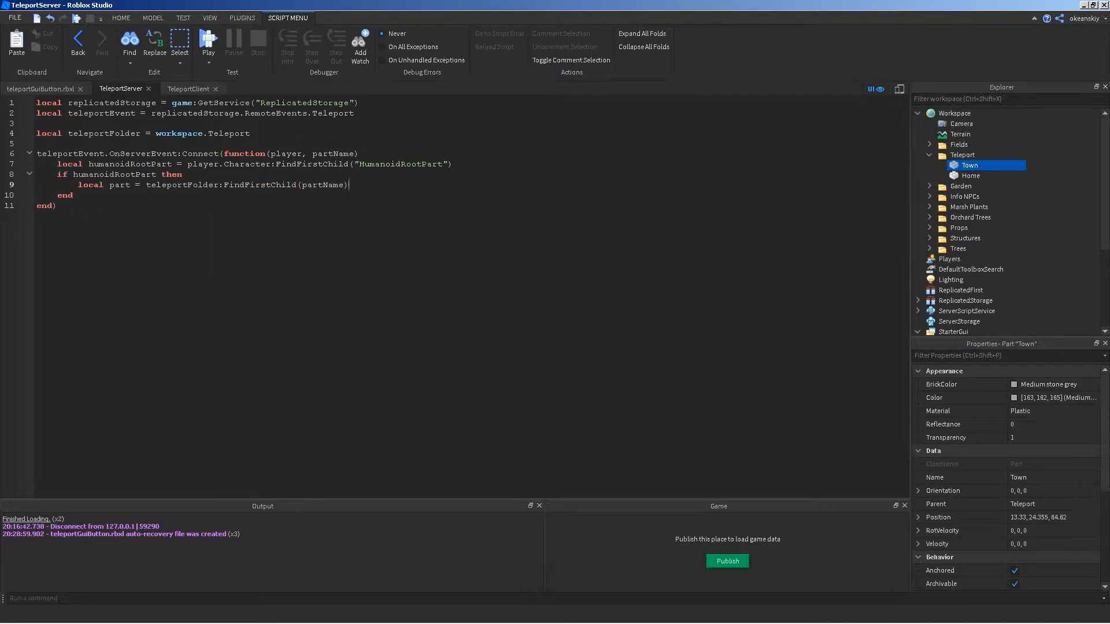
Step: Add if part then humanoidRootPart.CFrame = part.CFrame
type("if")
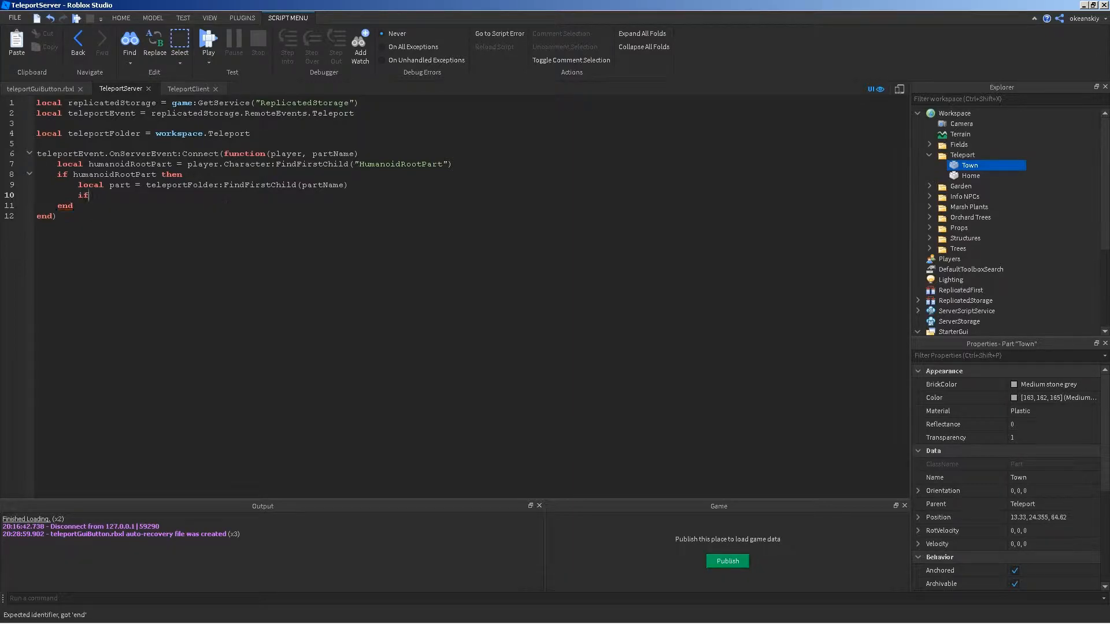
type("part then")
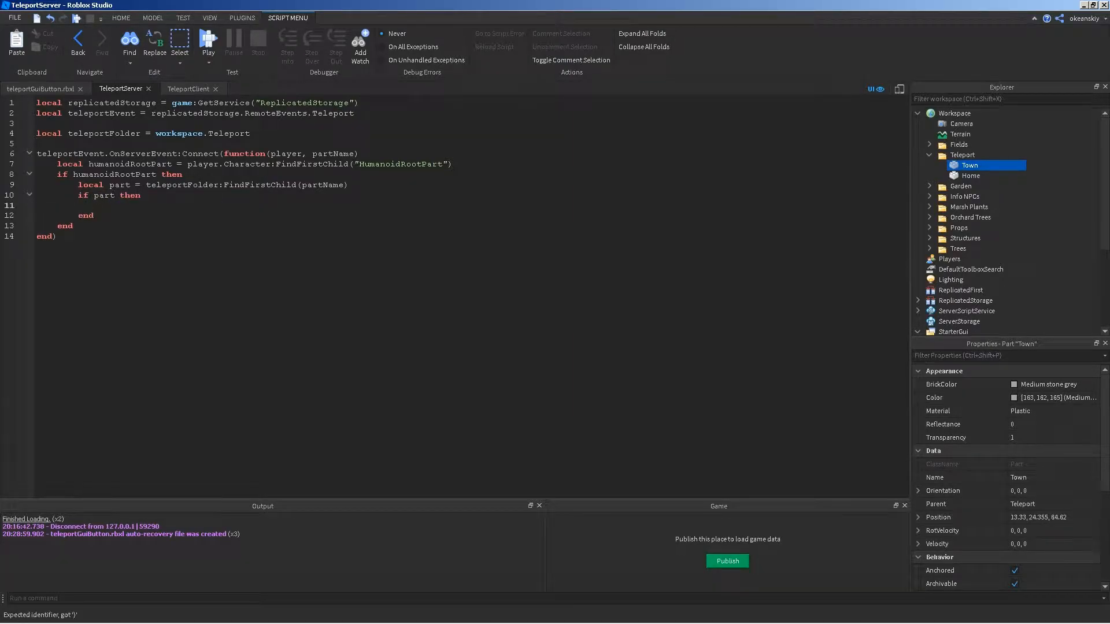
type("humanoidRootPart")
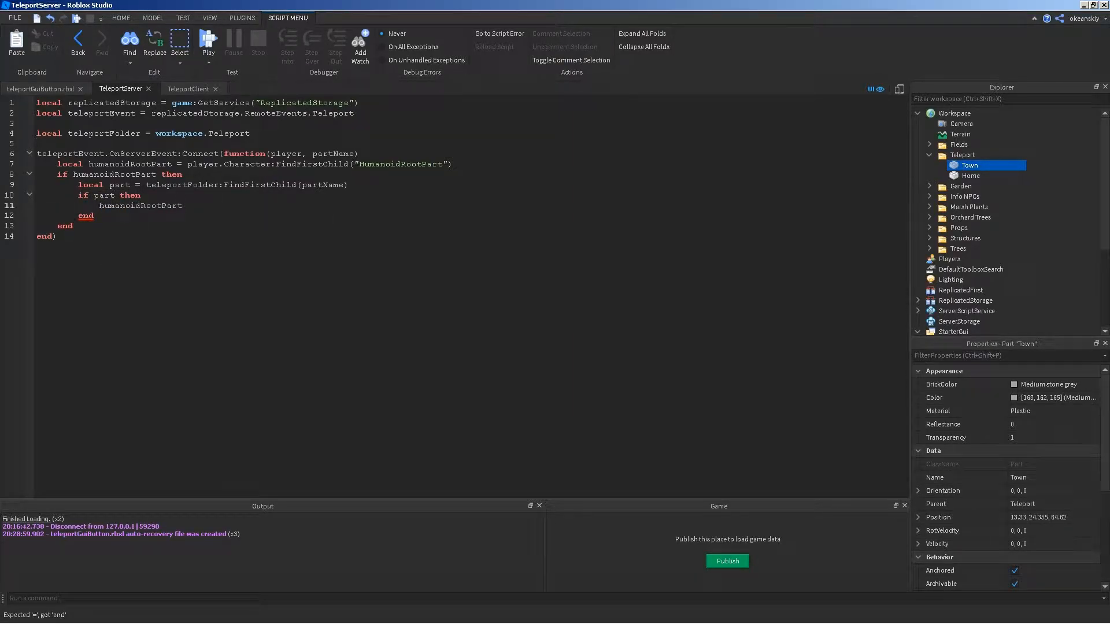
type(".CFrame")
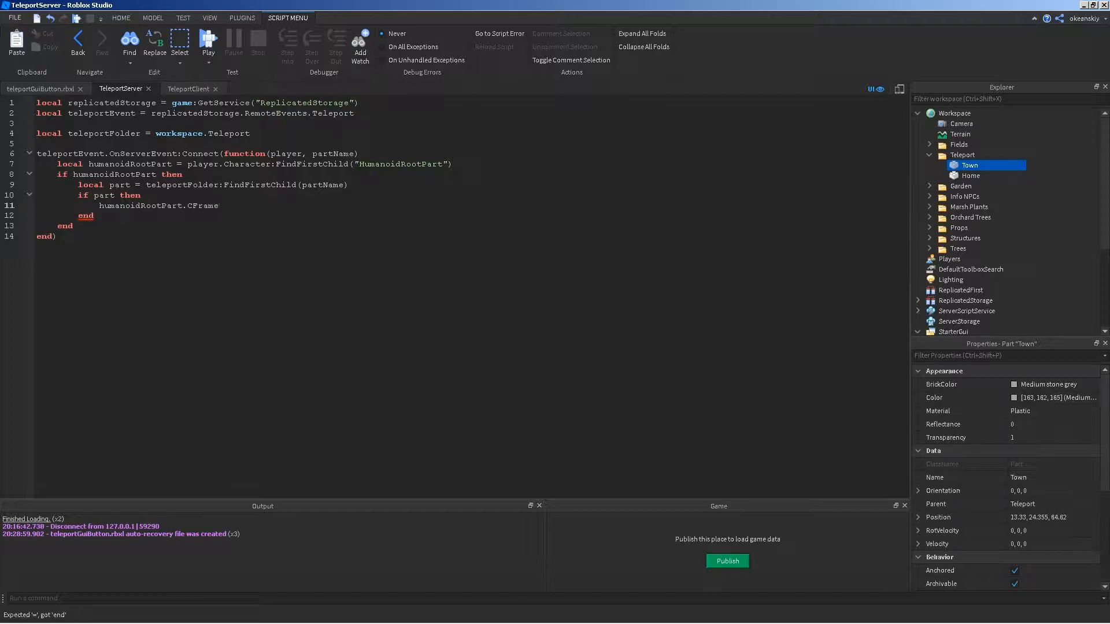
type("= part.C")
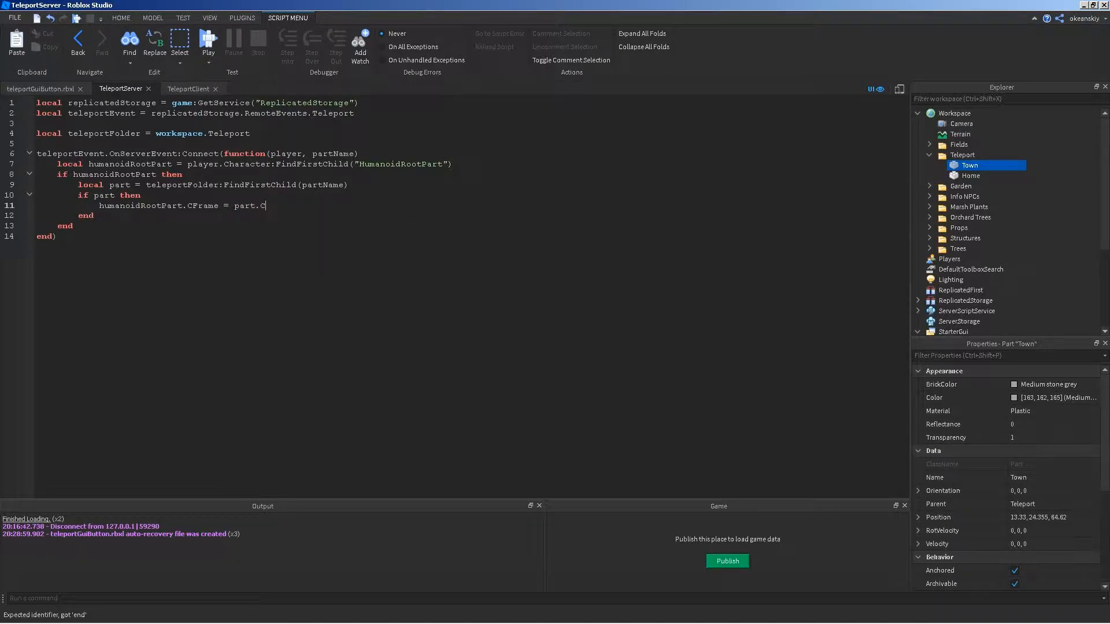
type("Frame")
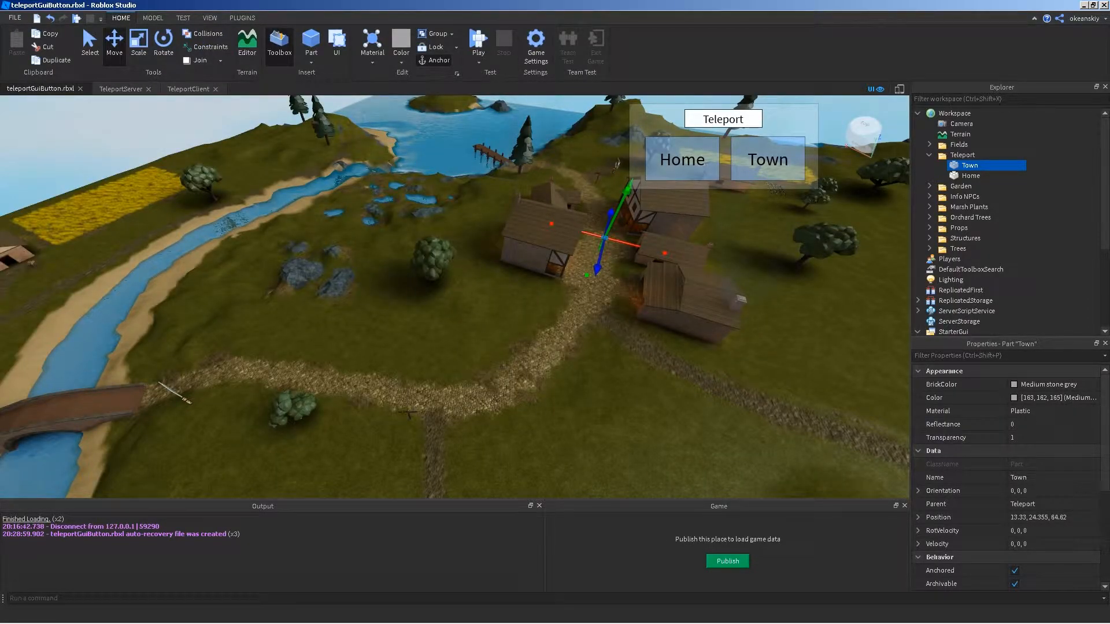
Step: Start a Play test from the Test ribbon and reset the character through the Esc menu
left_click(183, 18)
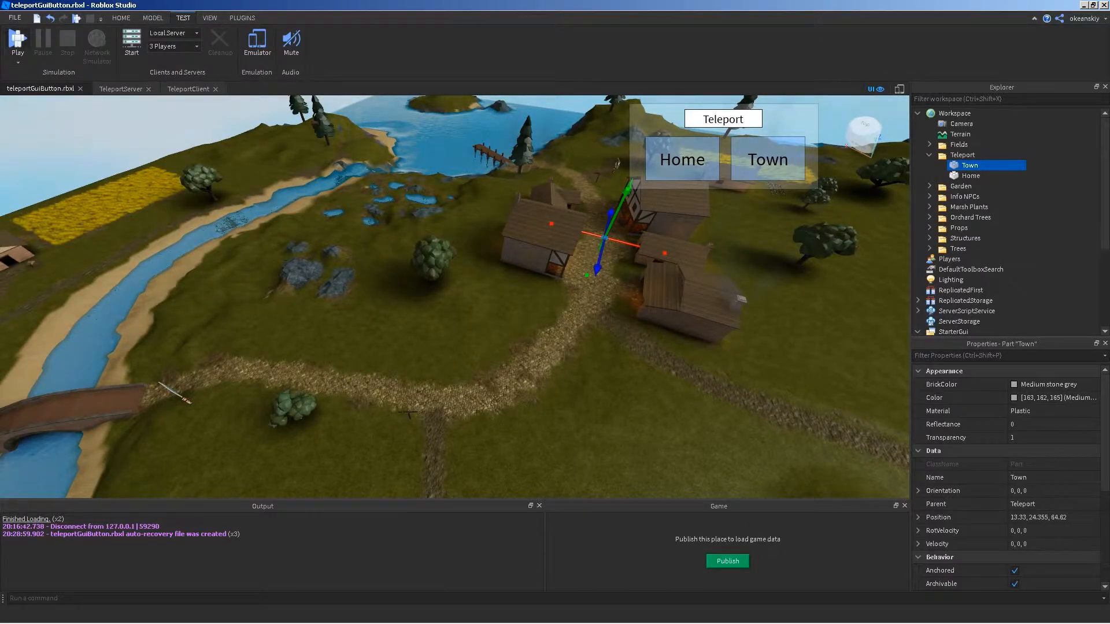
left_click(17, 42)
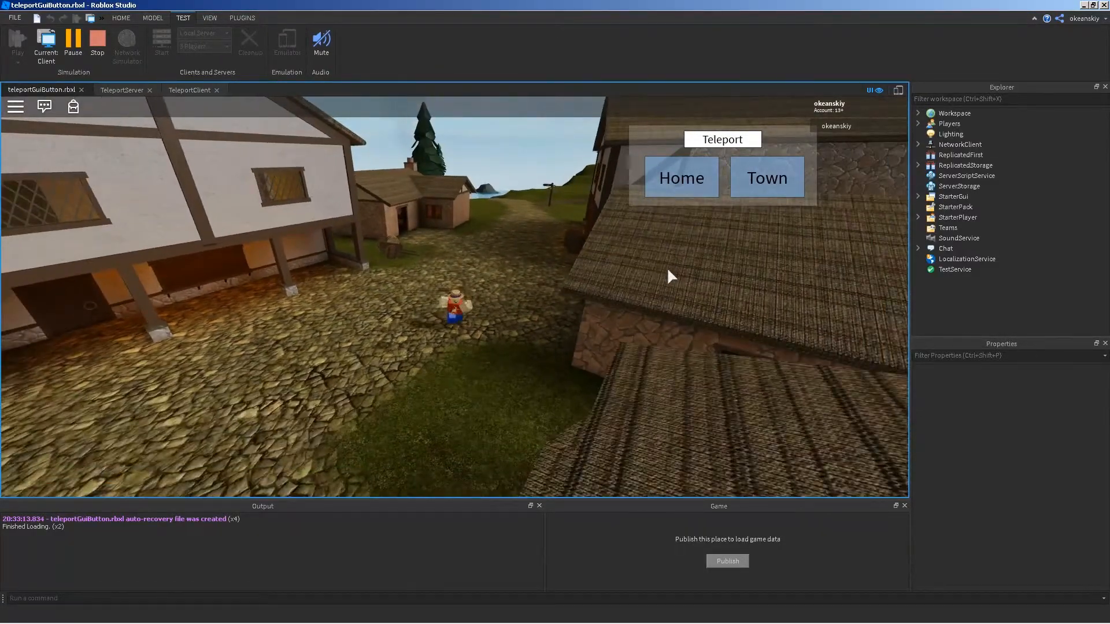
left_click(681, 178)
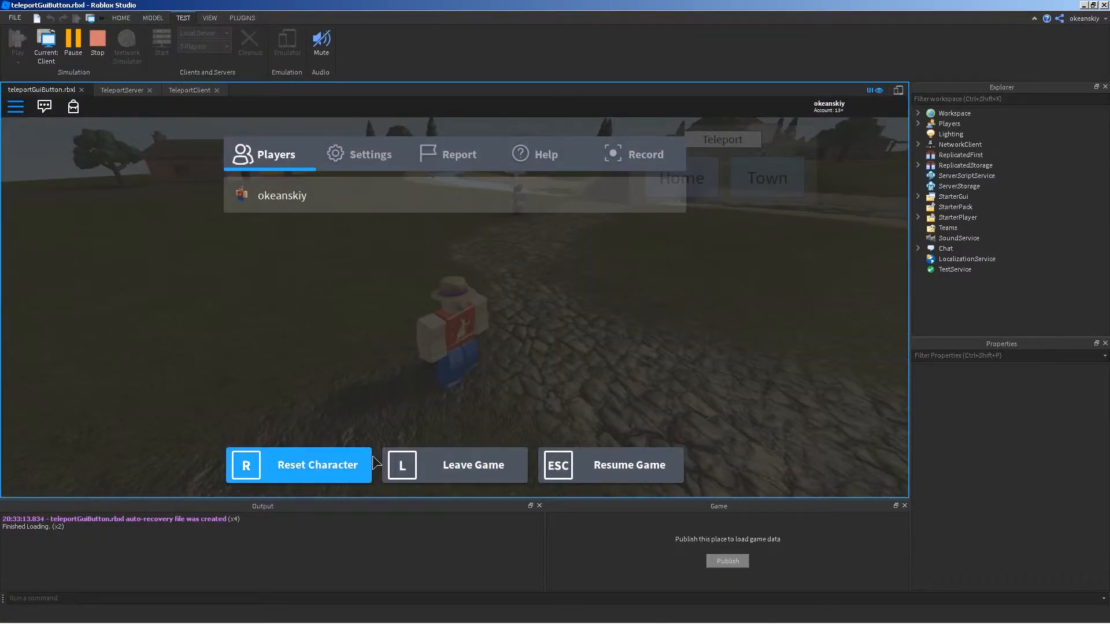
left_click(628, 465)
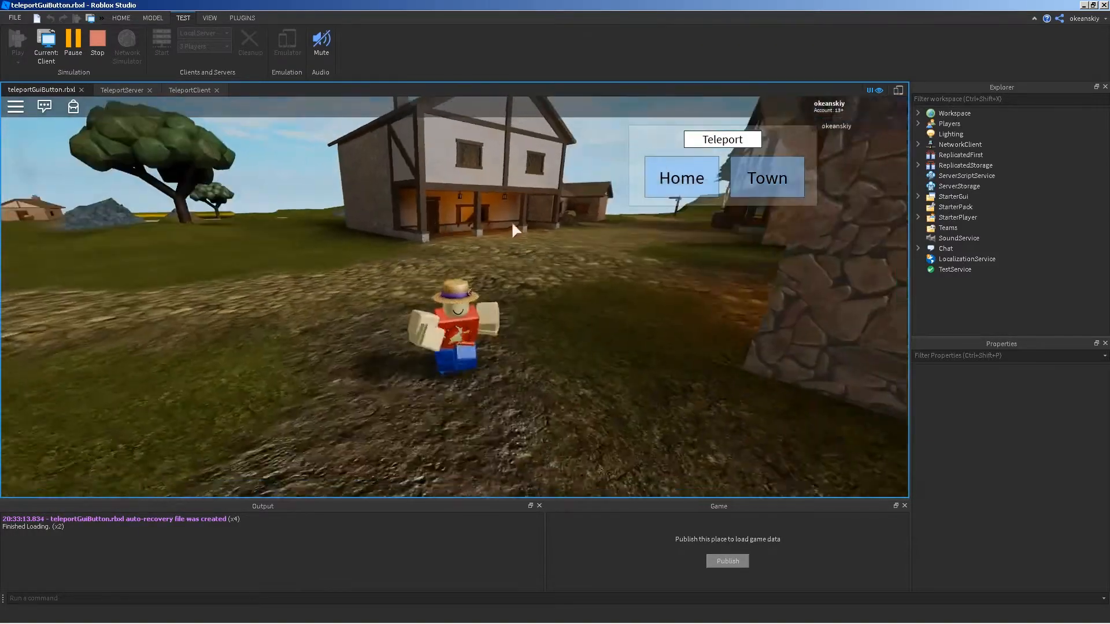
left_click(766, 177)
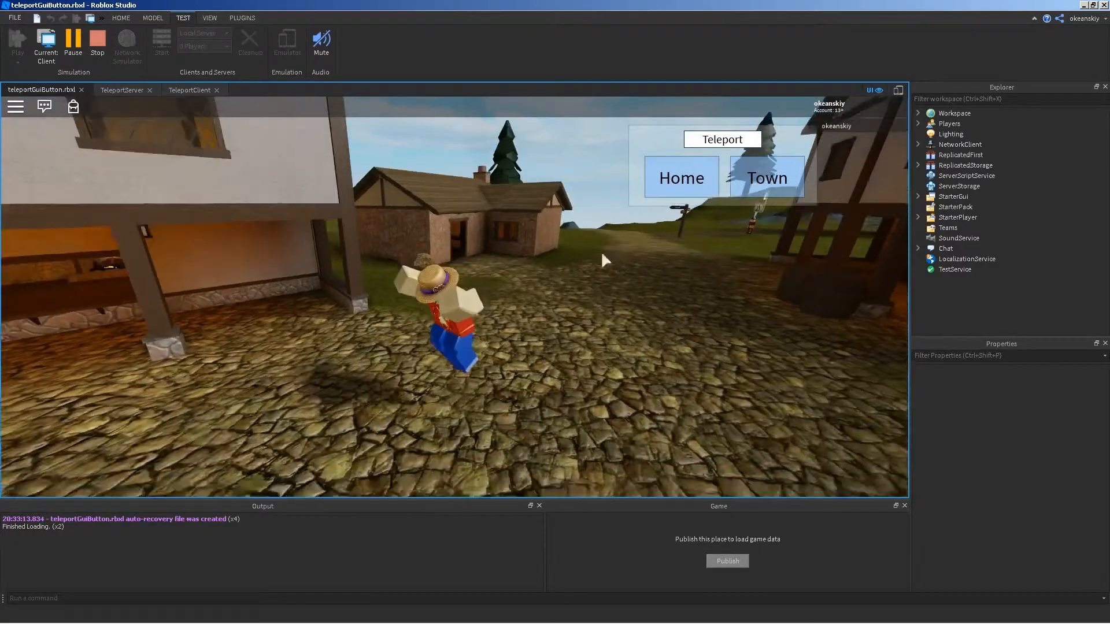